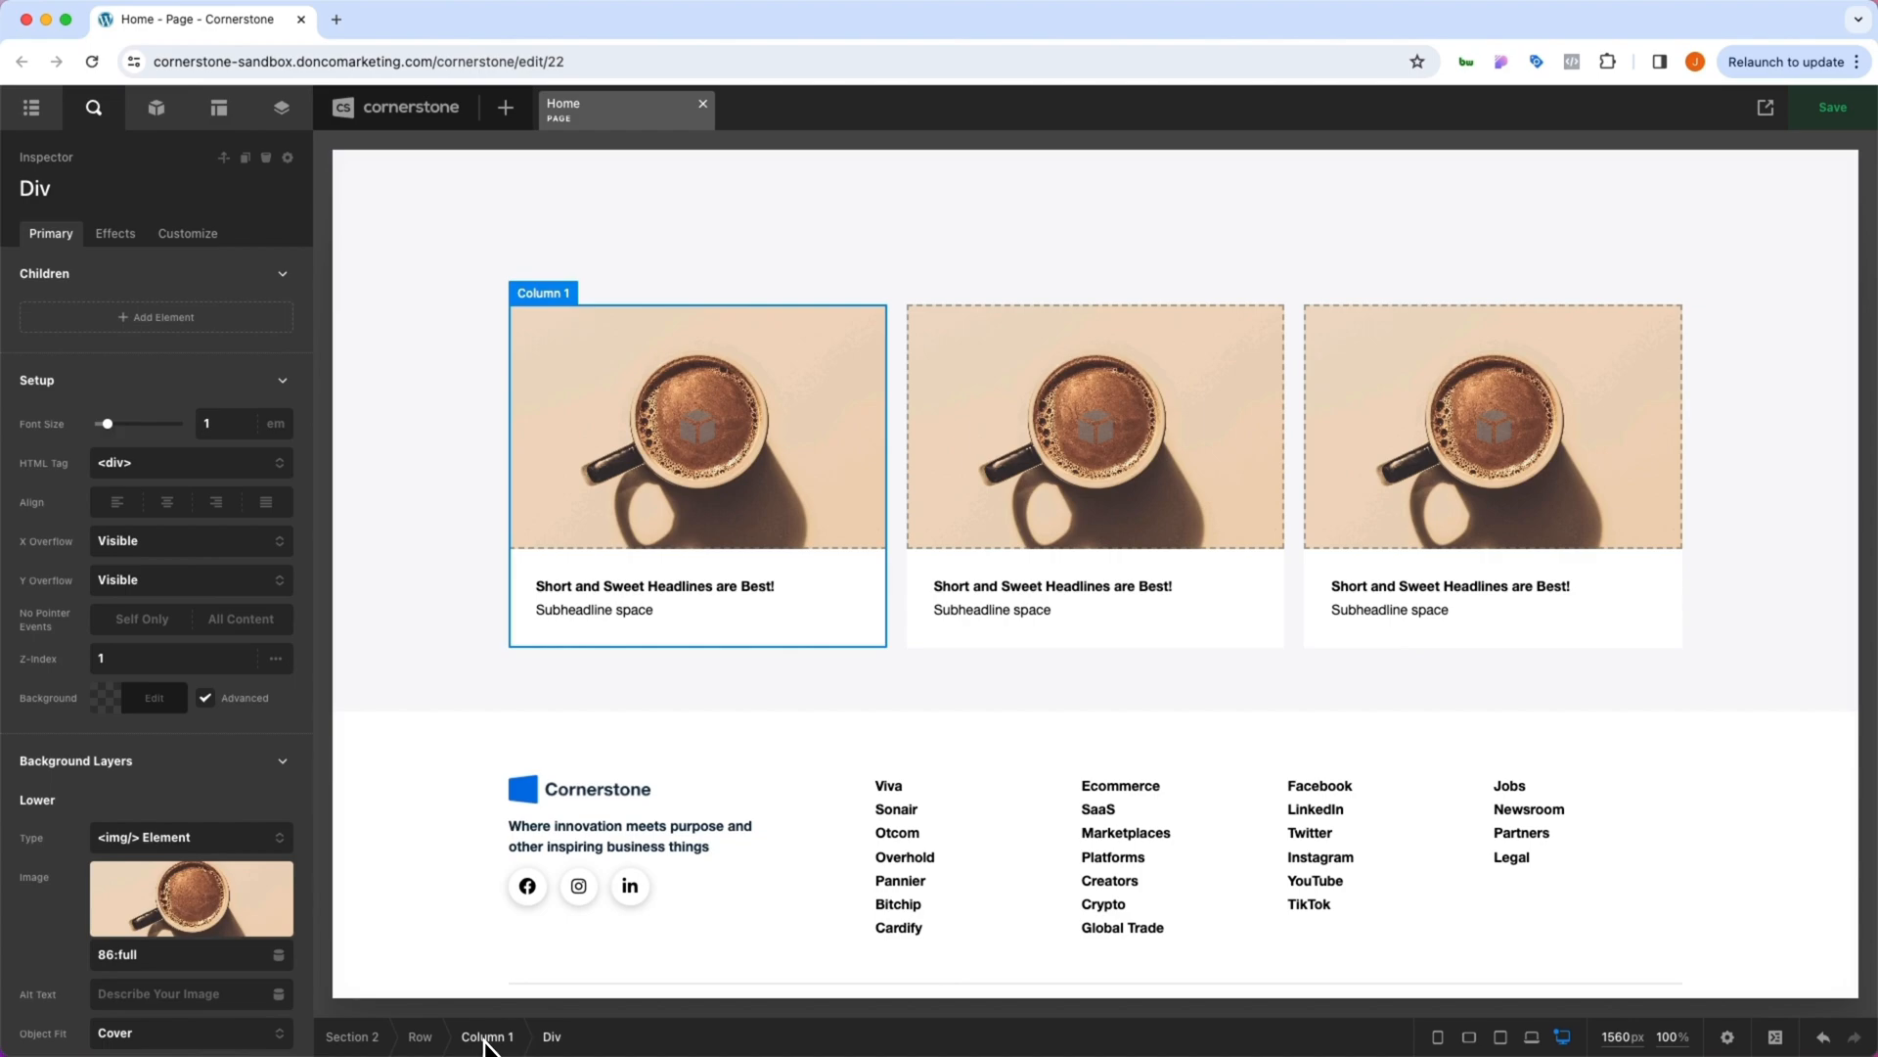
- Give Column 1 a 2em border radius and a soft box shadow (Y 0.5em, blur 2em), then copy its style
left_click(486, 1036)
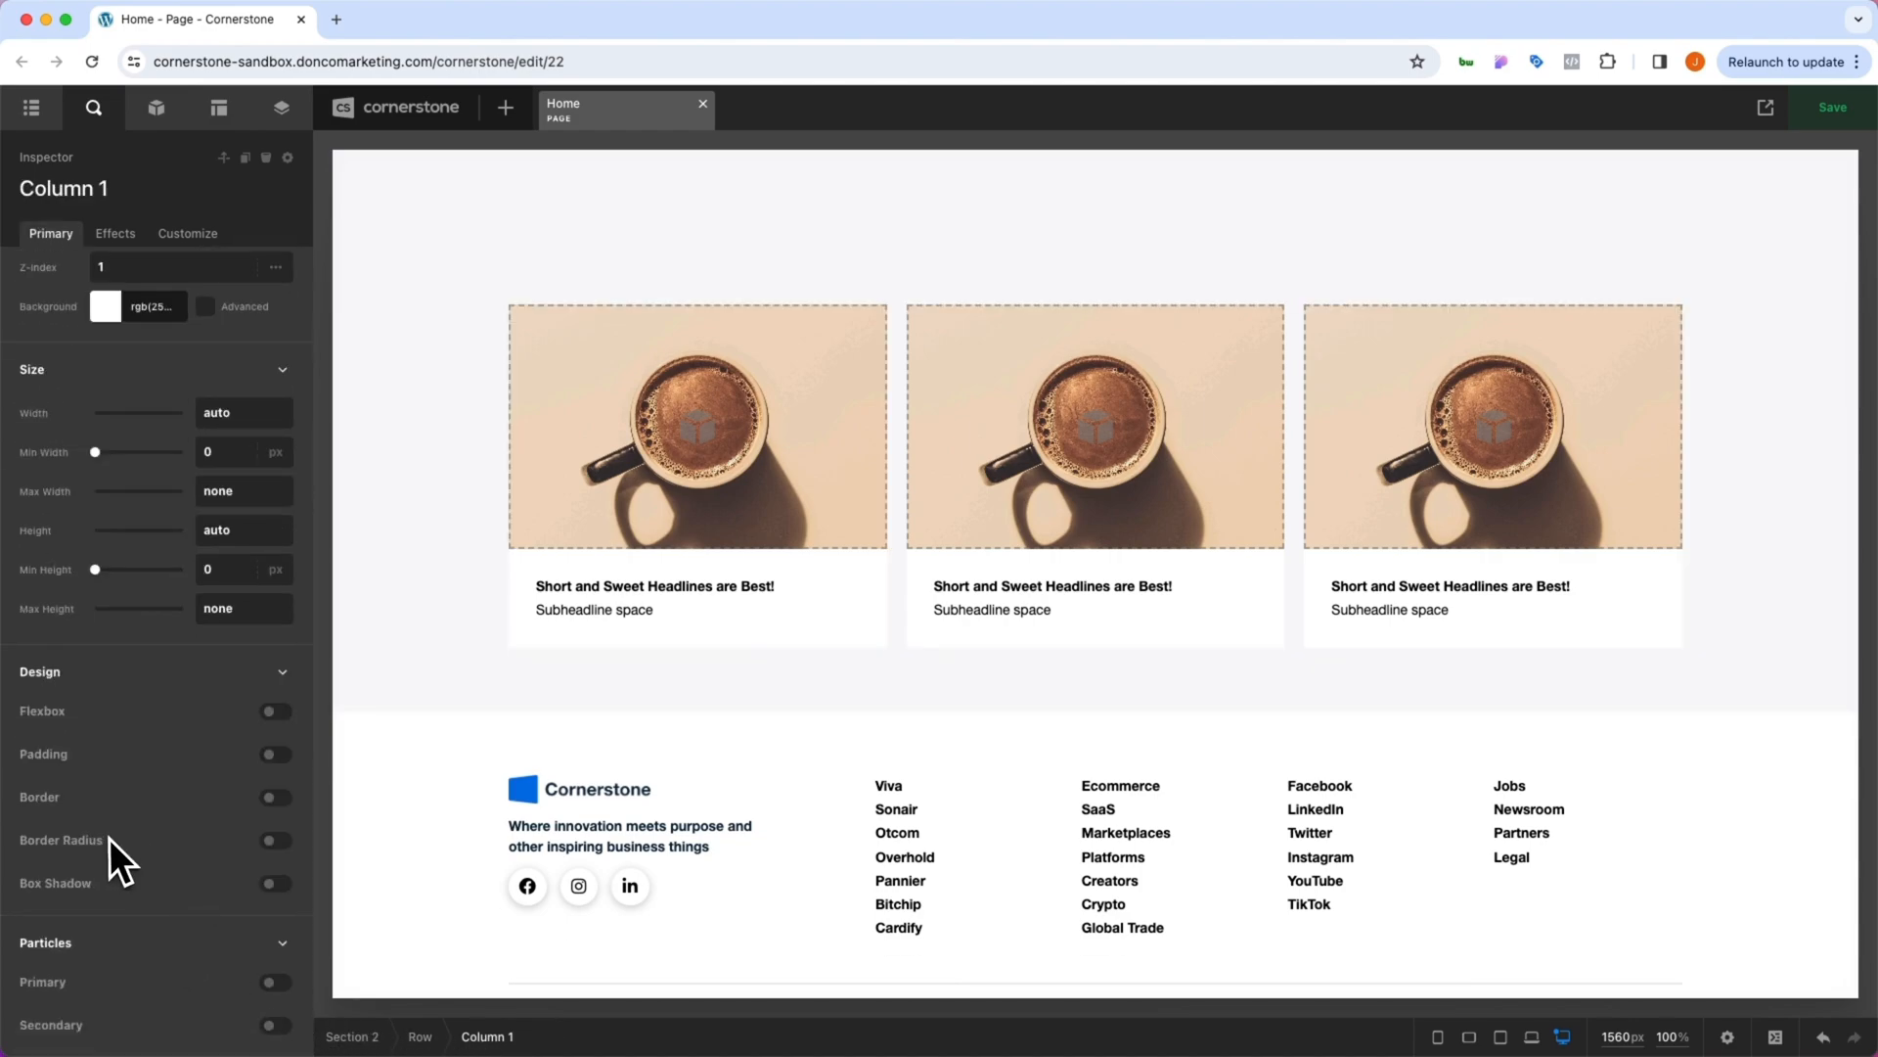
left_click(273, 839)
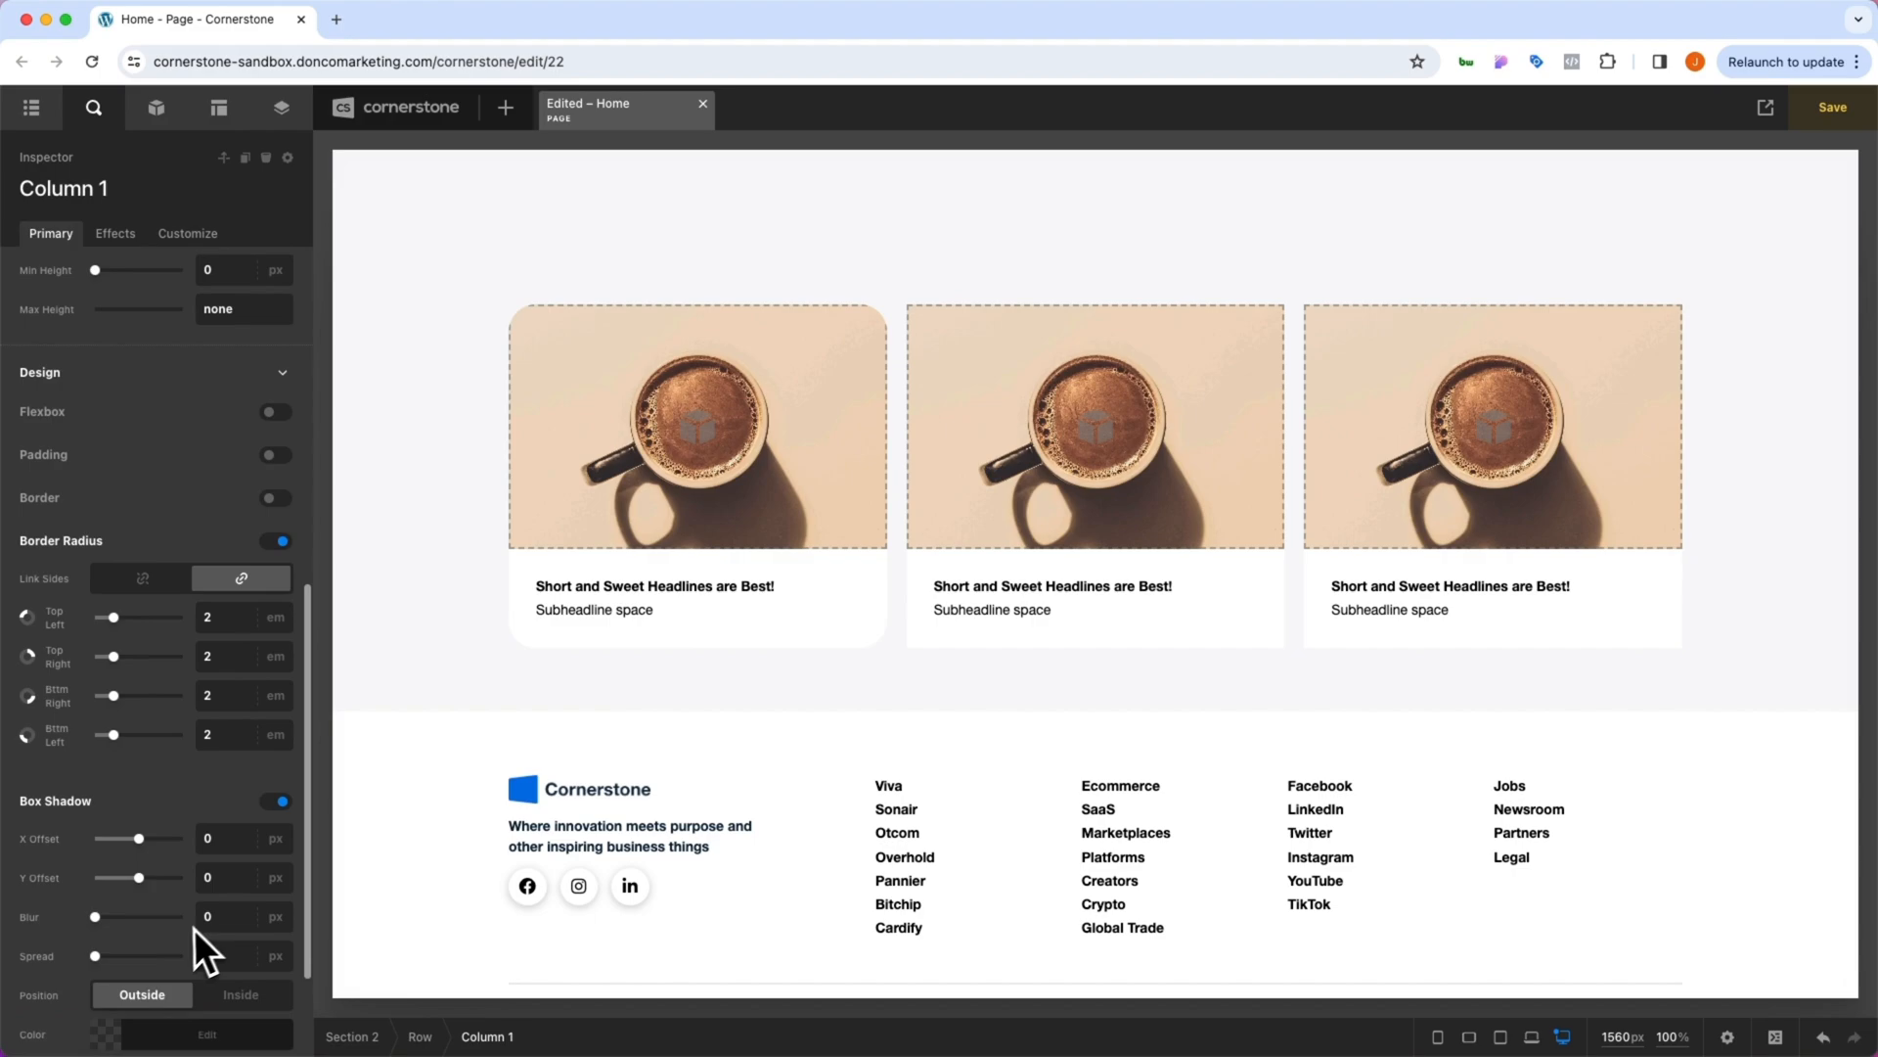
left_click(235, 868)
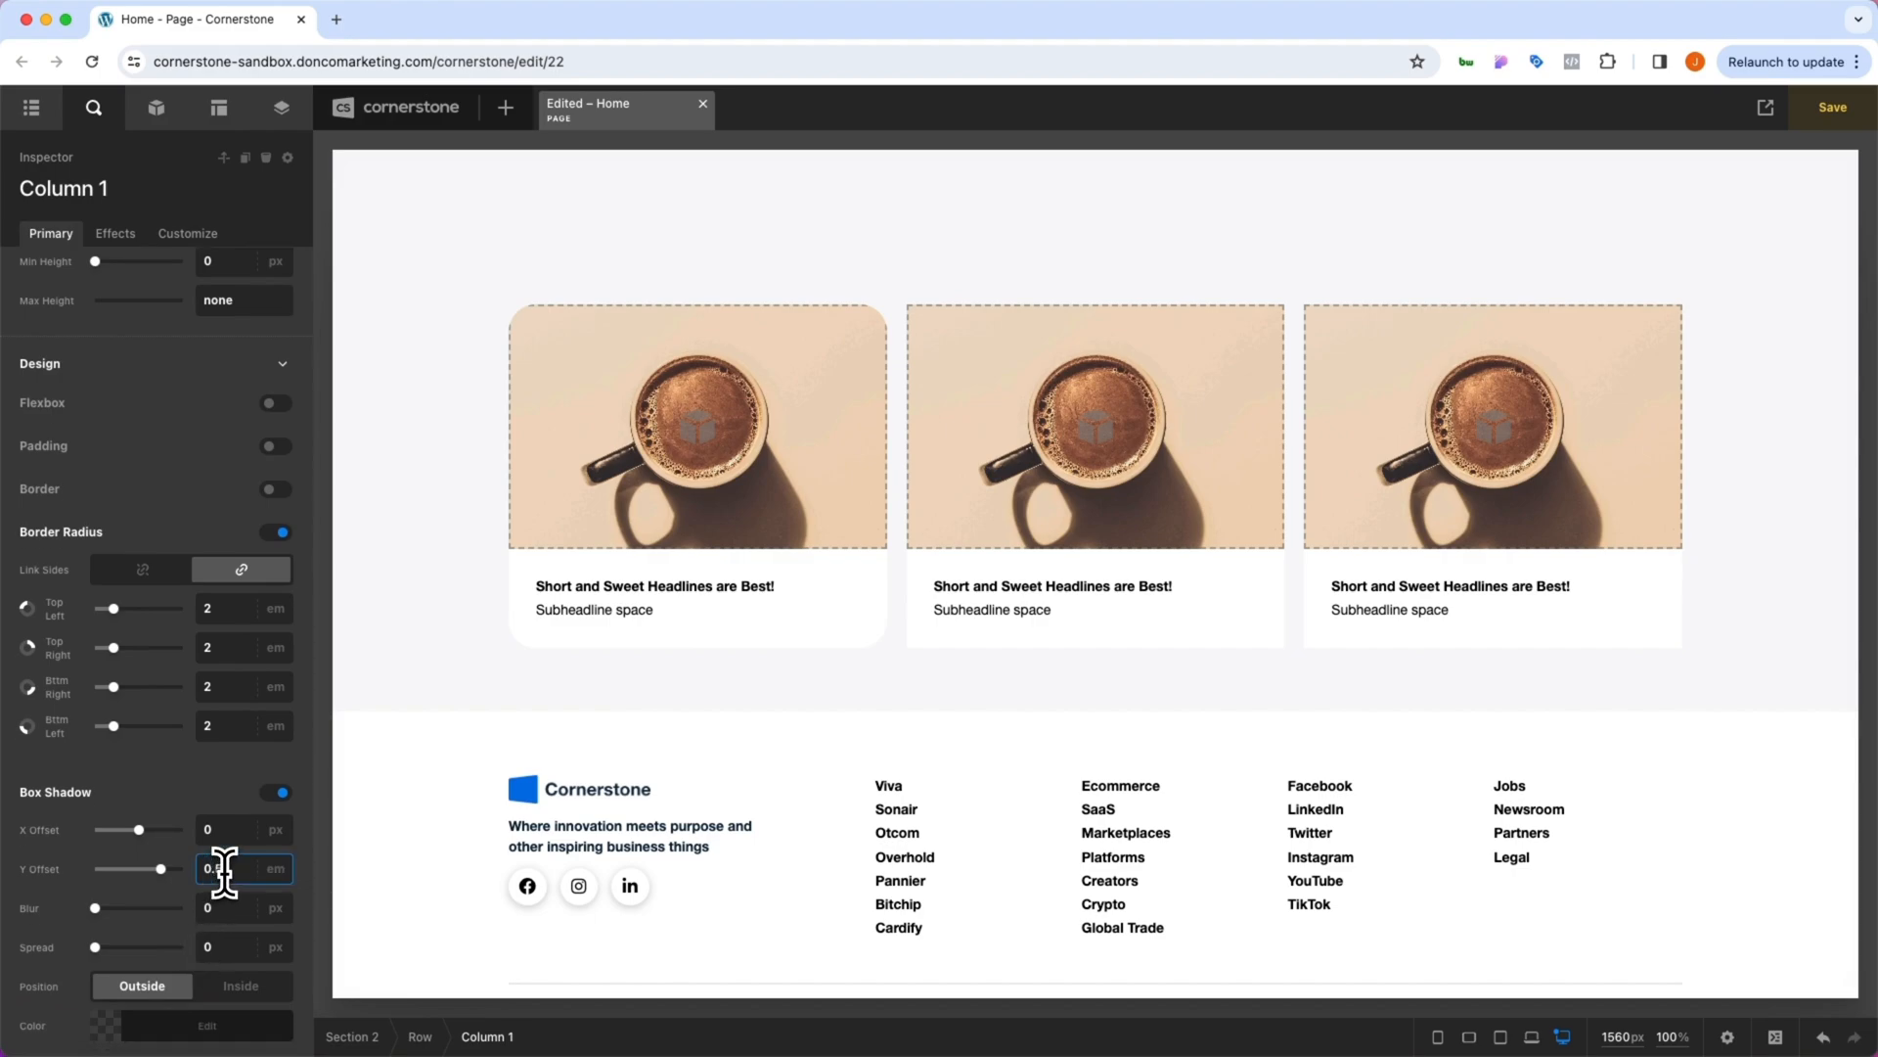
left_click(192, 1024)
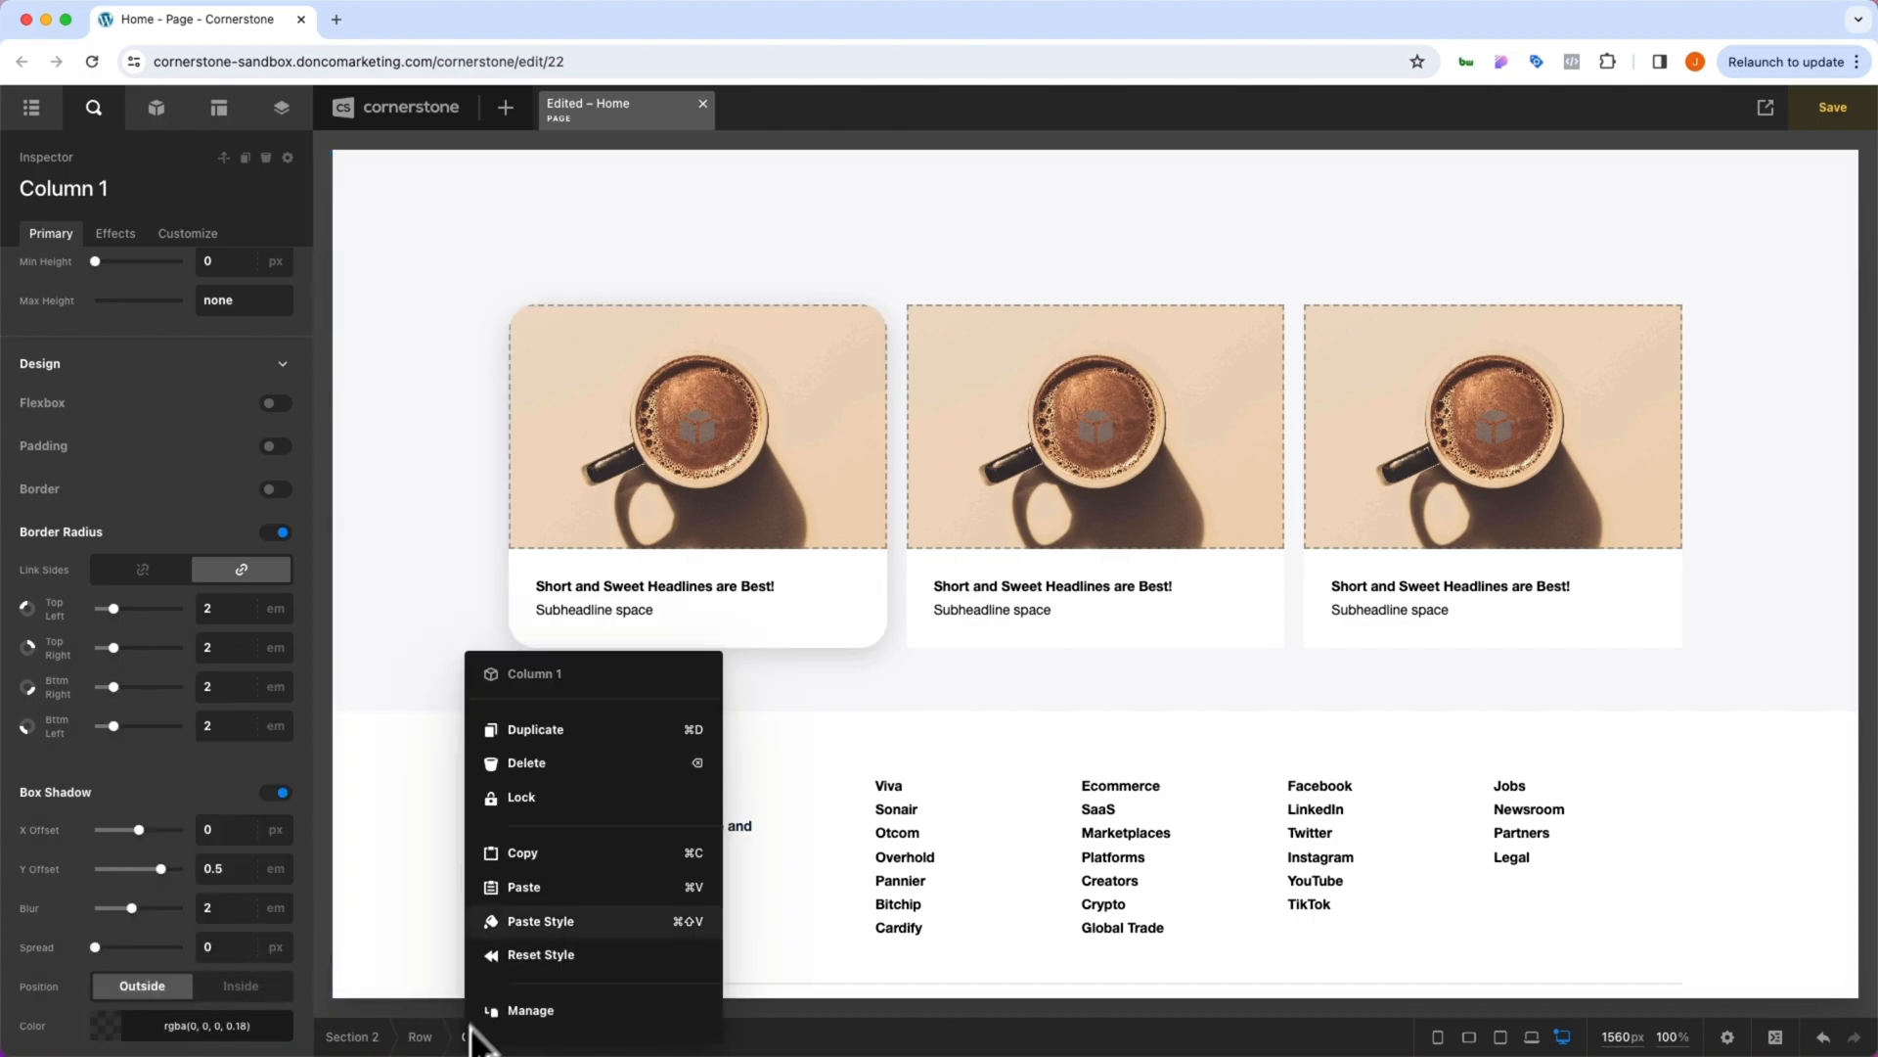
left_click(901, 668)
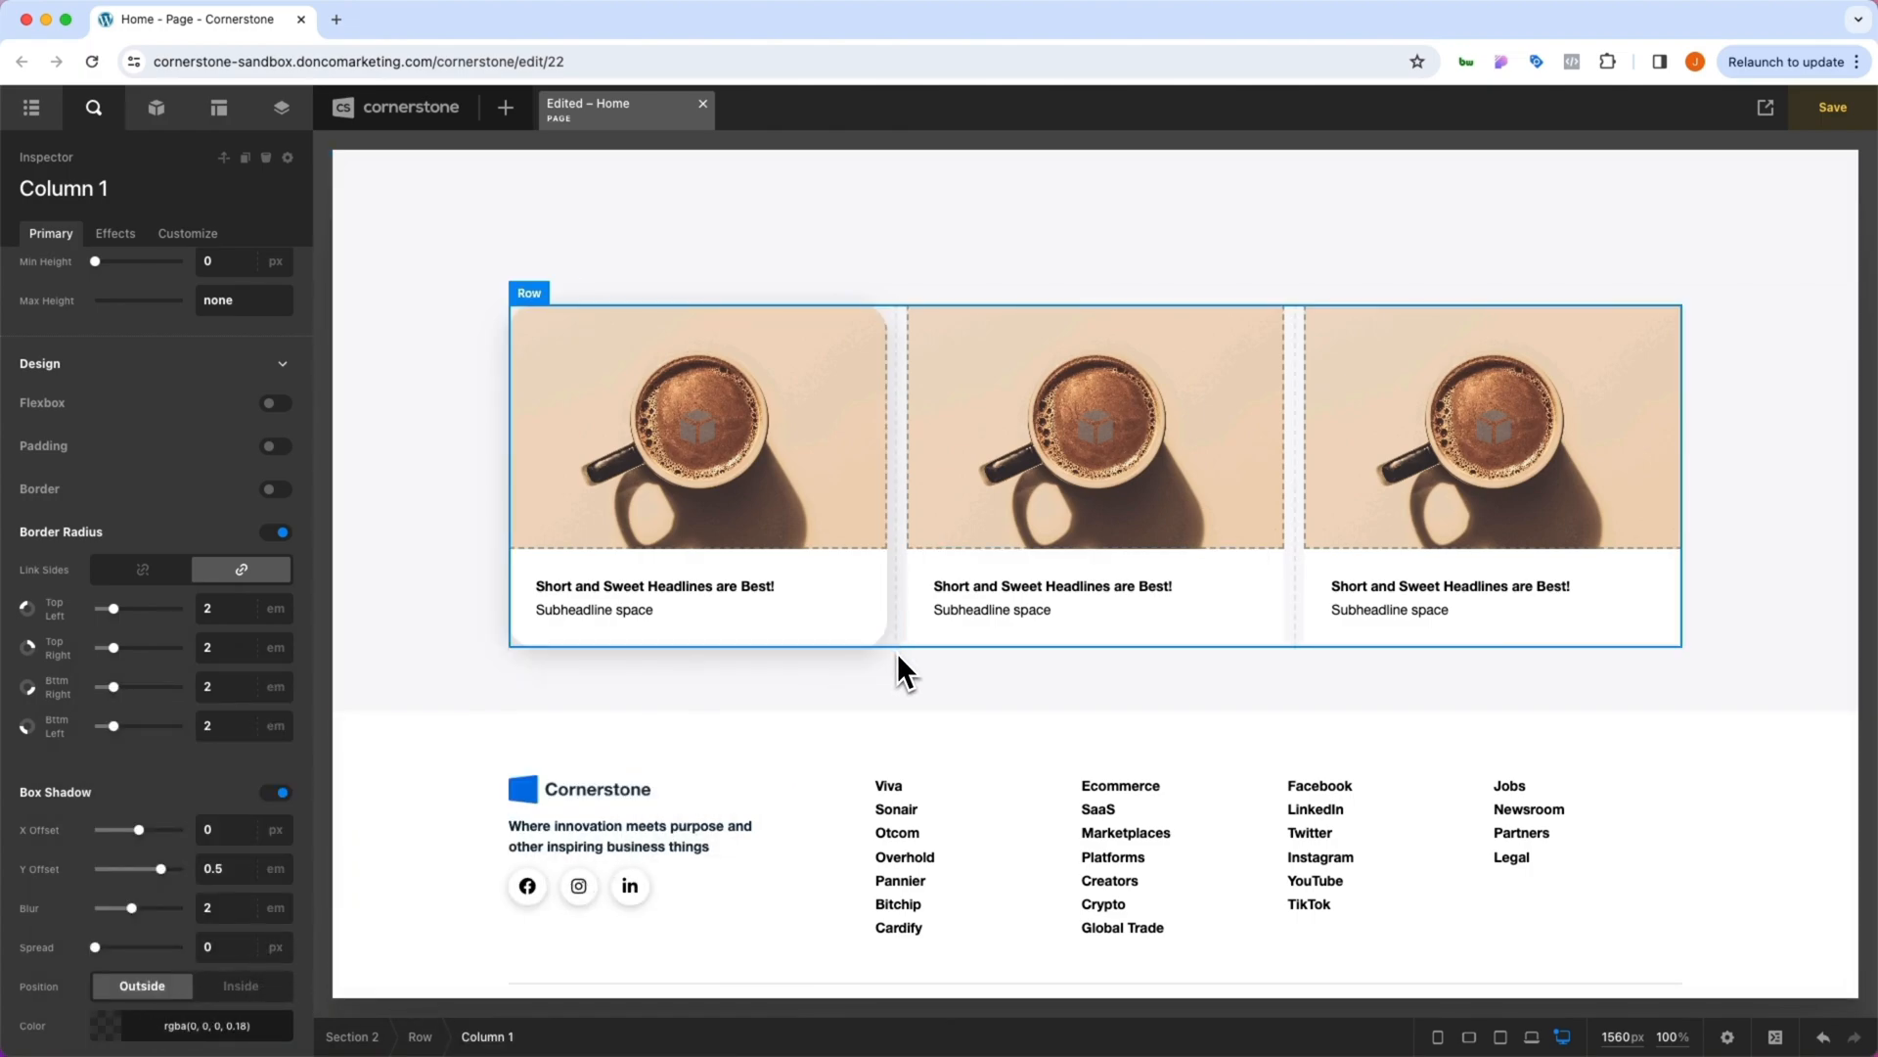
left_click(1489, 431)
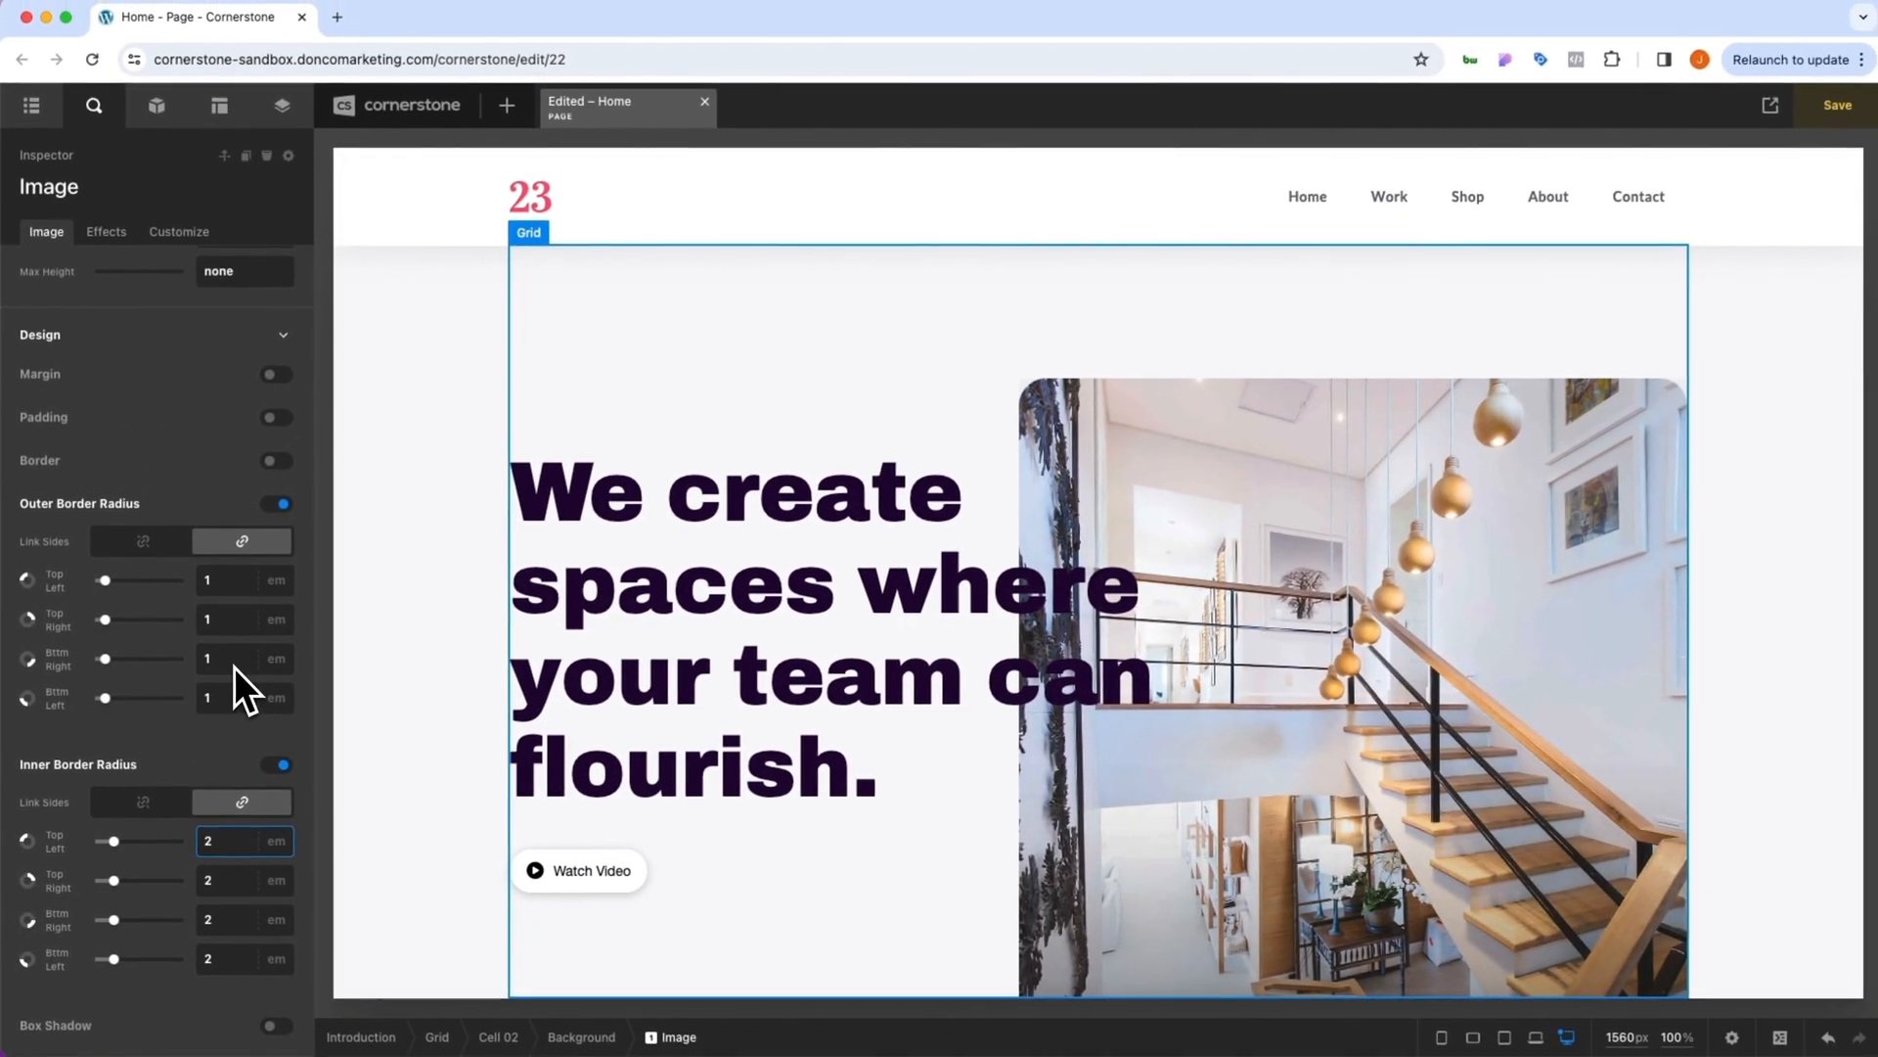
- Scroll down the page to review the styled coffee columns and hero image
scroll("down", 3)
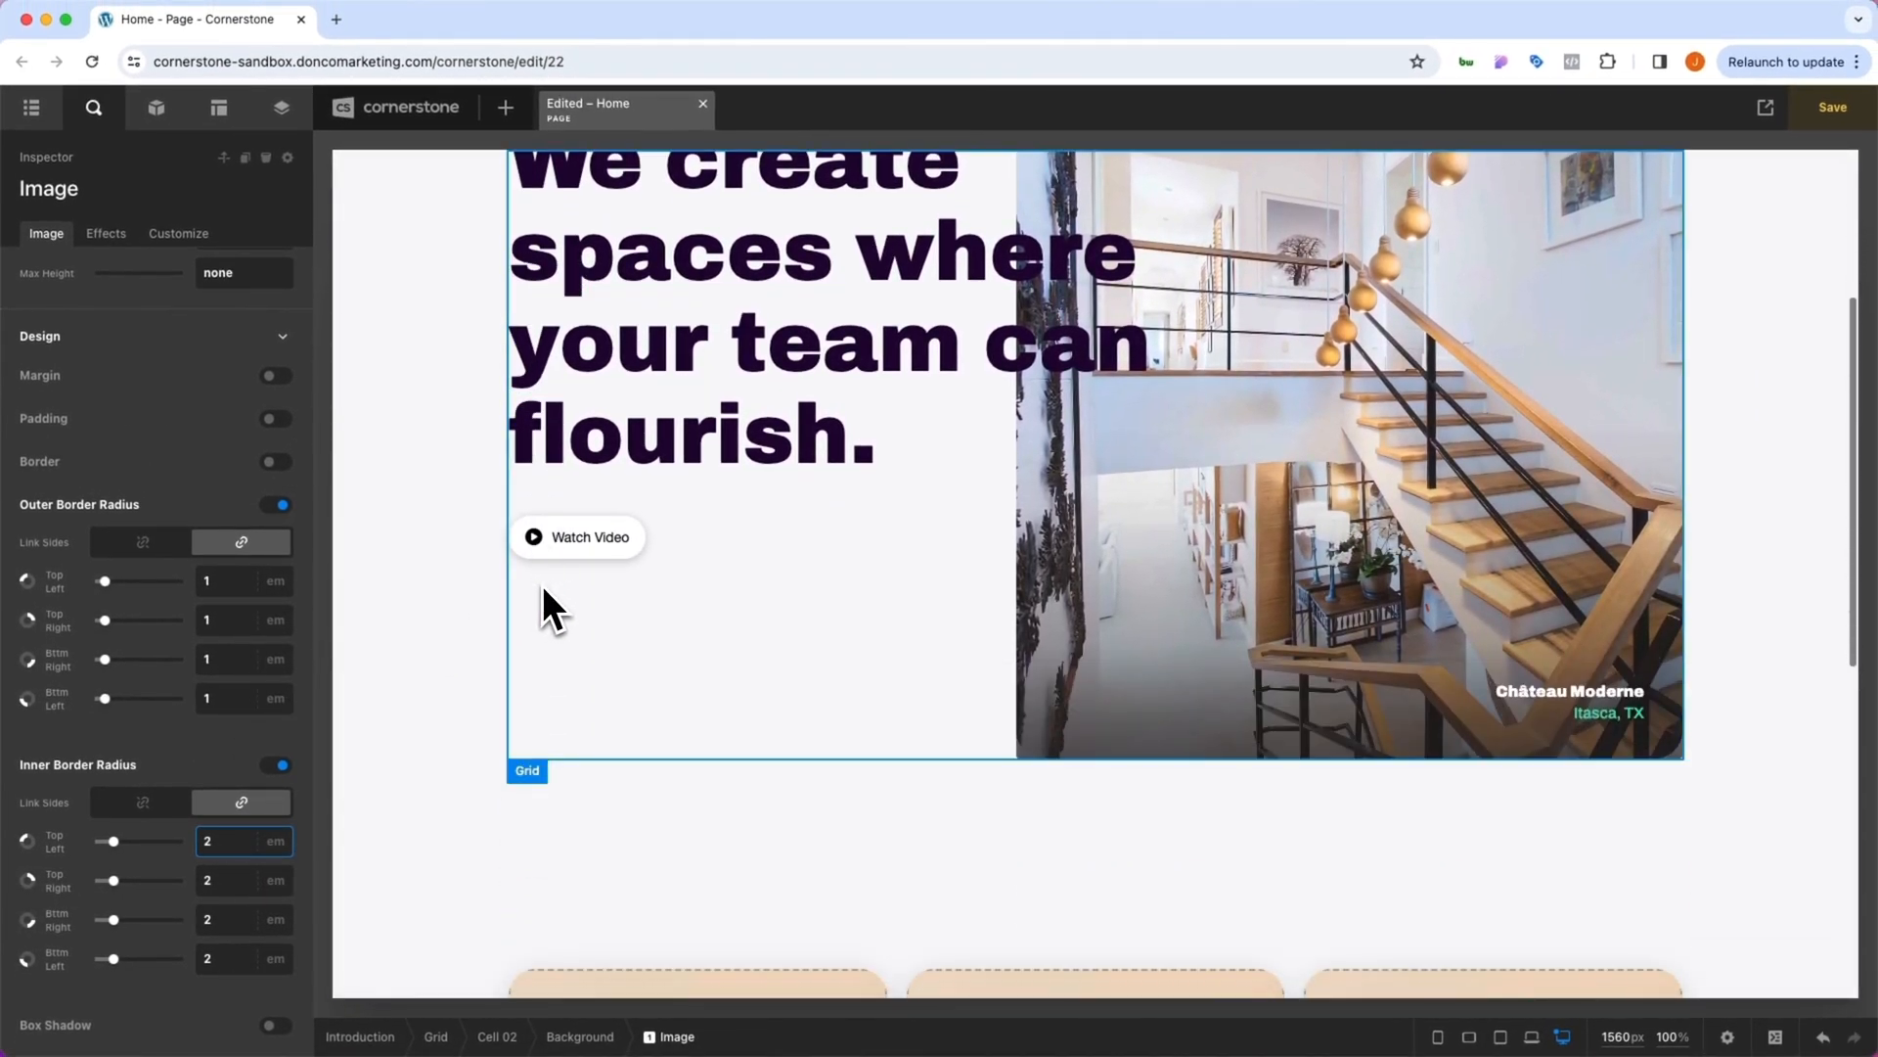
scroll("down", 3)
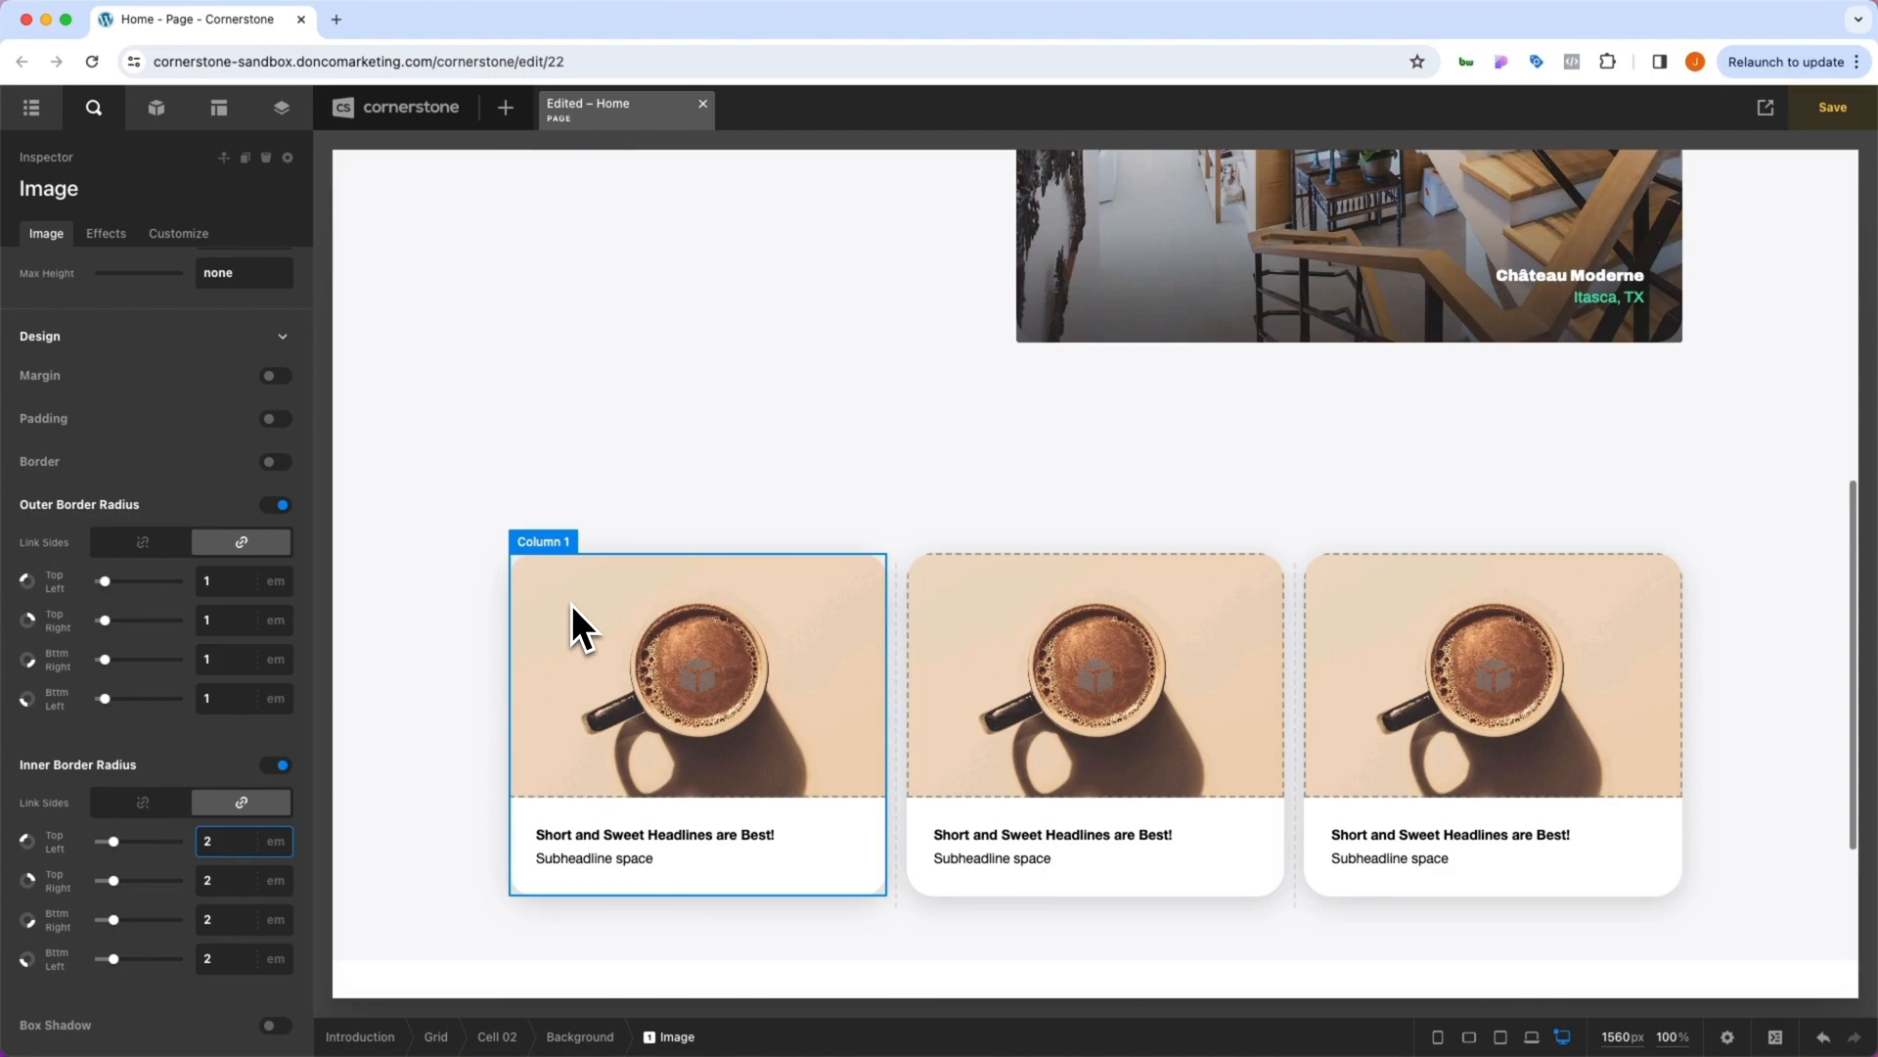
scroll("down", 3)
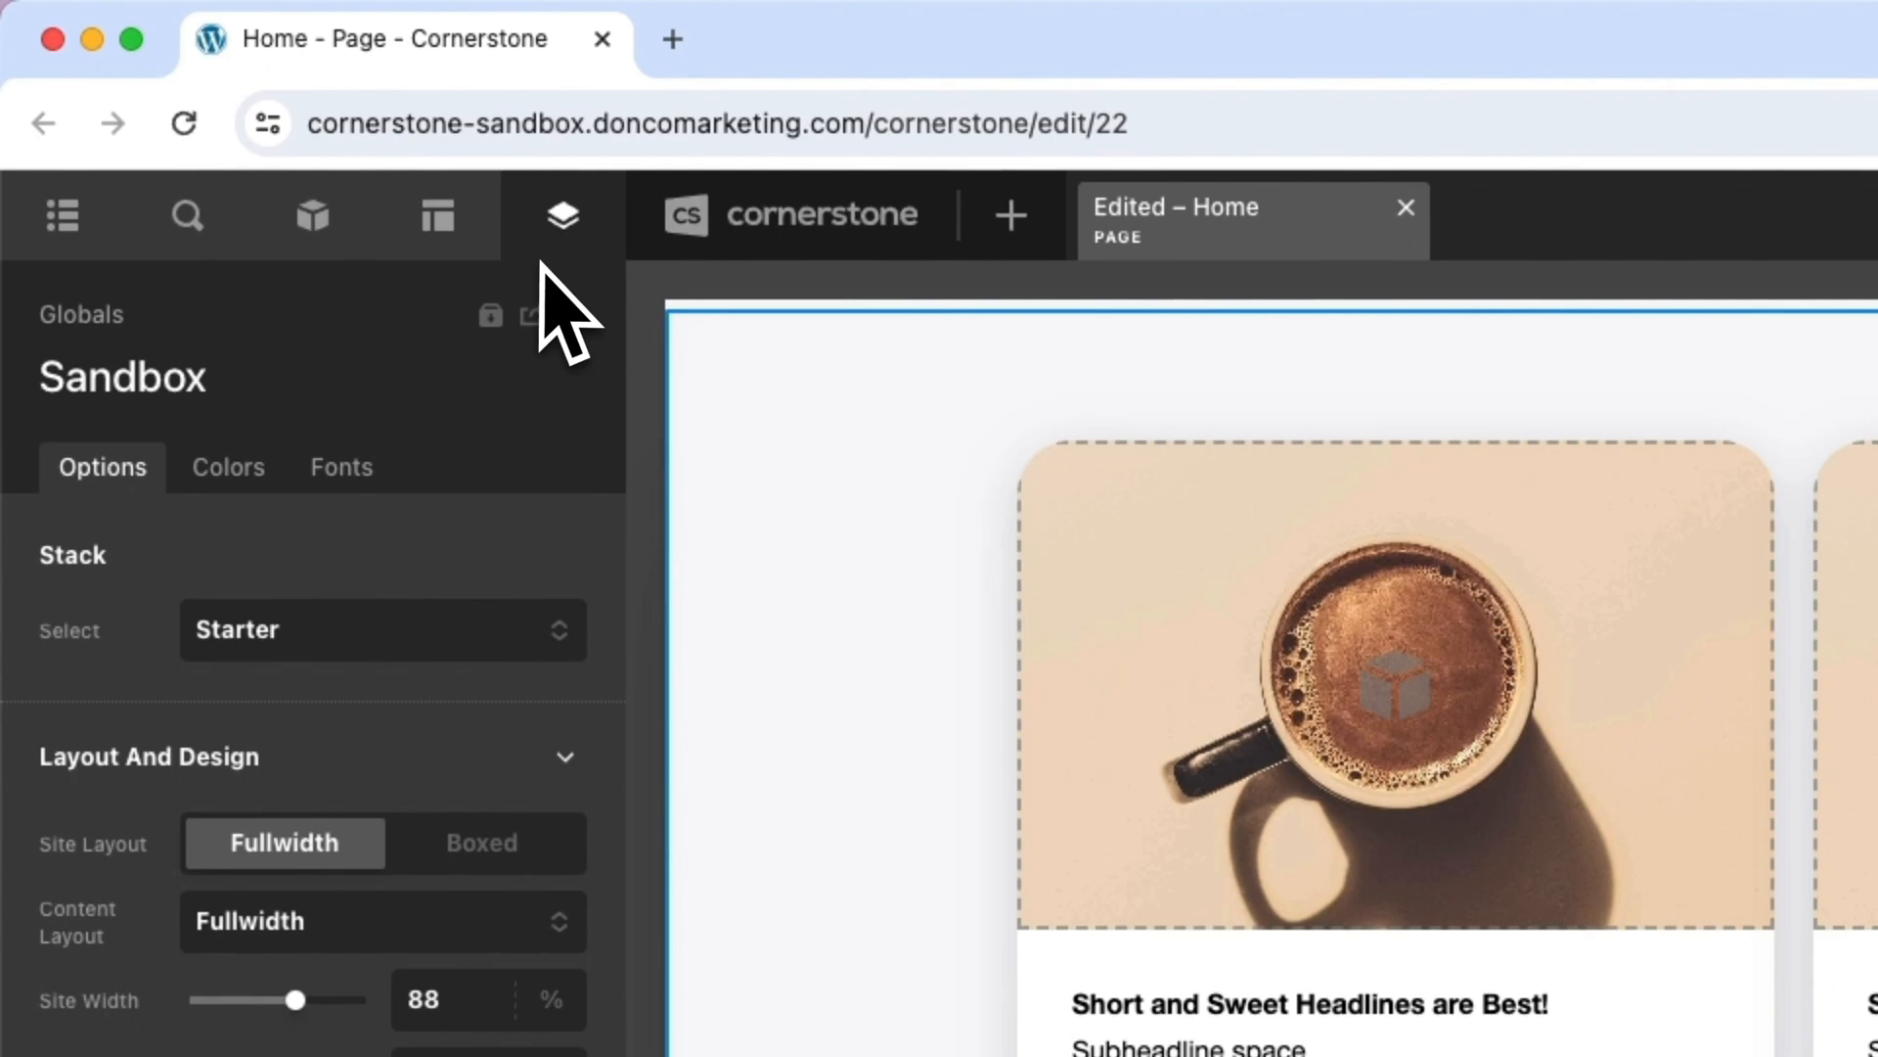
mouse_move(577, 315)
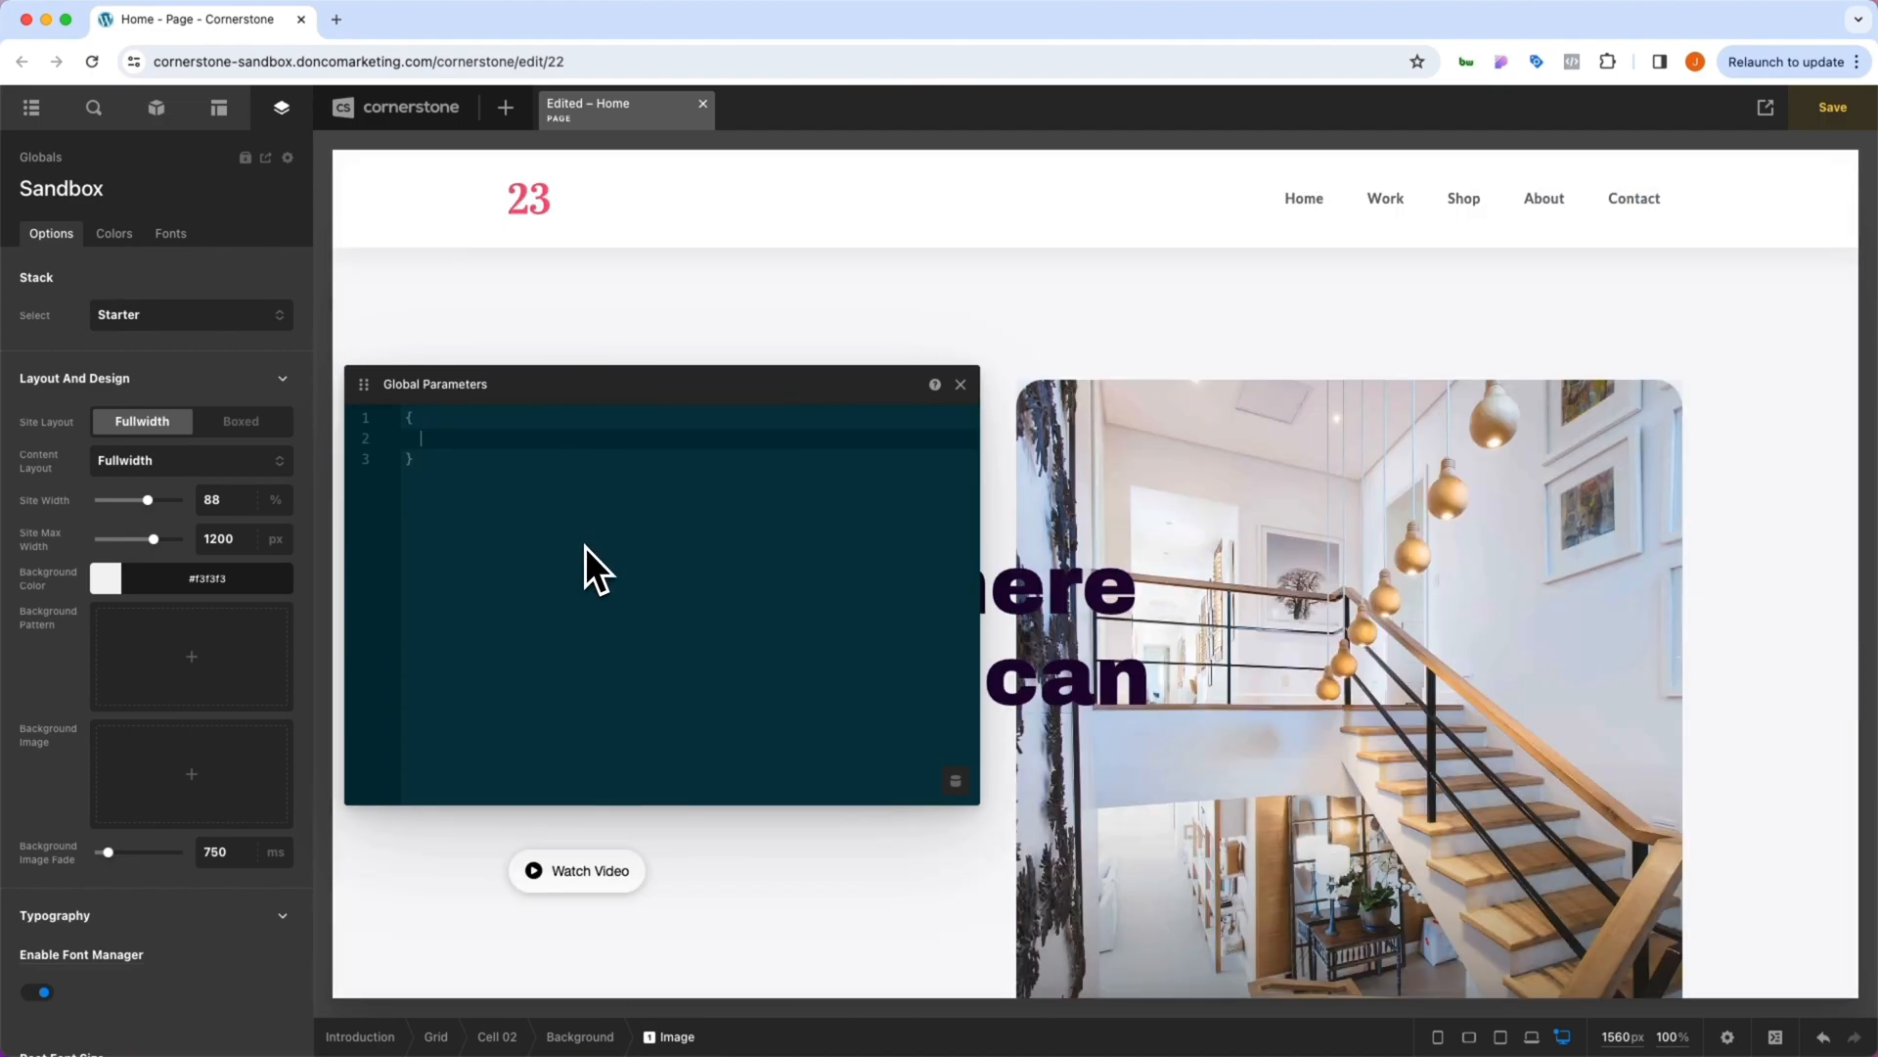
- Enter the JSON parameter "BorderRadius" with label "Global Radius", type "size", initial "0em"
type("\"BorderRad\"")
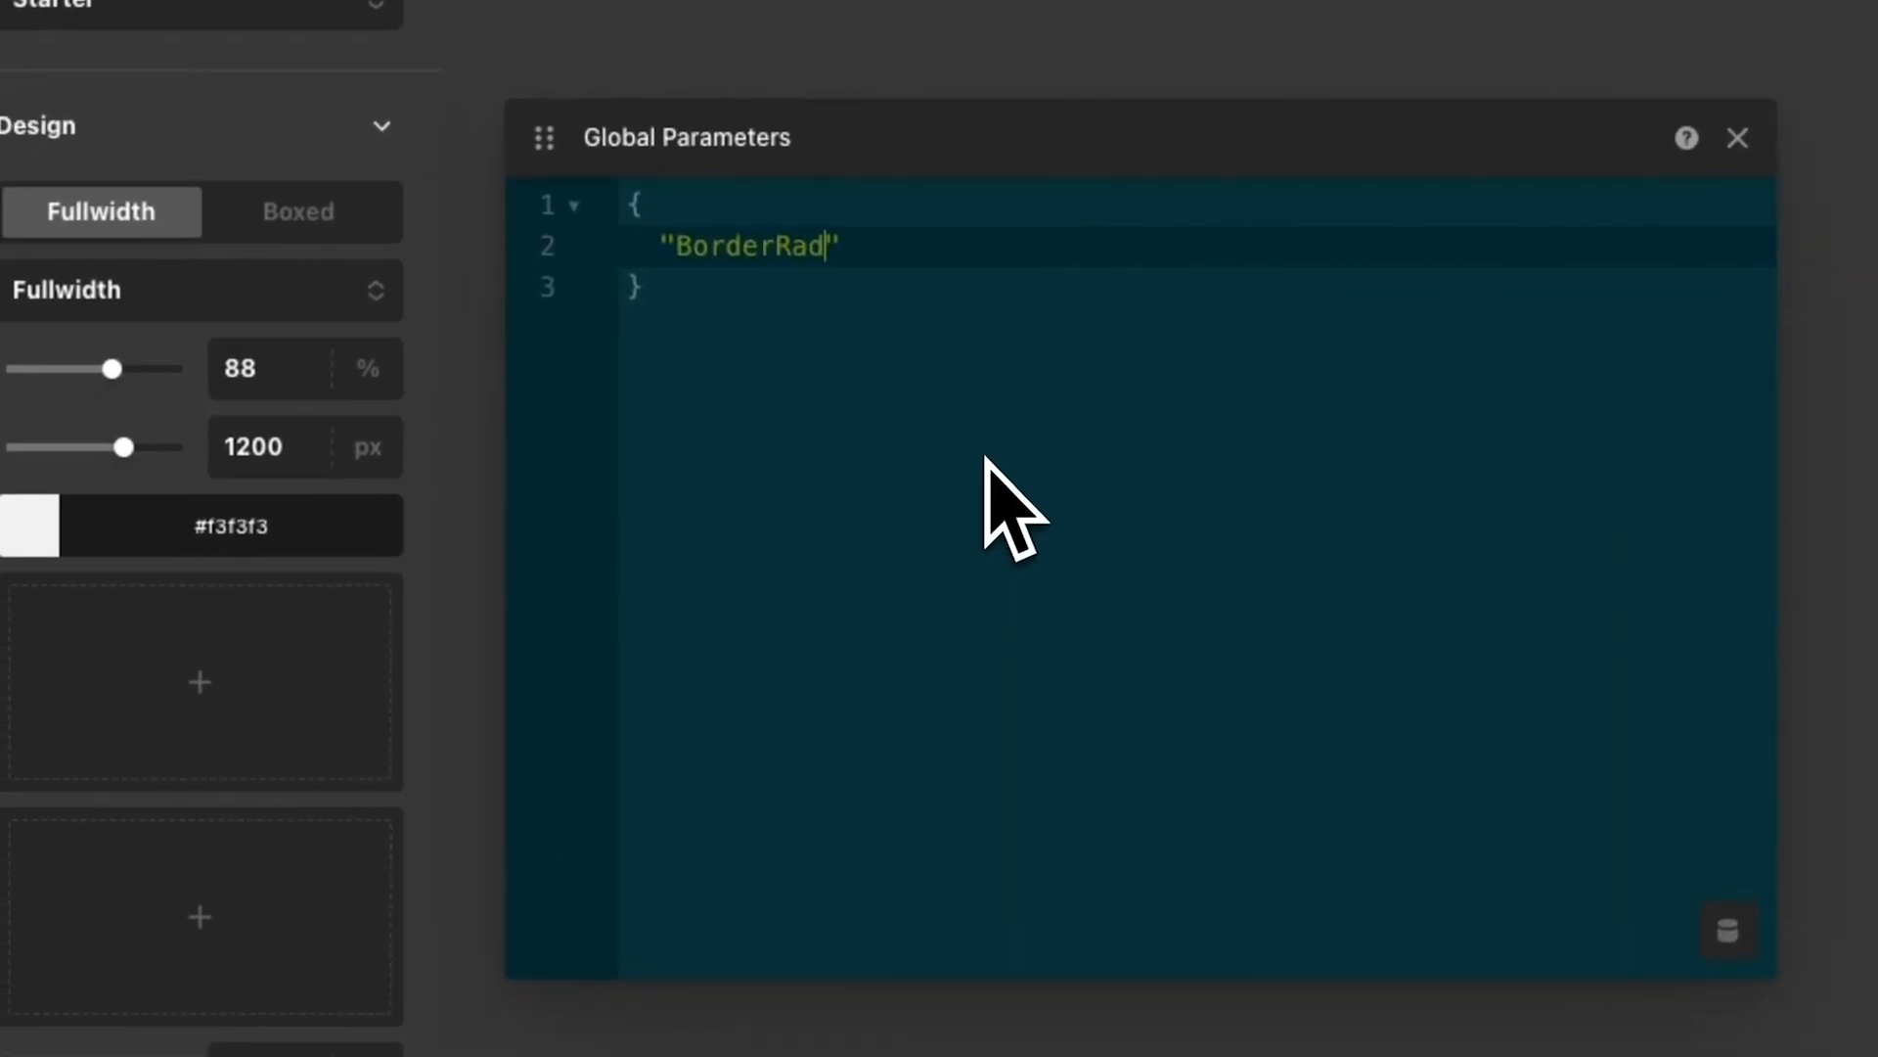
type("ius")
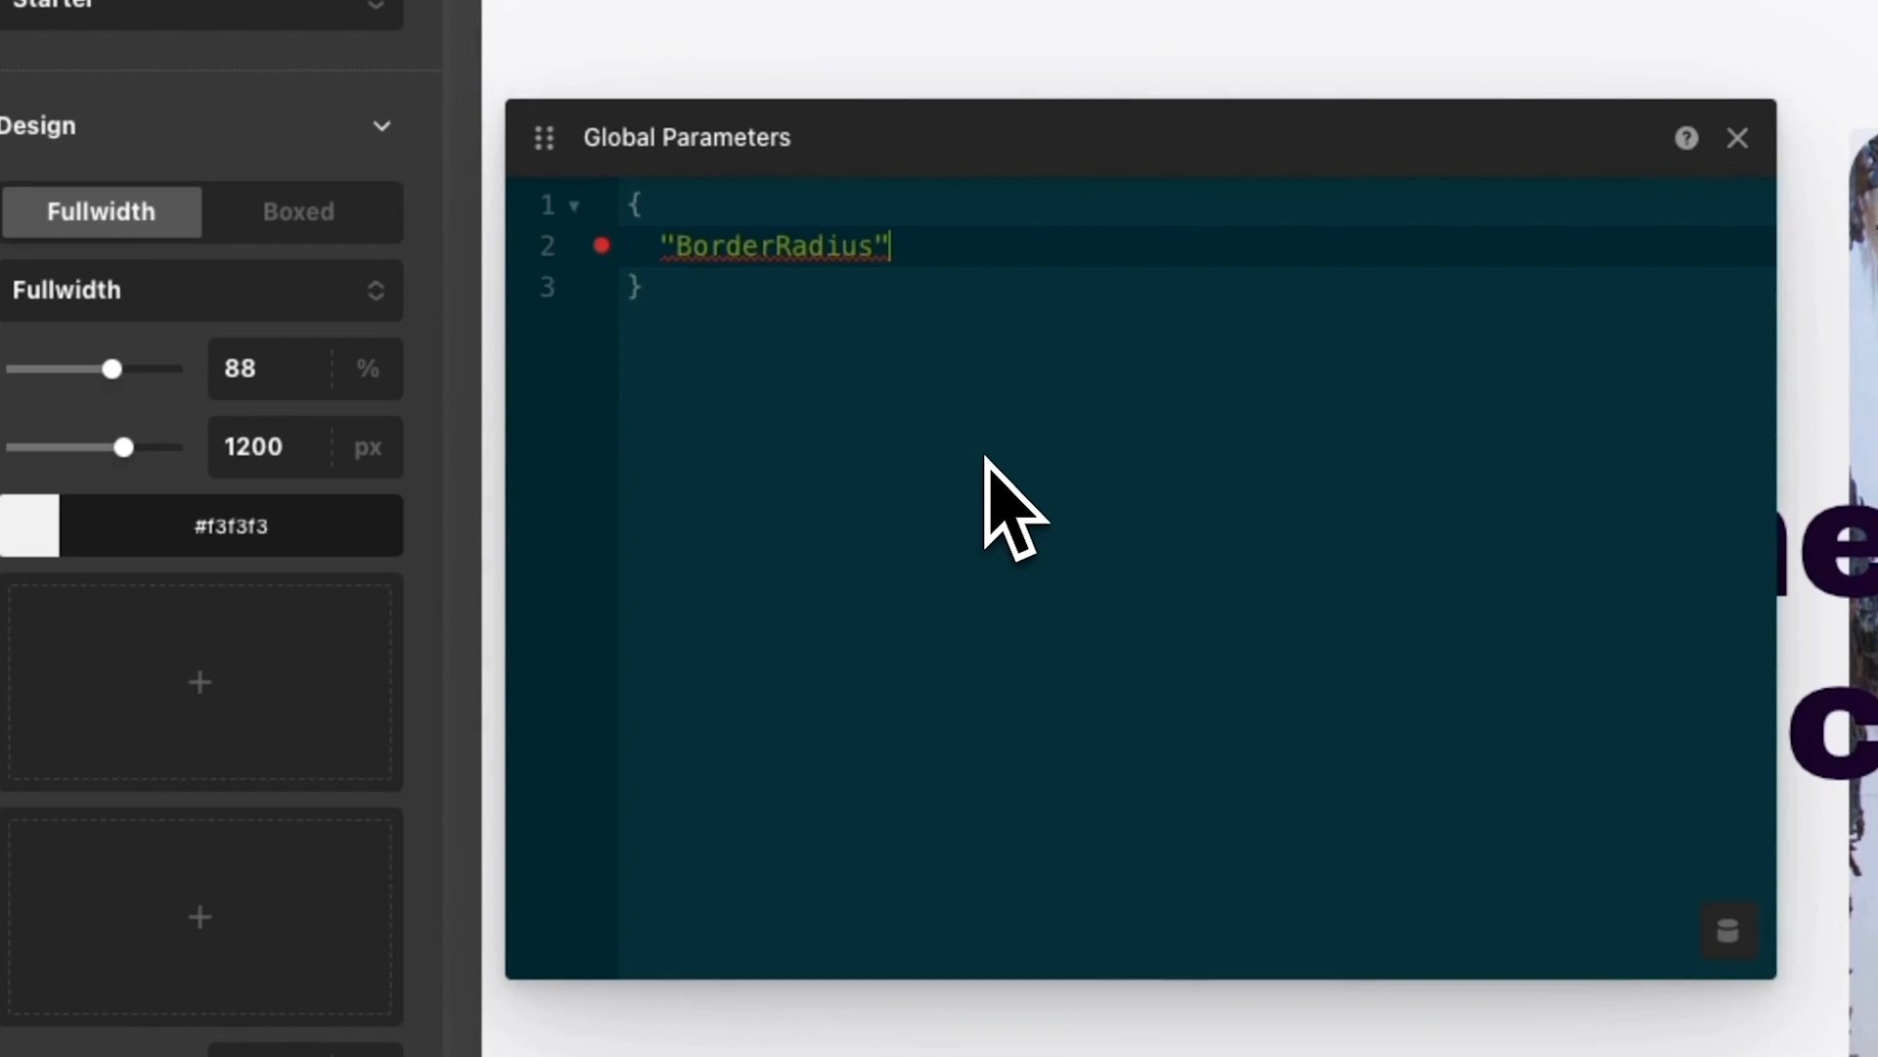
type(": {")
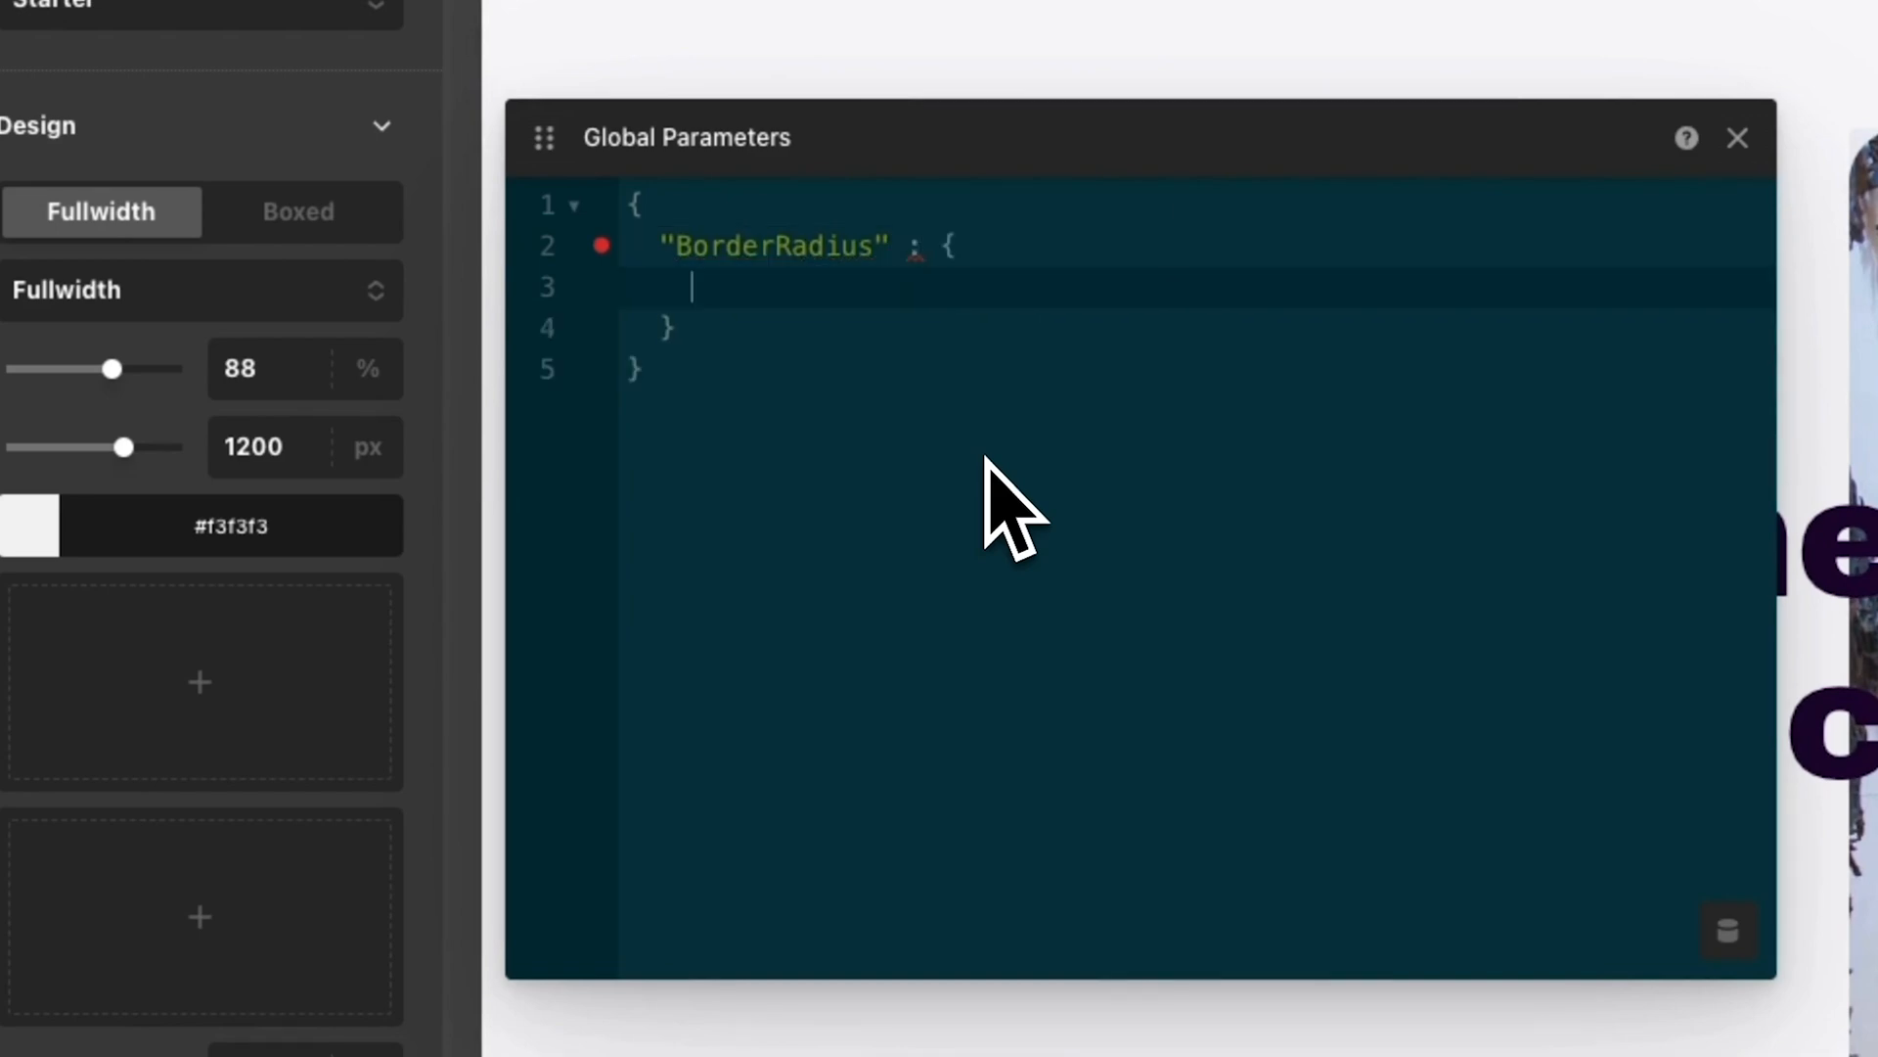
type("\"label\" :")
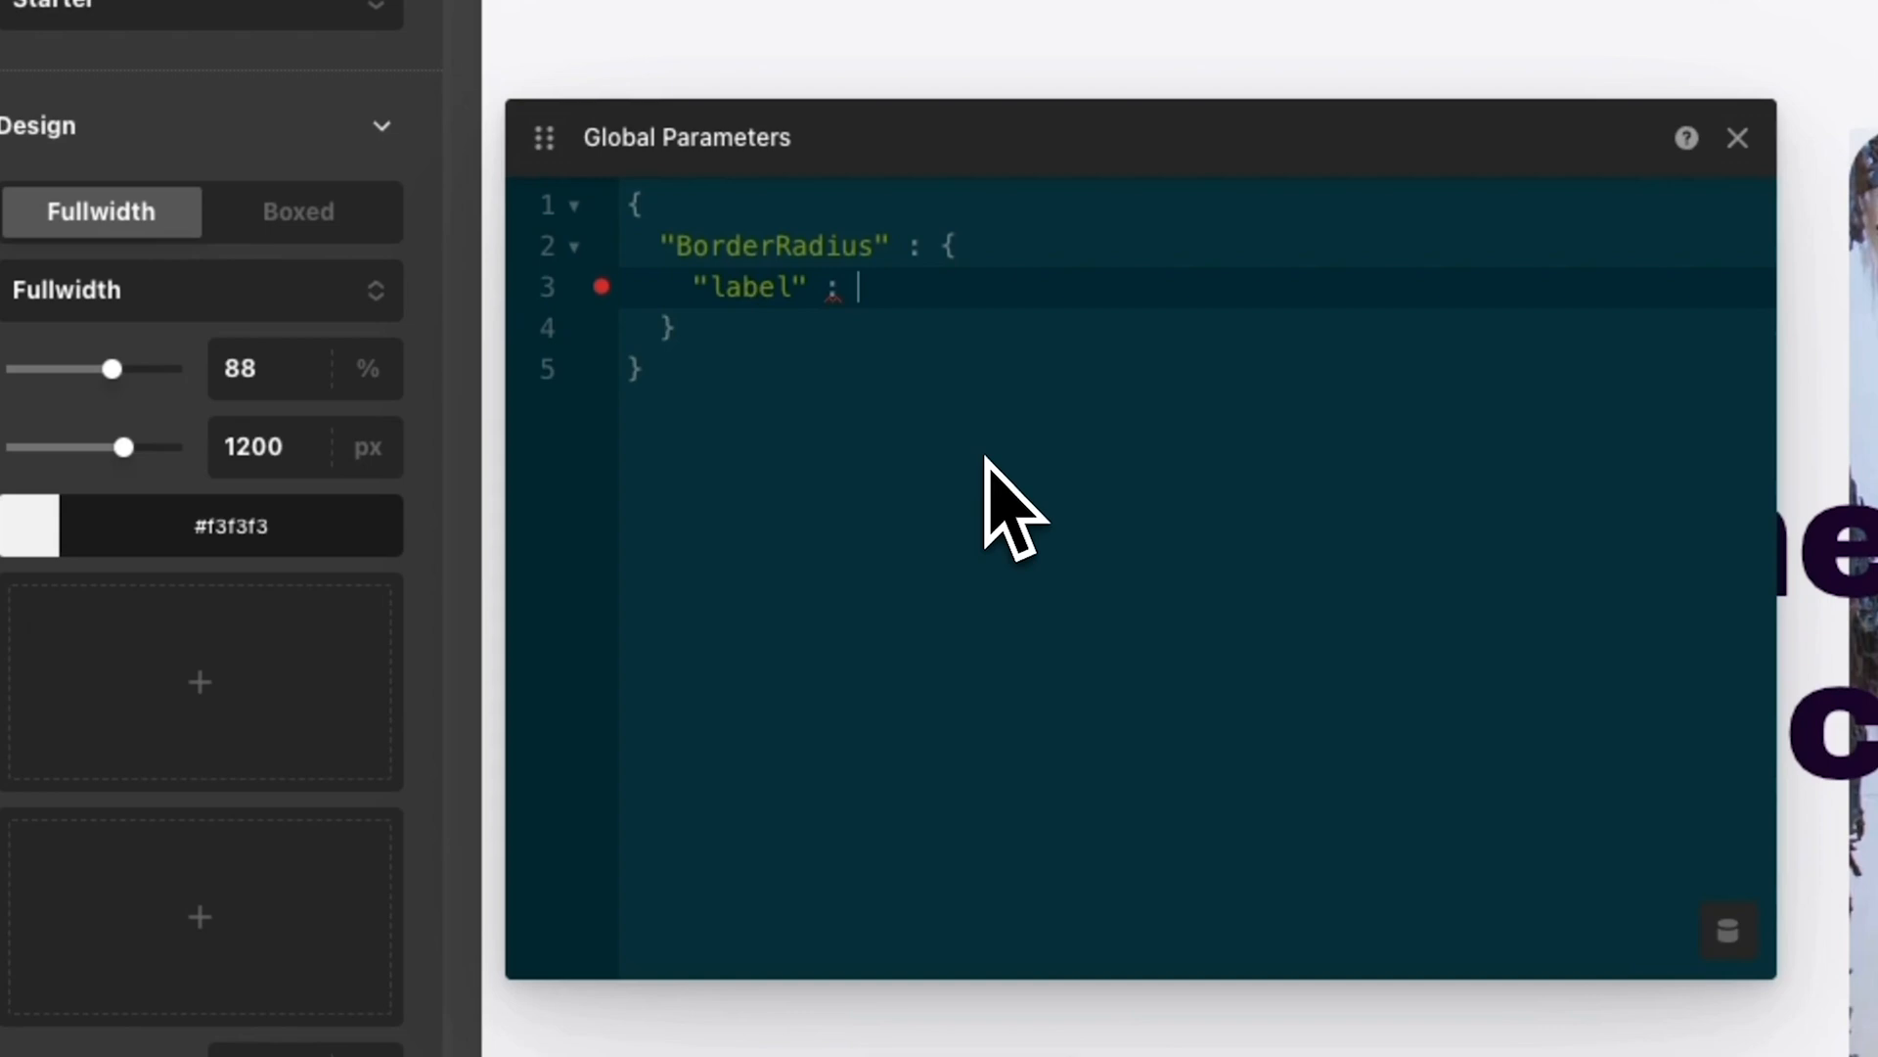
type("\"Global Radius\",")
type("\"type")
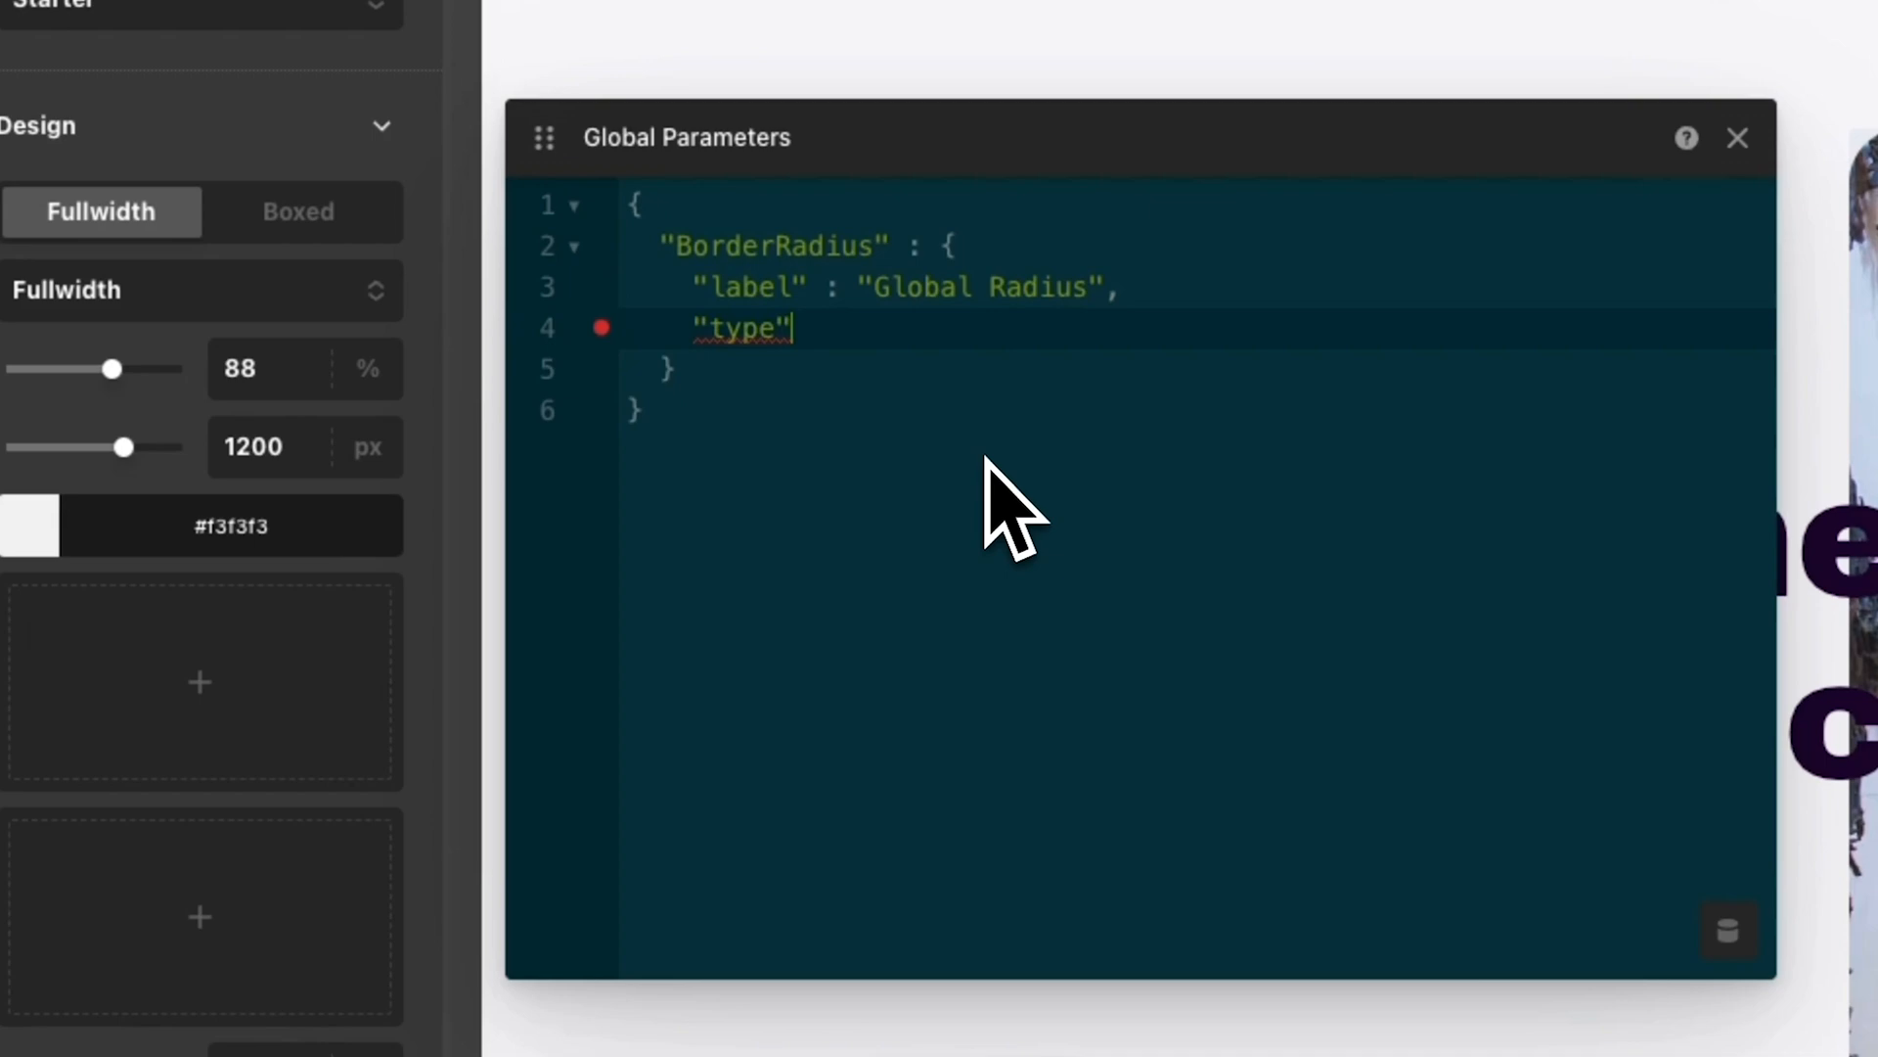
type(": \"s")
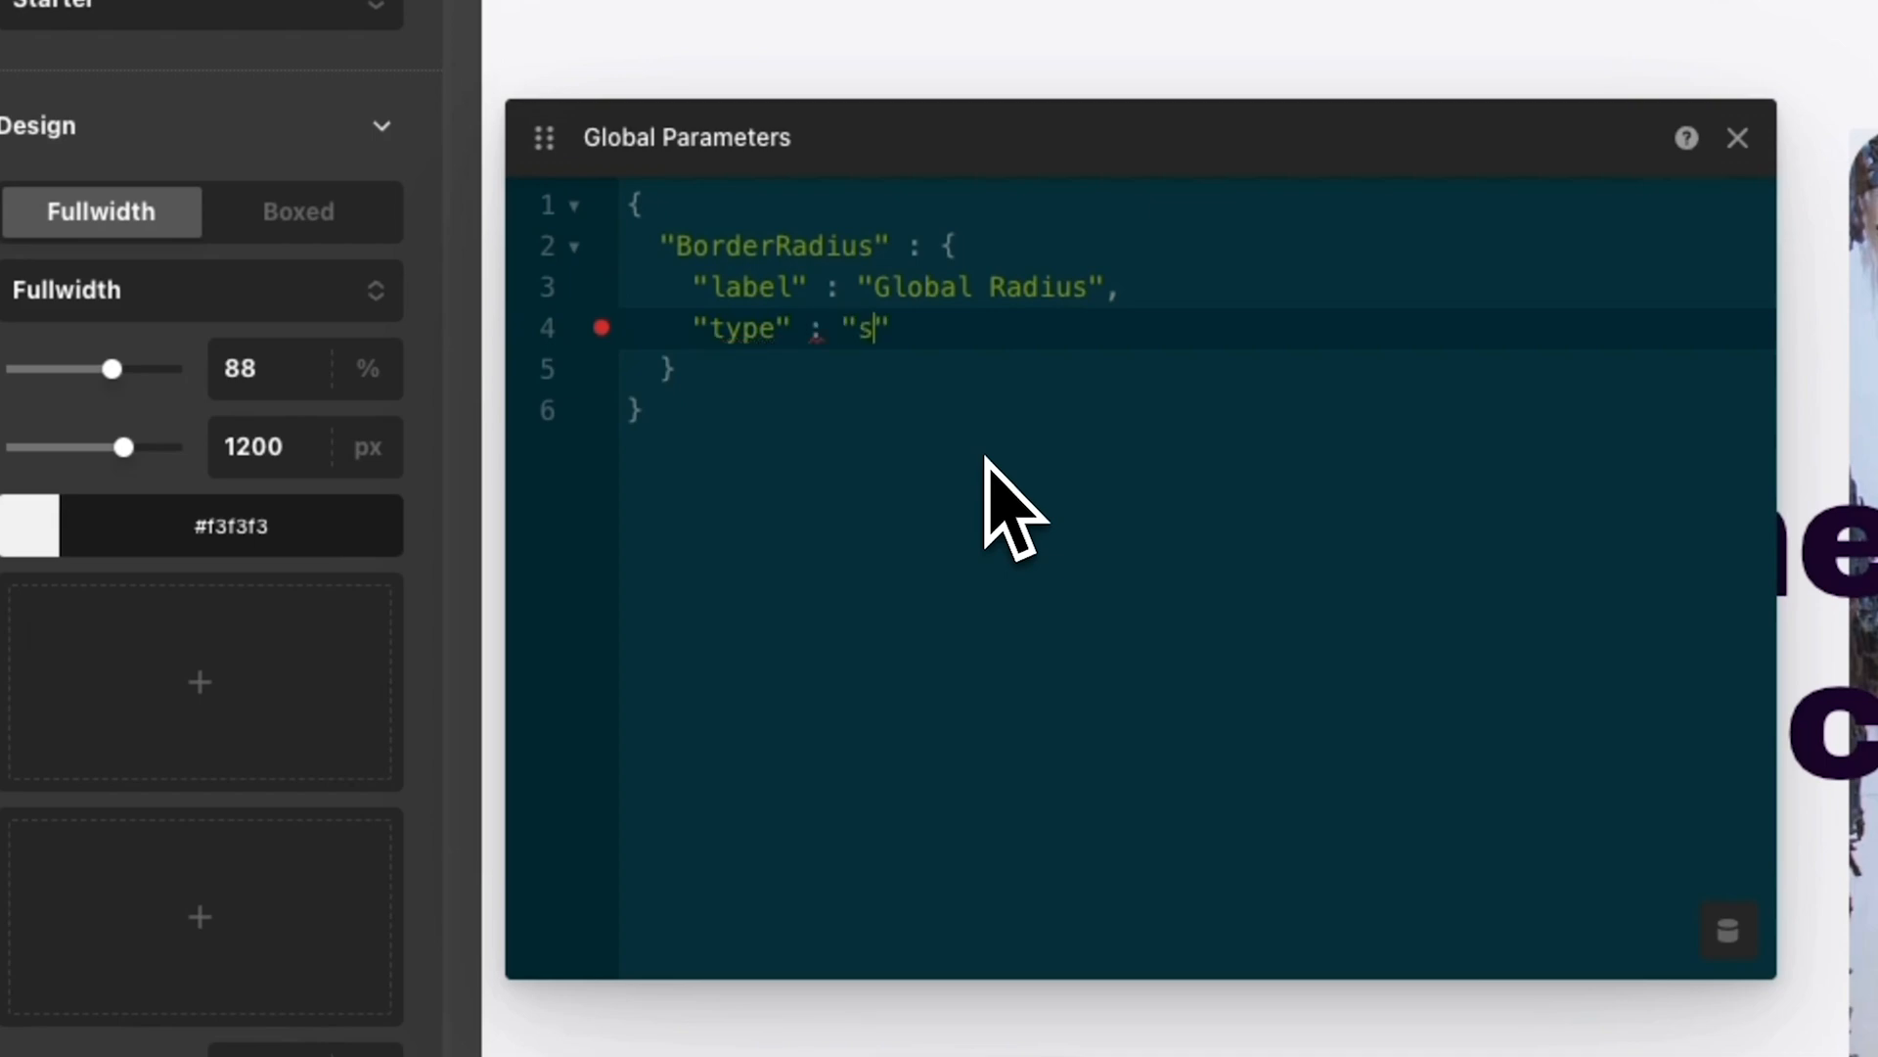
type("ize\",")
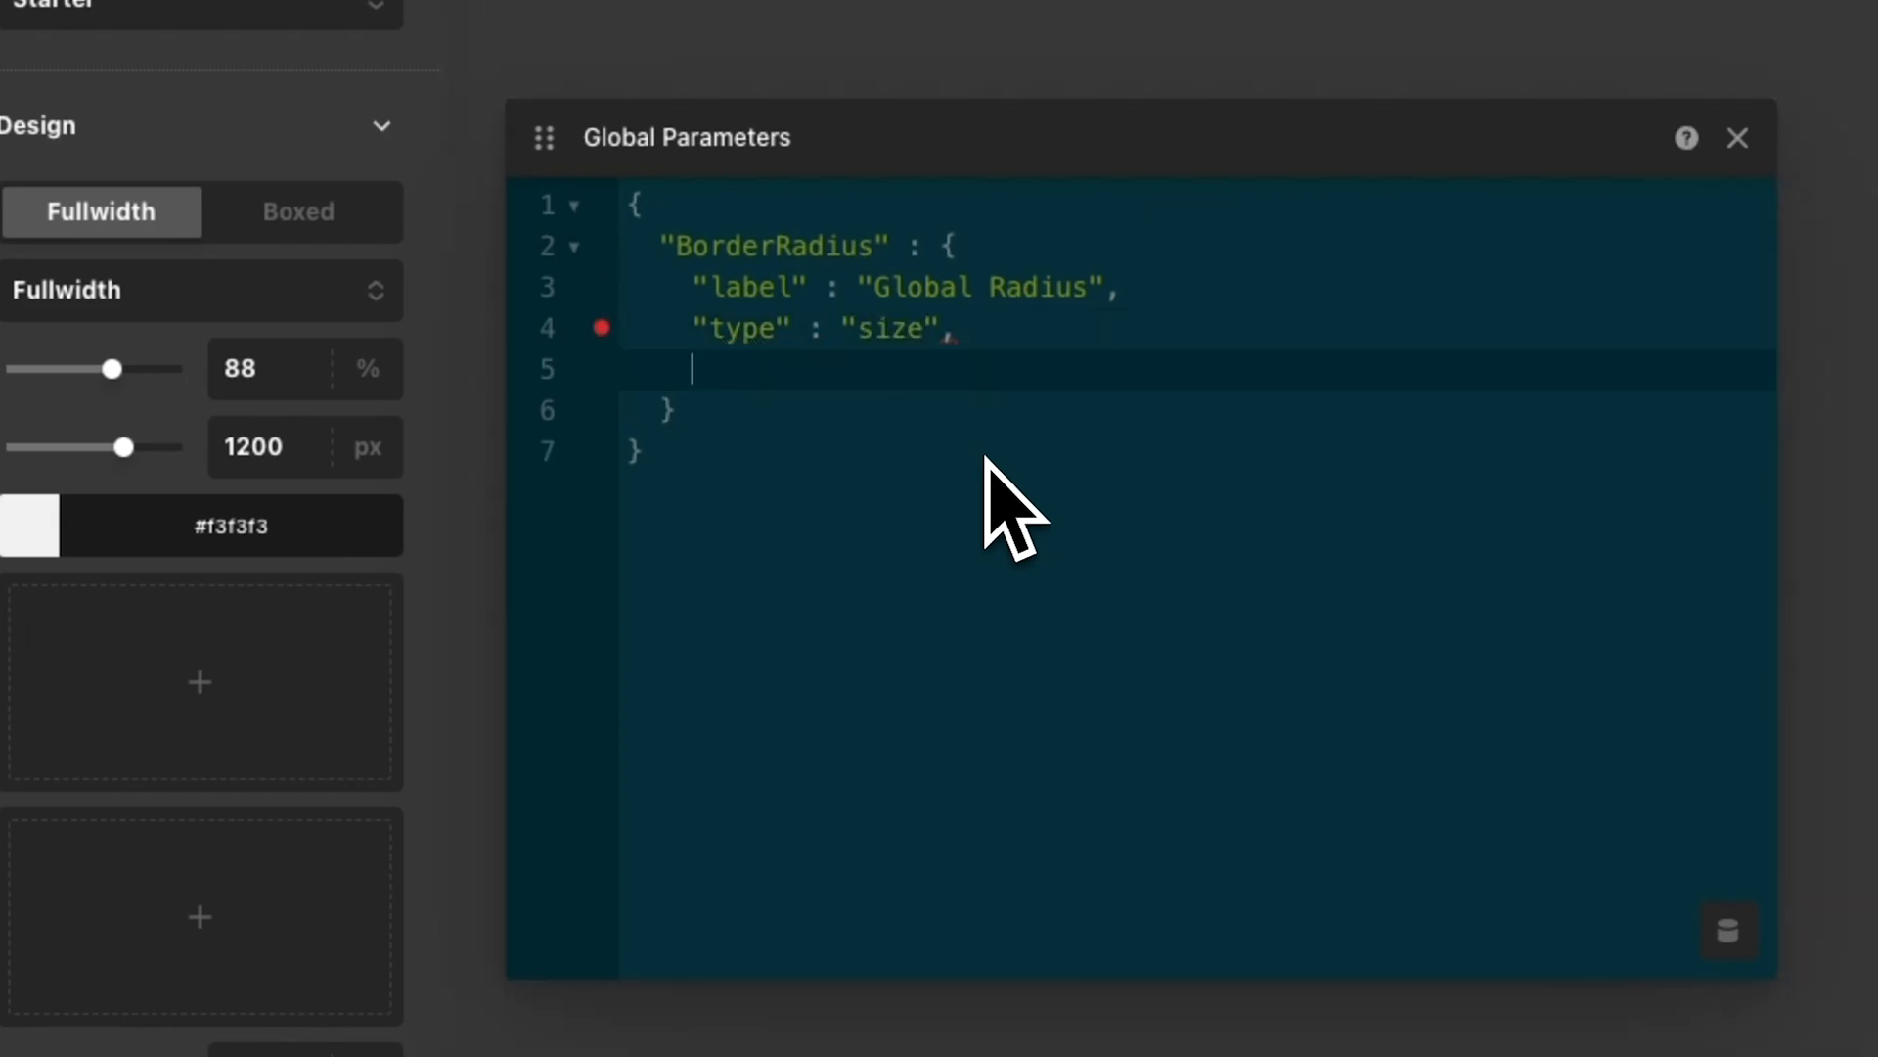
type("\"initial\" : \"\"")
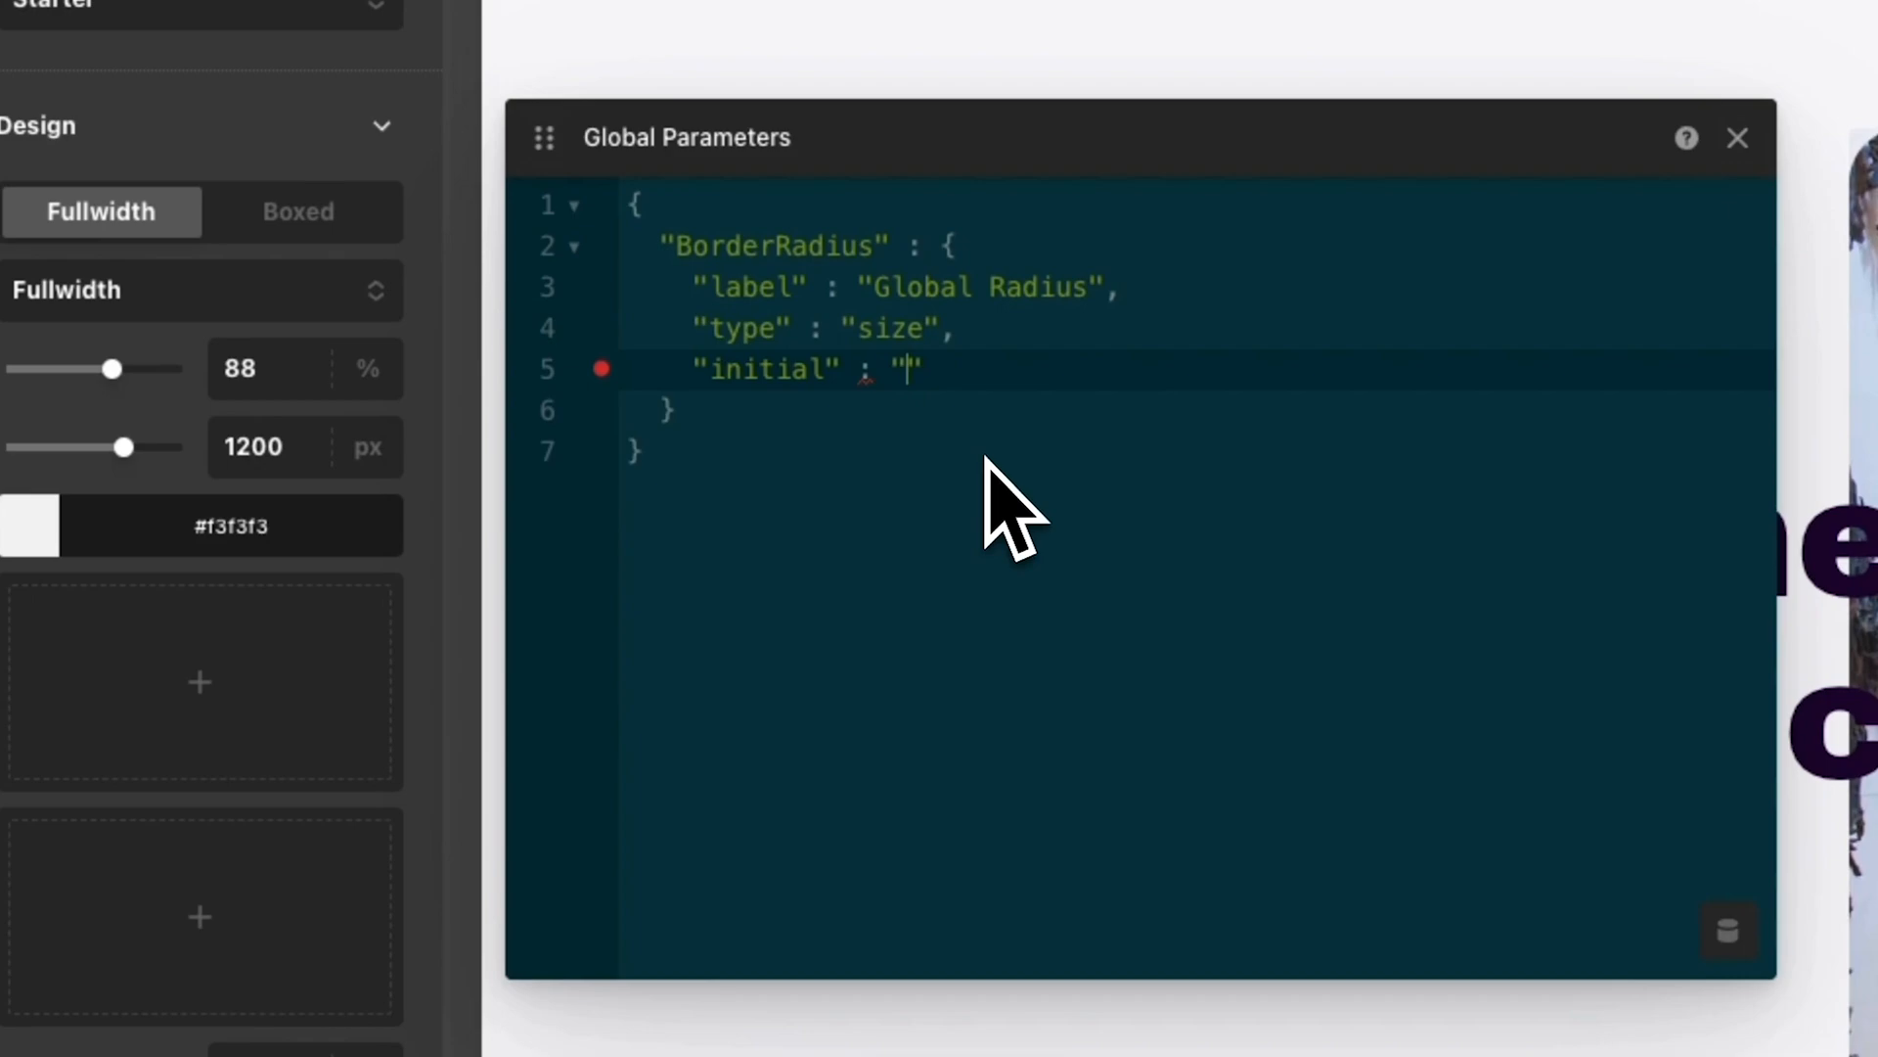
type("0em")
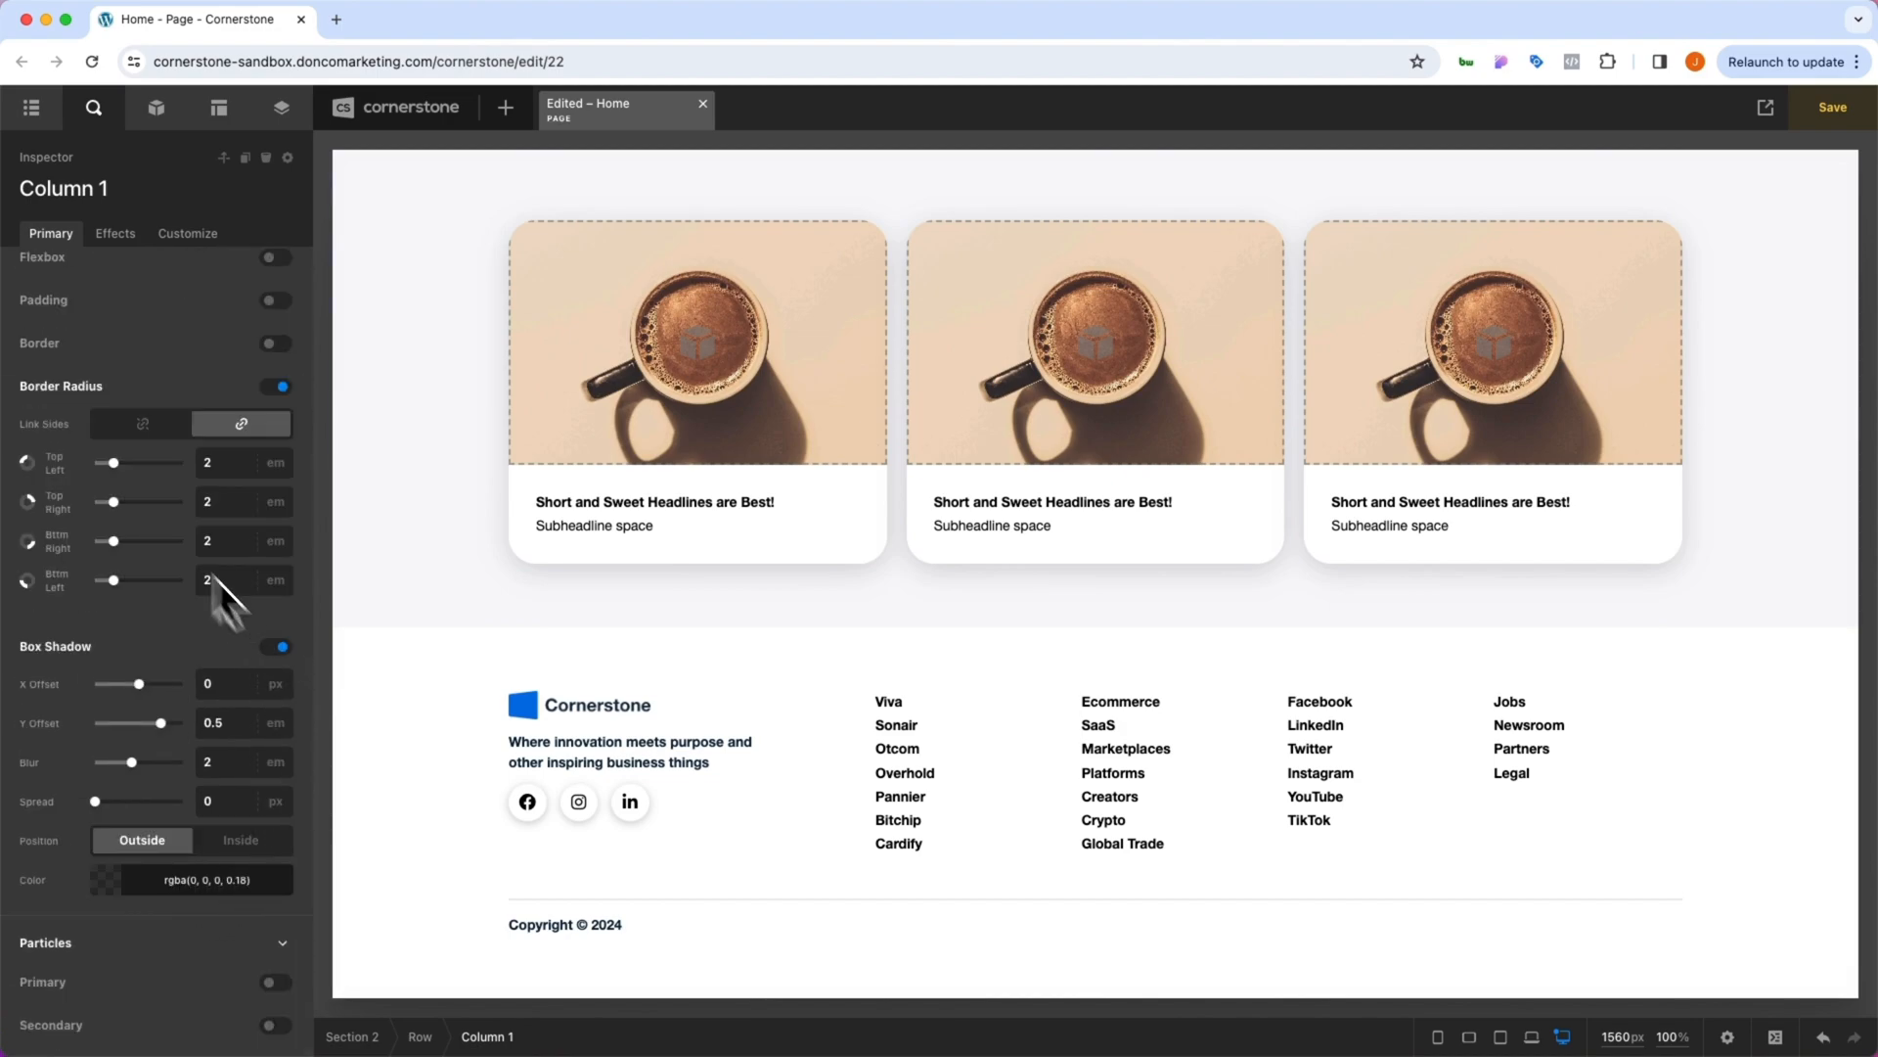
- Unlink the column's corner radii and enter the {{dc:p:BorderRadius}} parameter as a corner value
left_click(244, 462)
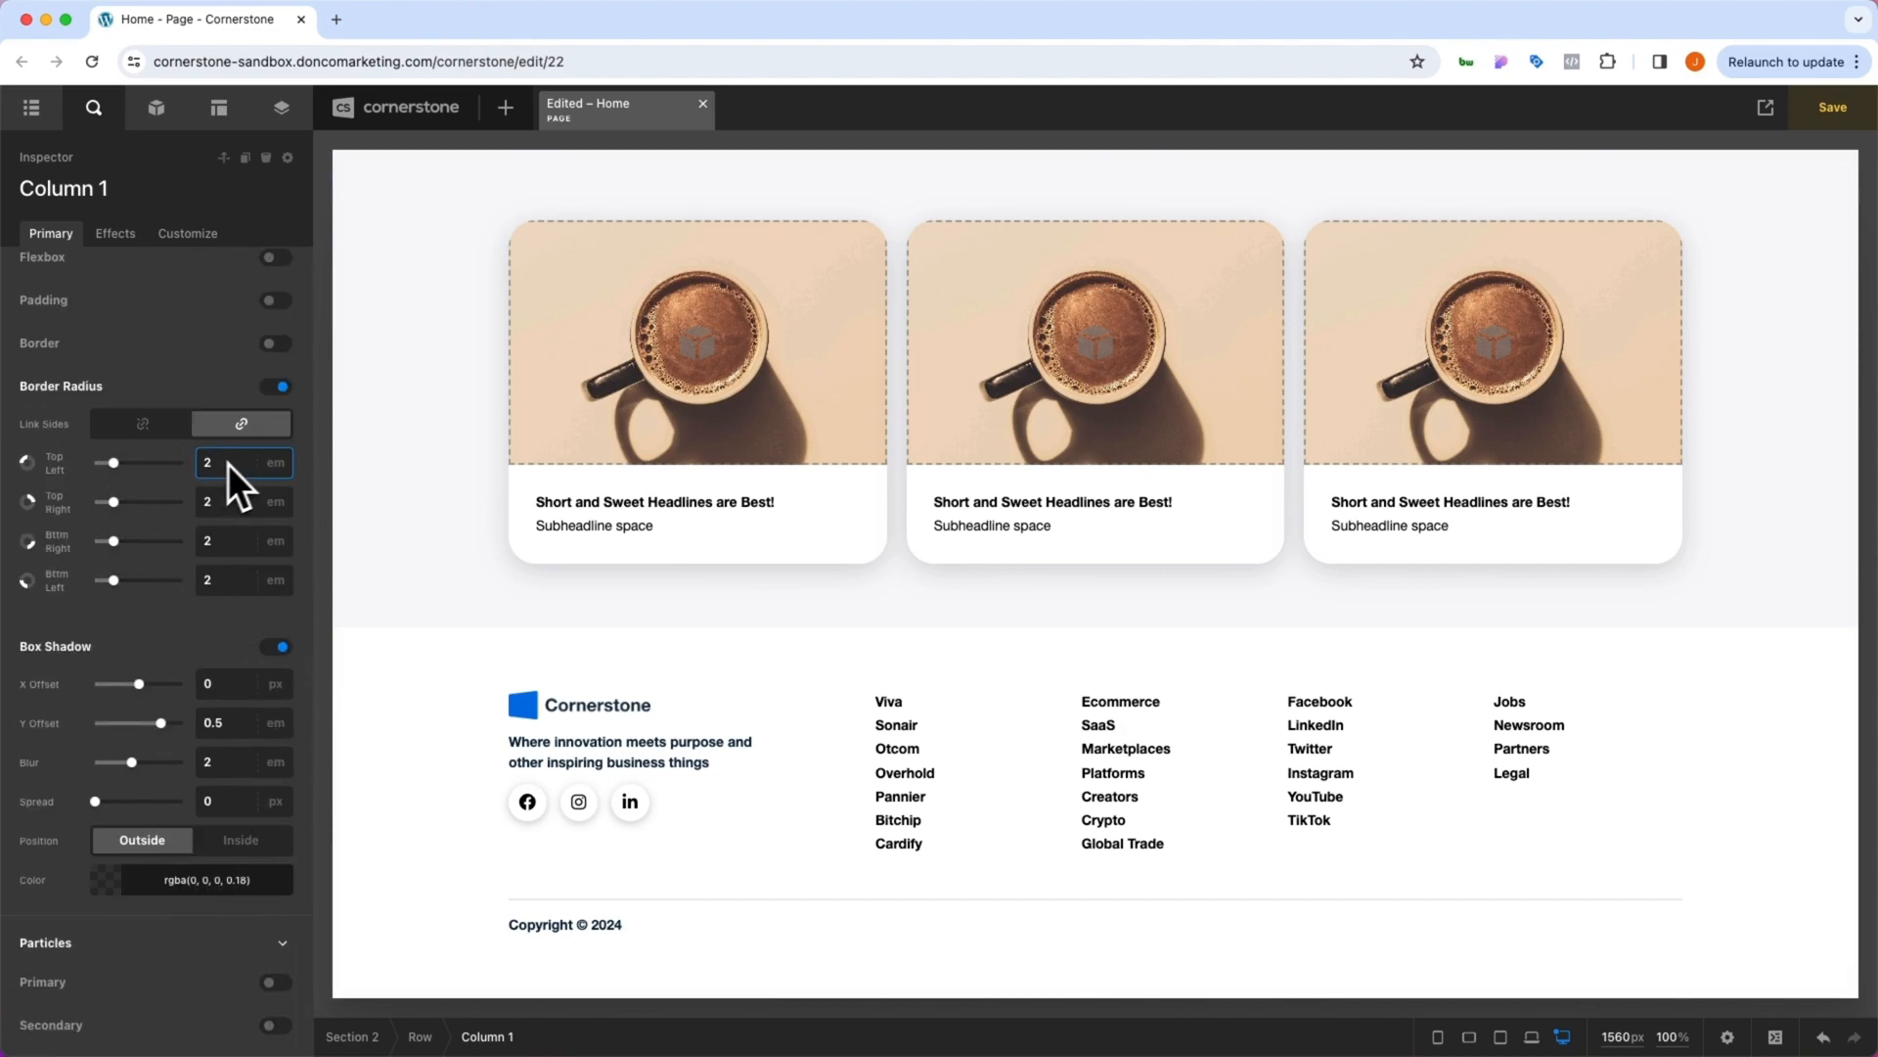
mouse_move(248, 497)
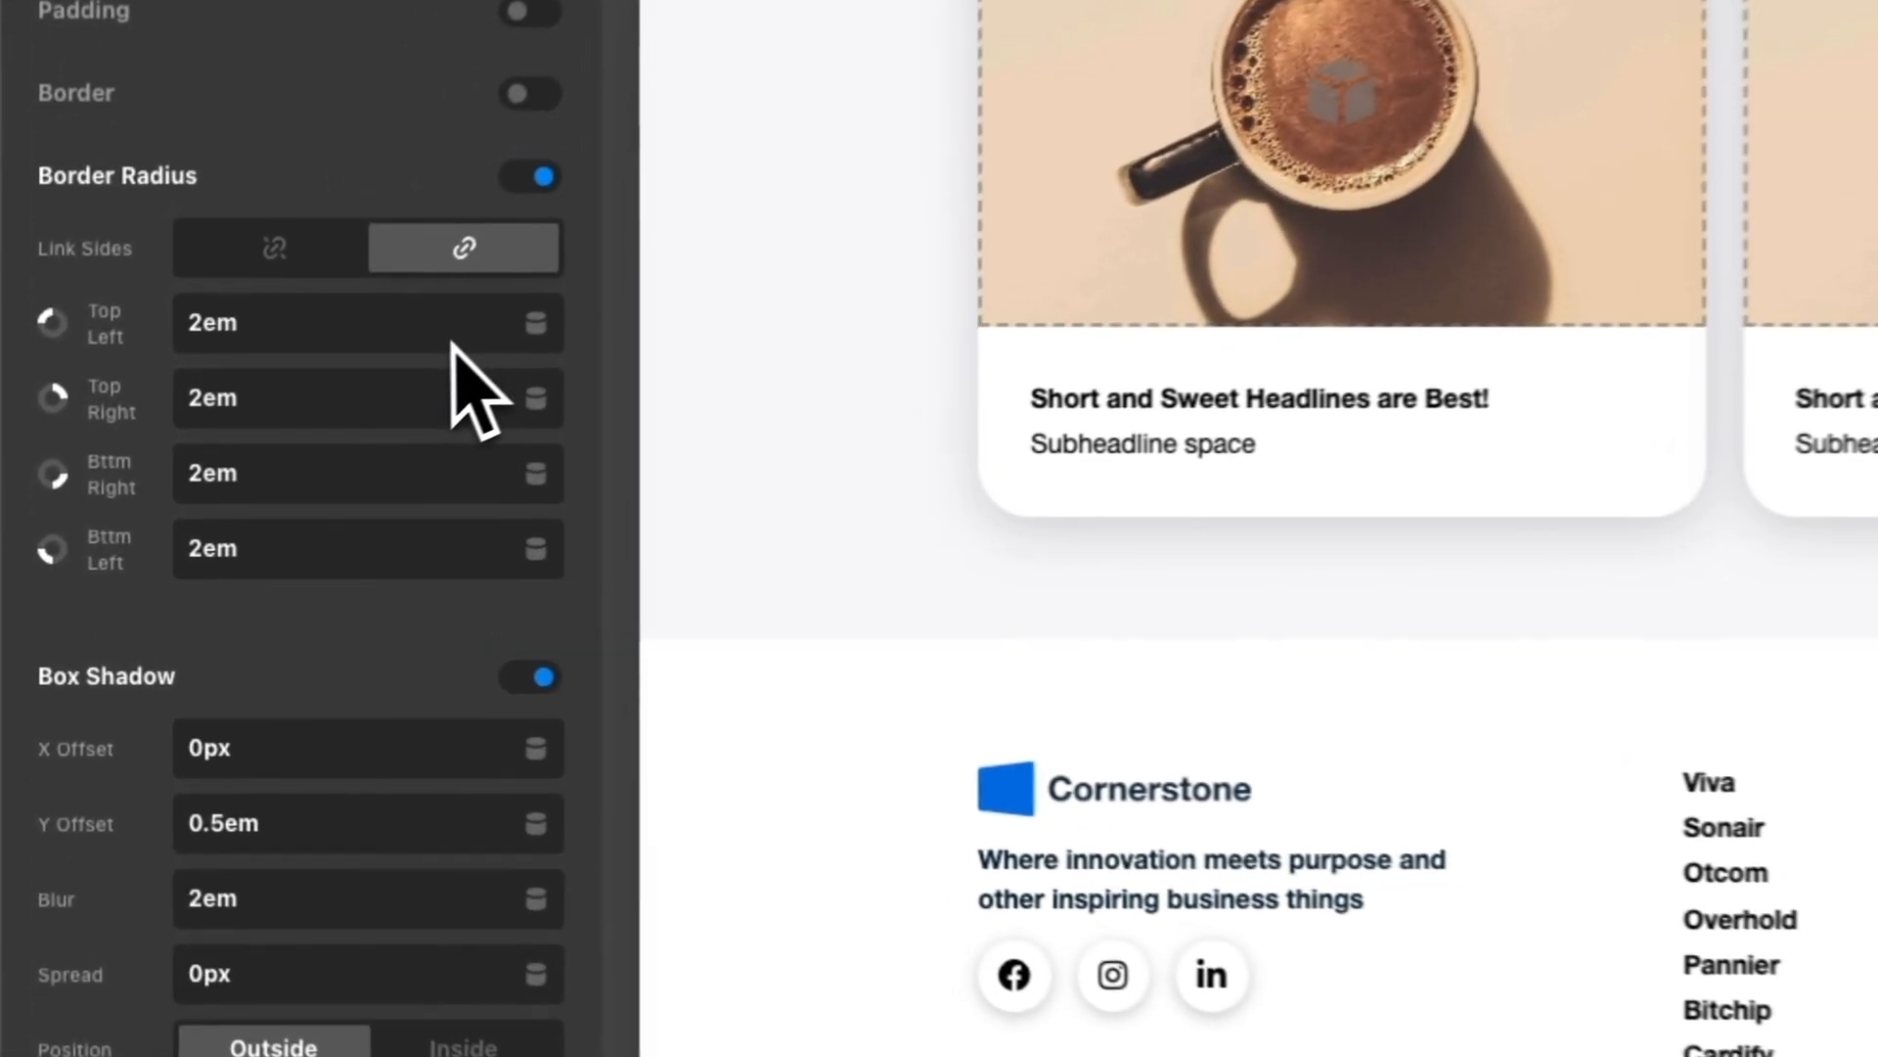
left_click(359, 322)
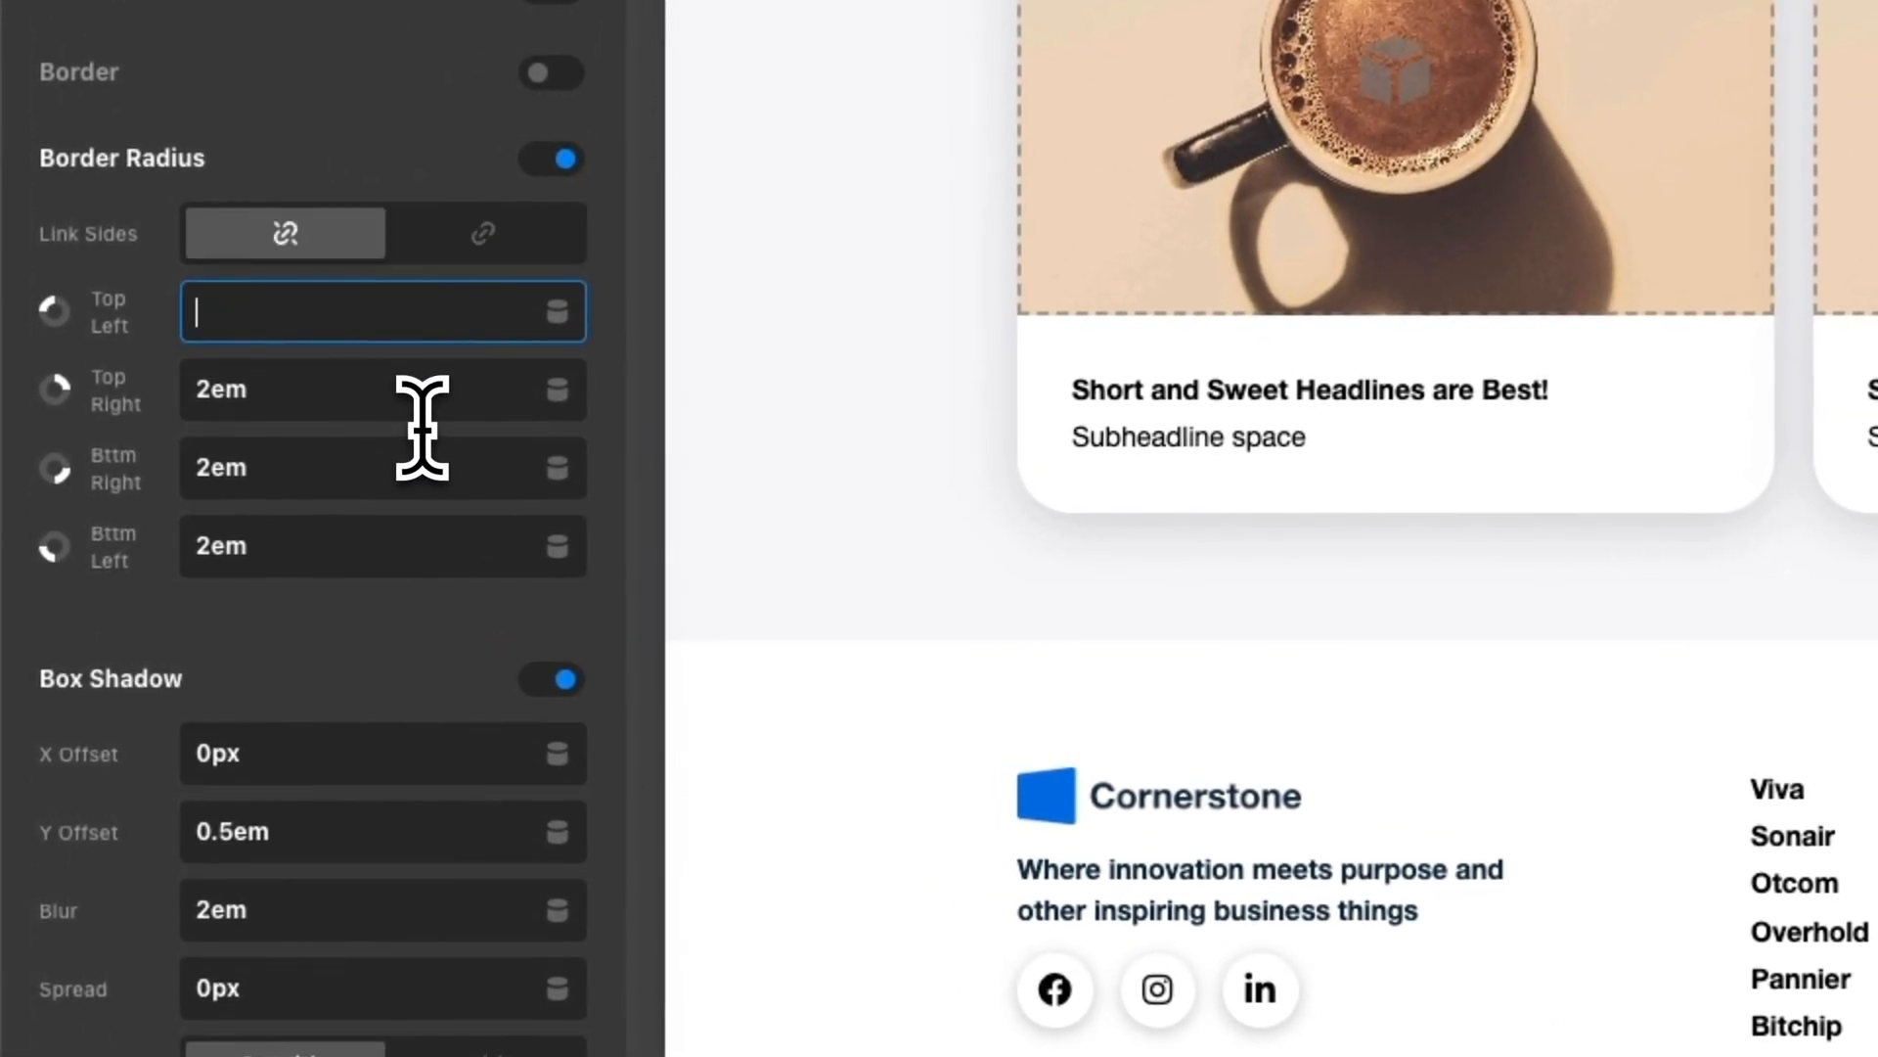
type("{{dc")
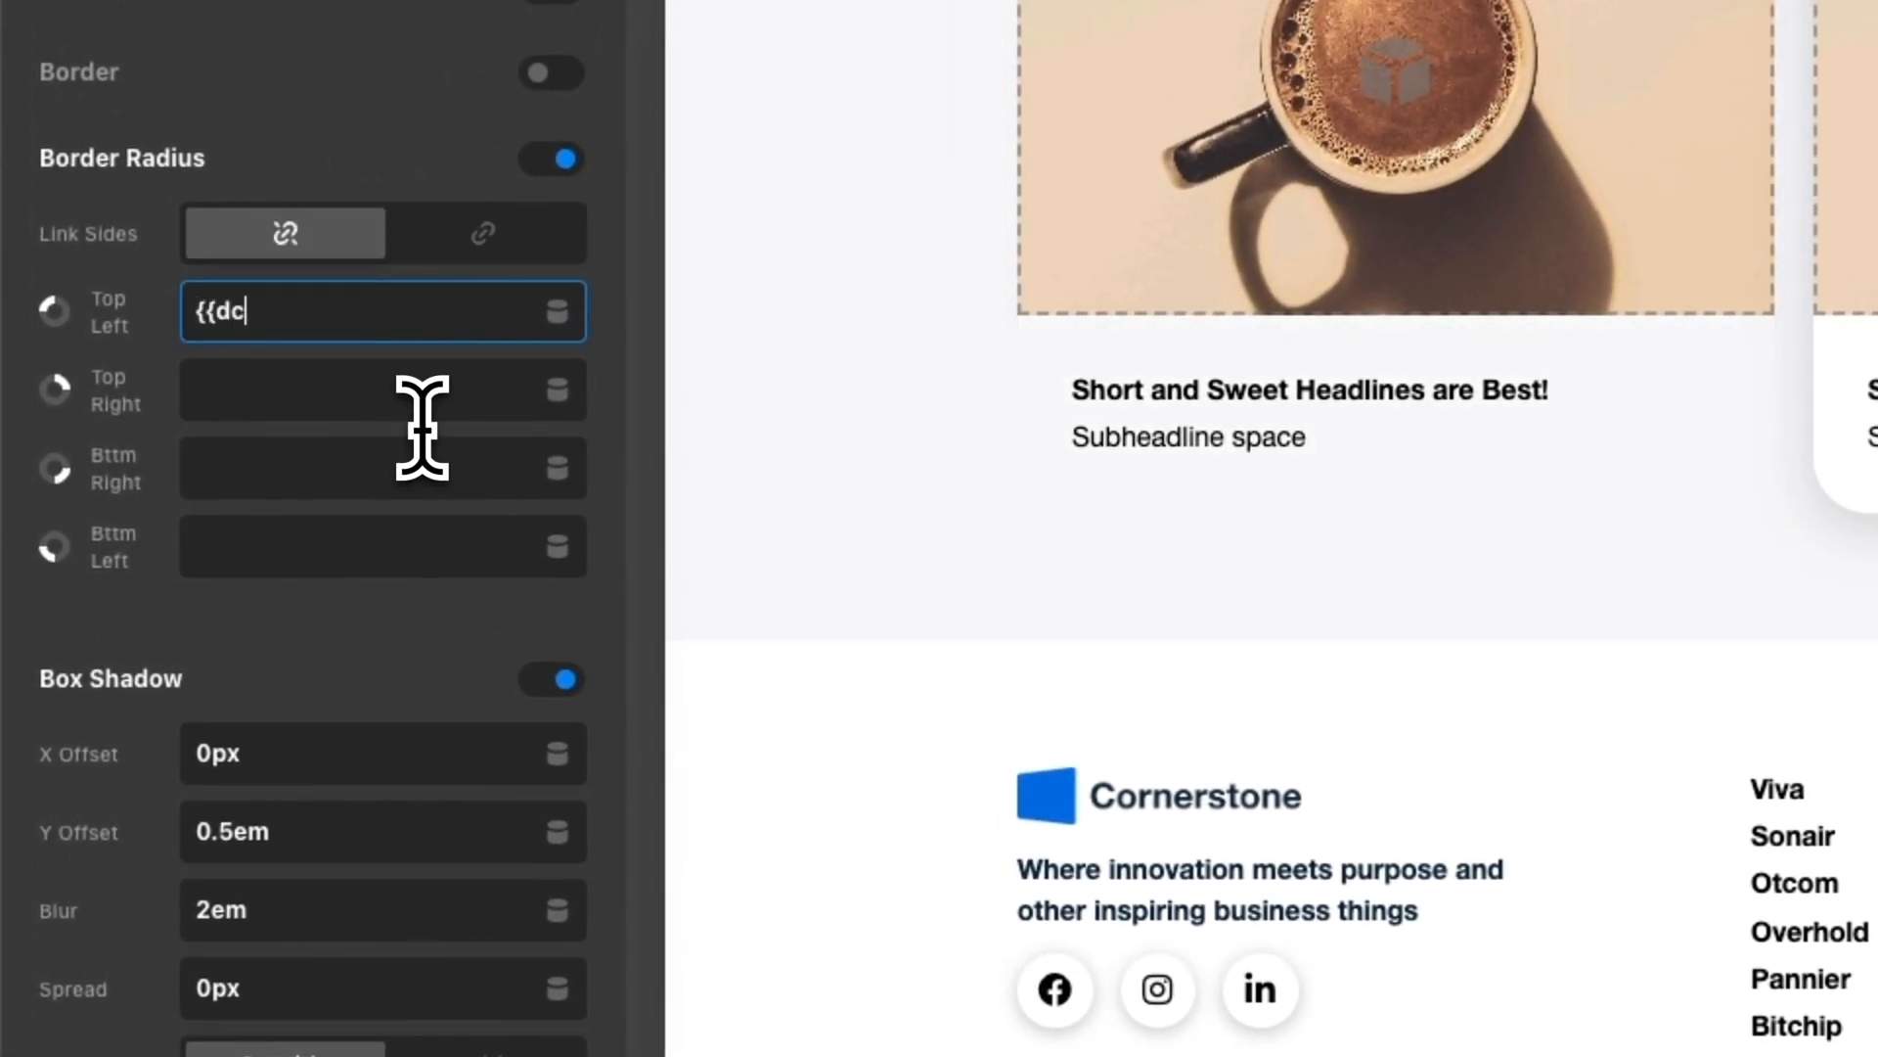
type(":")
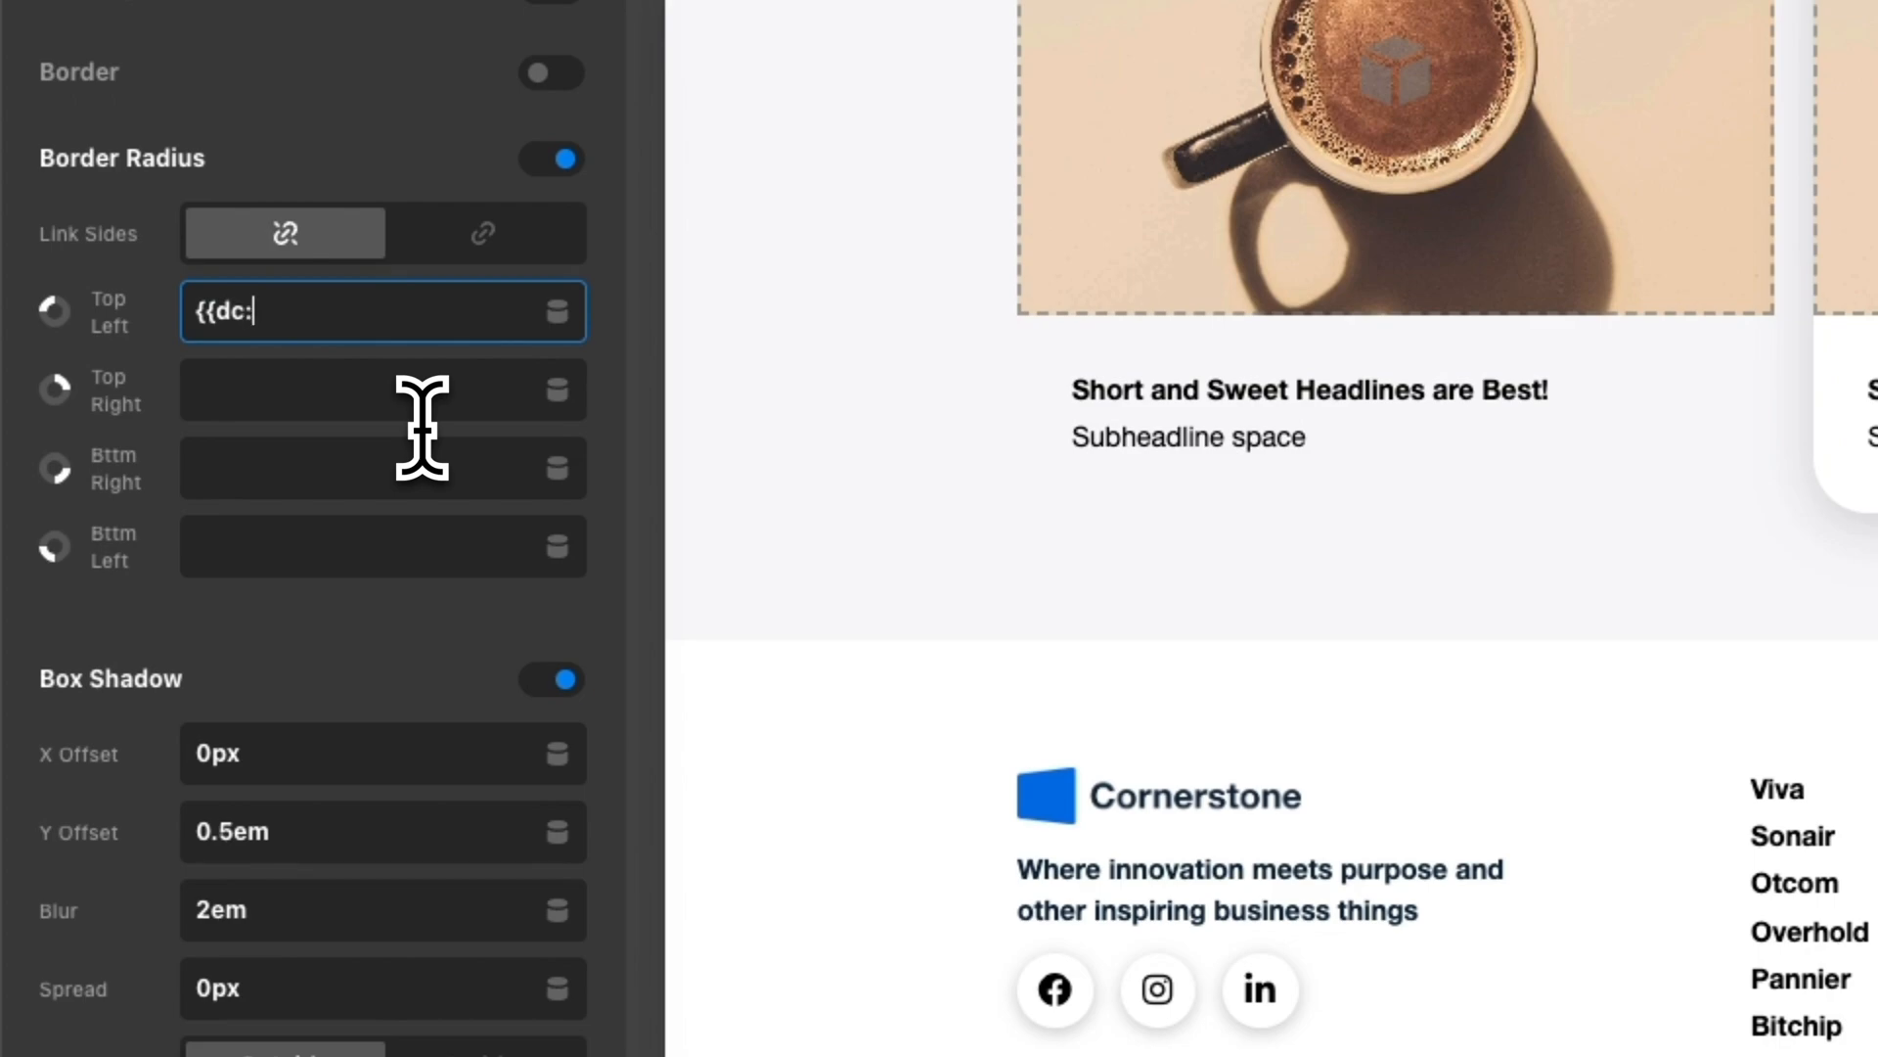
type("p")
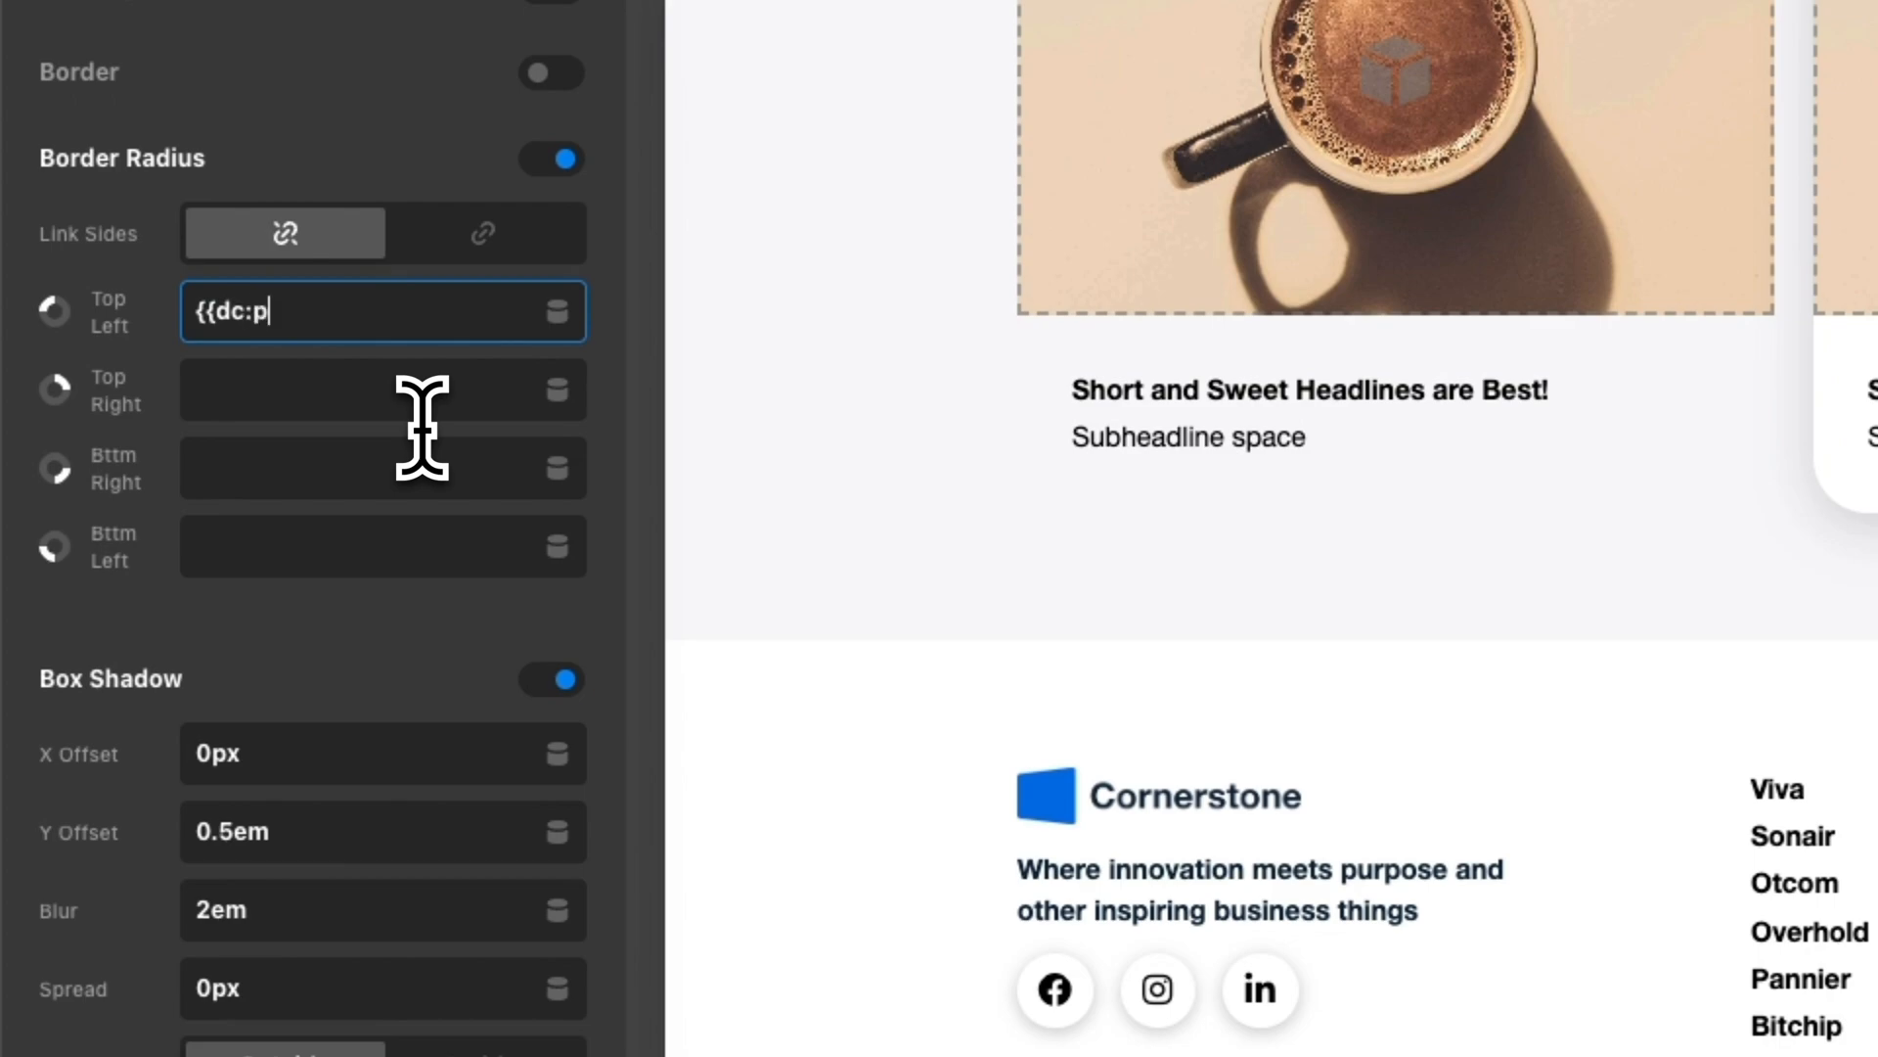
type("BorderRadius")
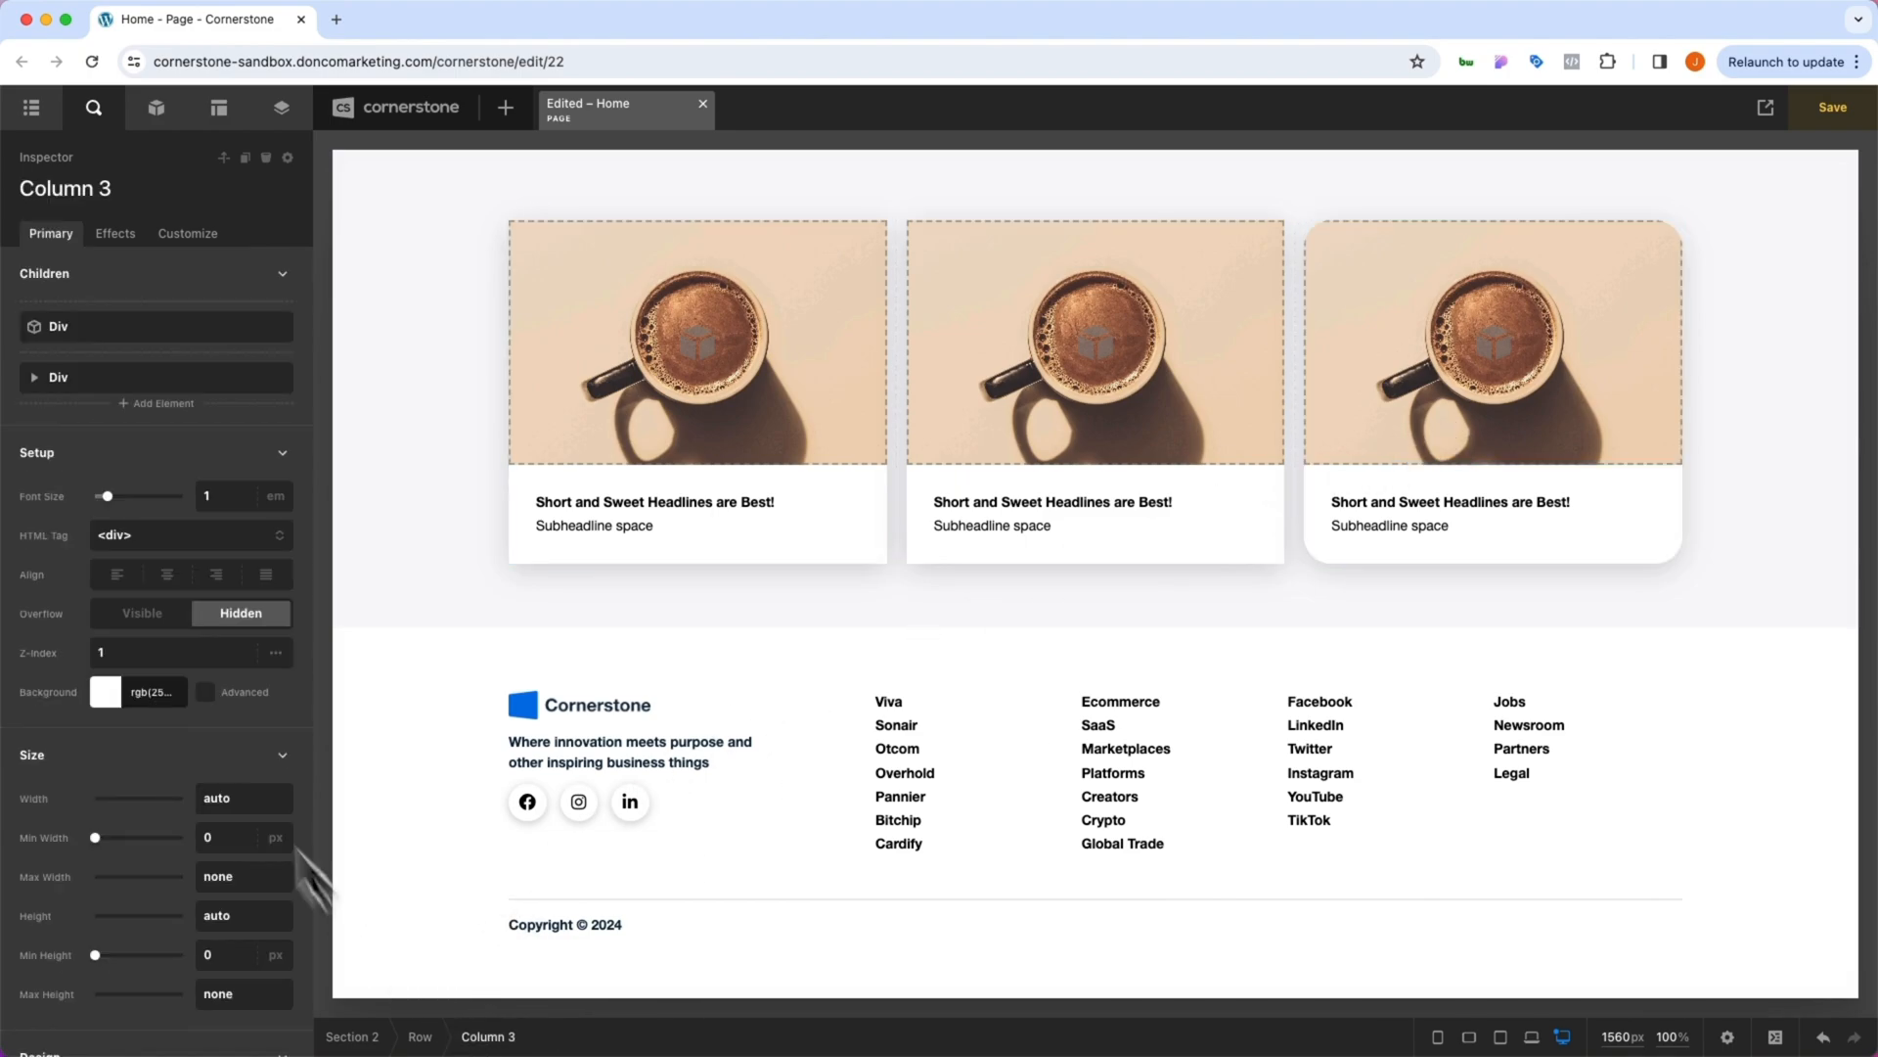
- Finish linking the hero image's Outer and Inner Border Radius fields to the BorderRadius parameter
scroll("down", 3)
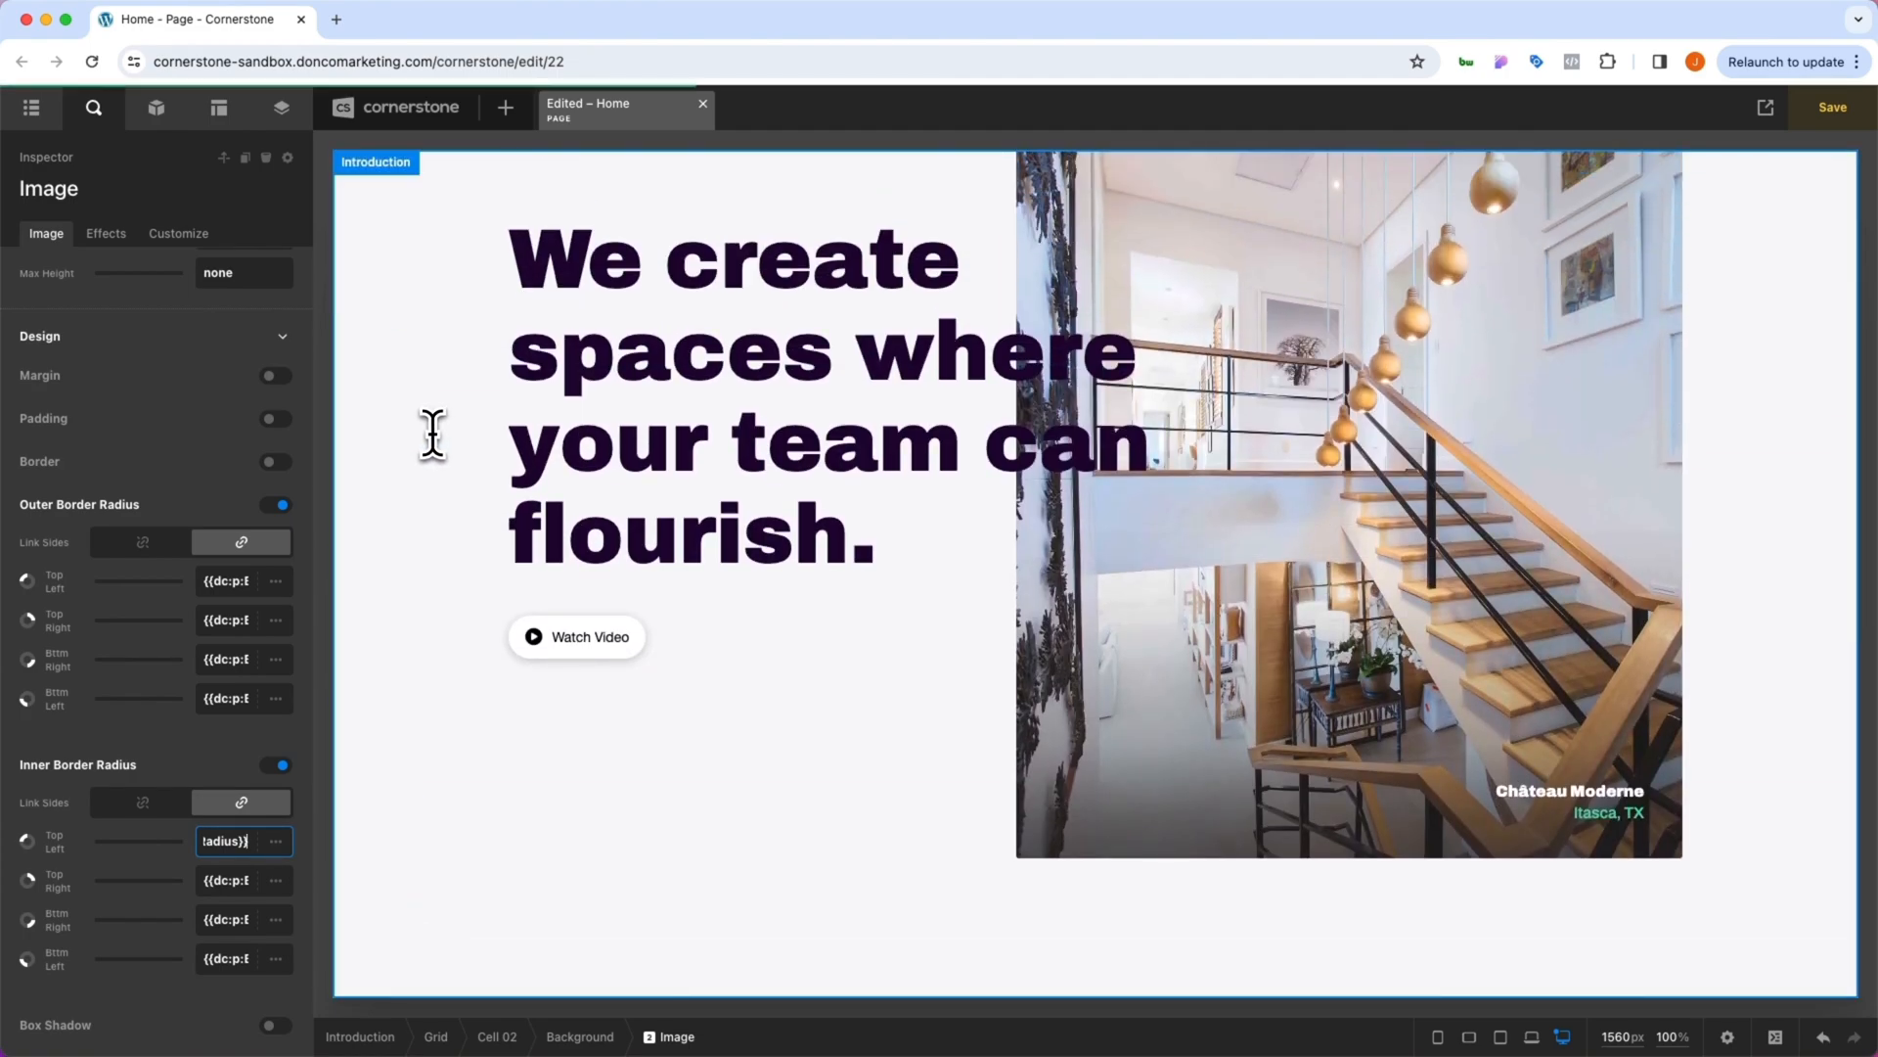
left_click(1832, 107)
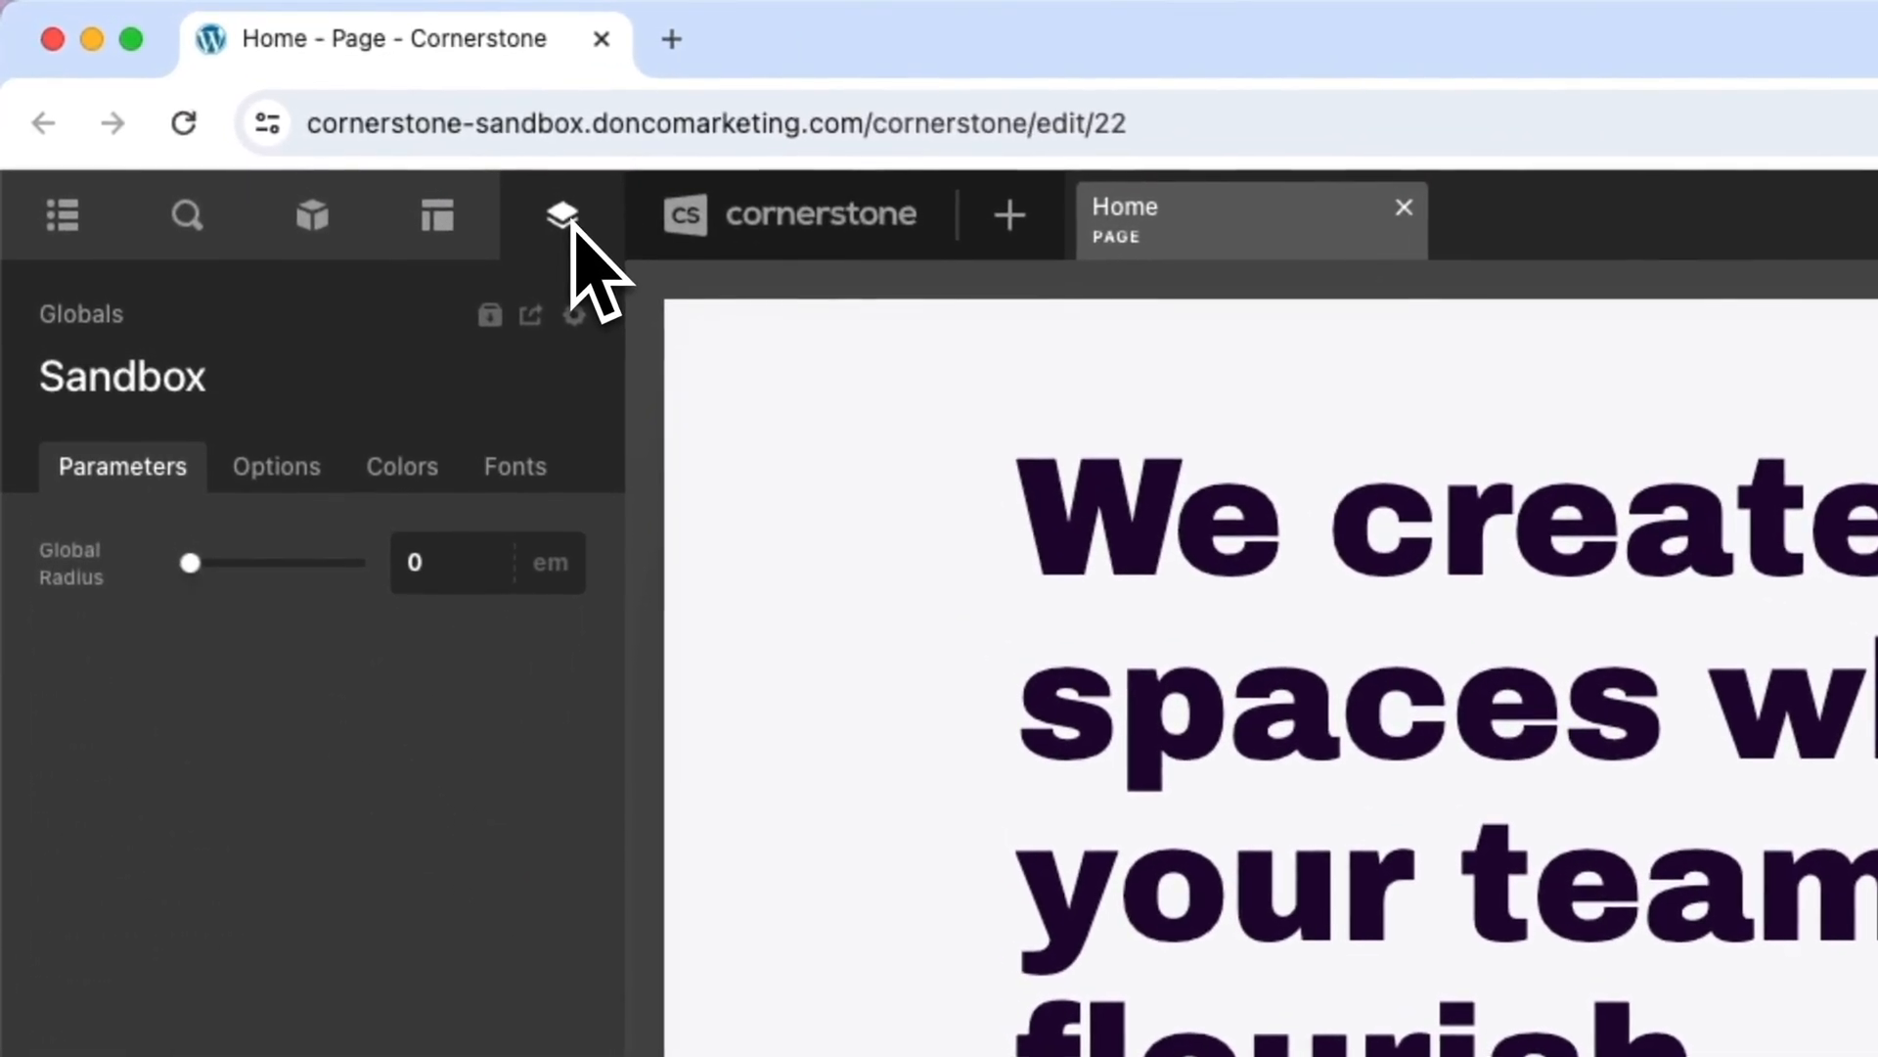
- Set Global Radius to 5 and save the page
left_click(486, 564)
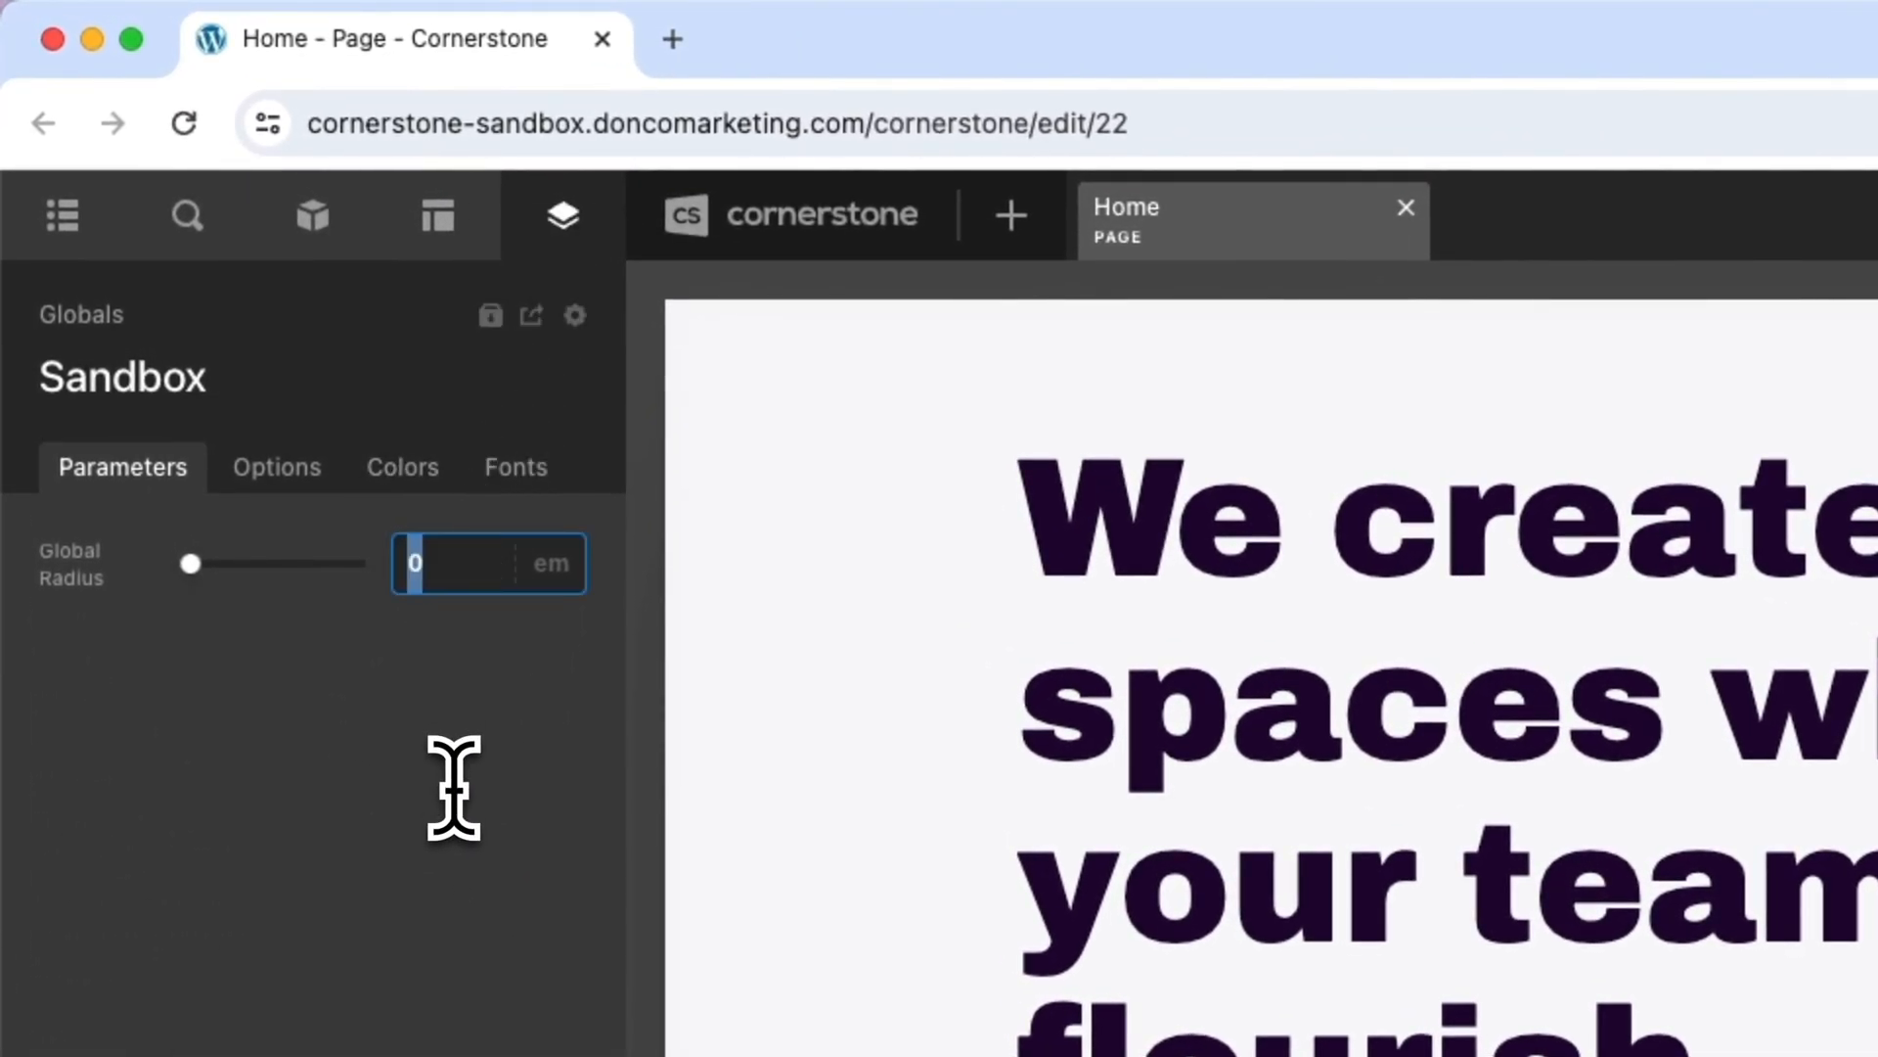
type("5")
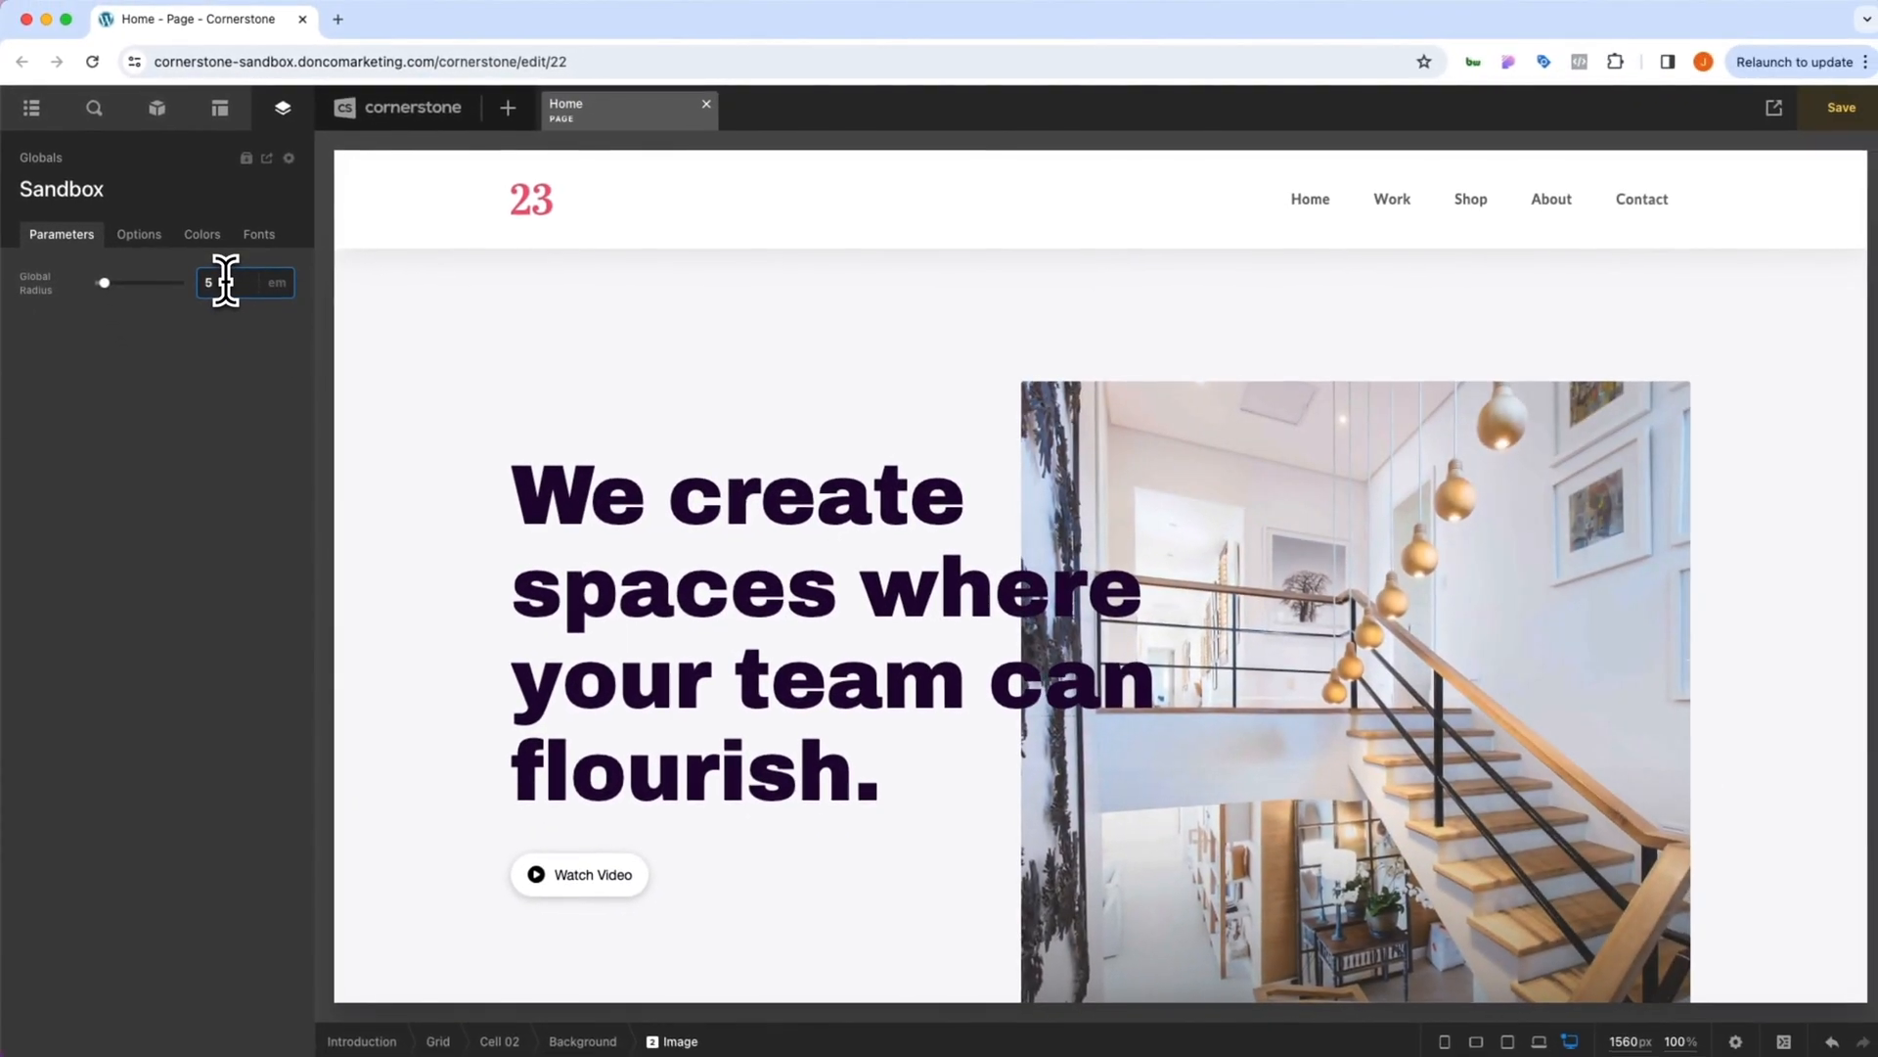
left_click(1839, 106)
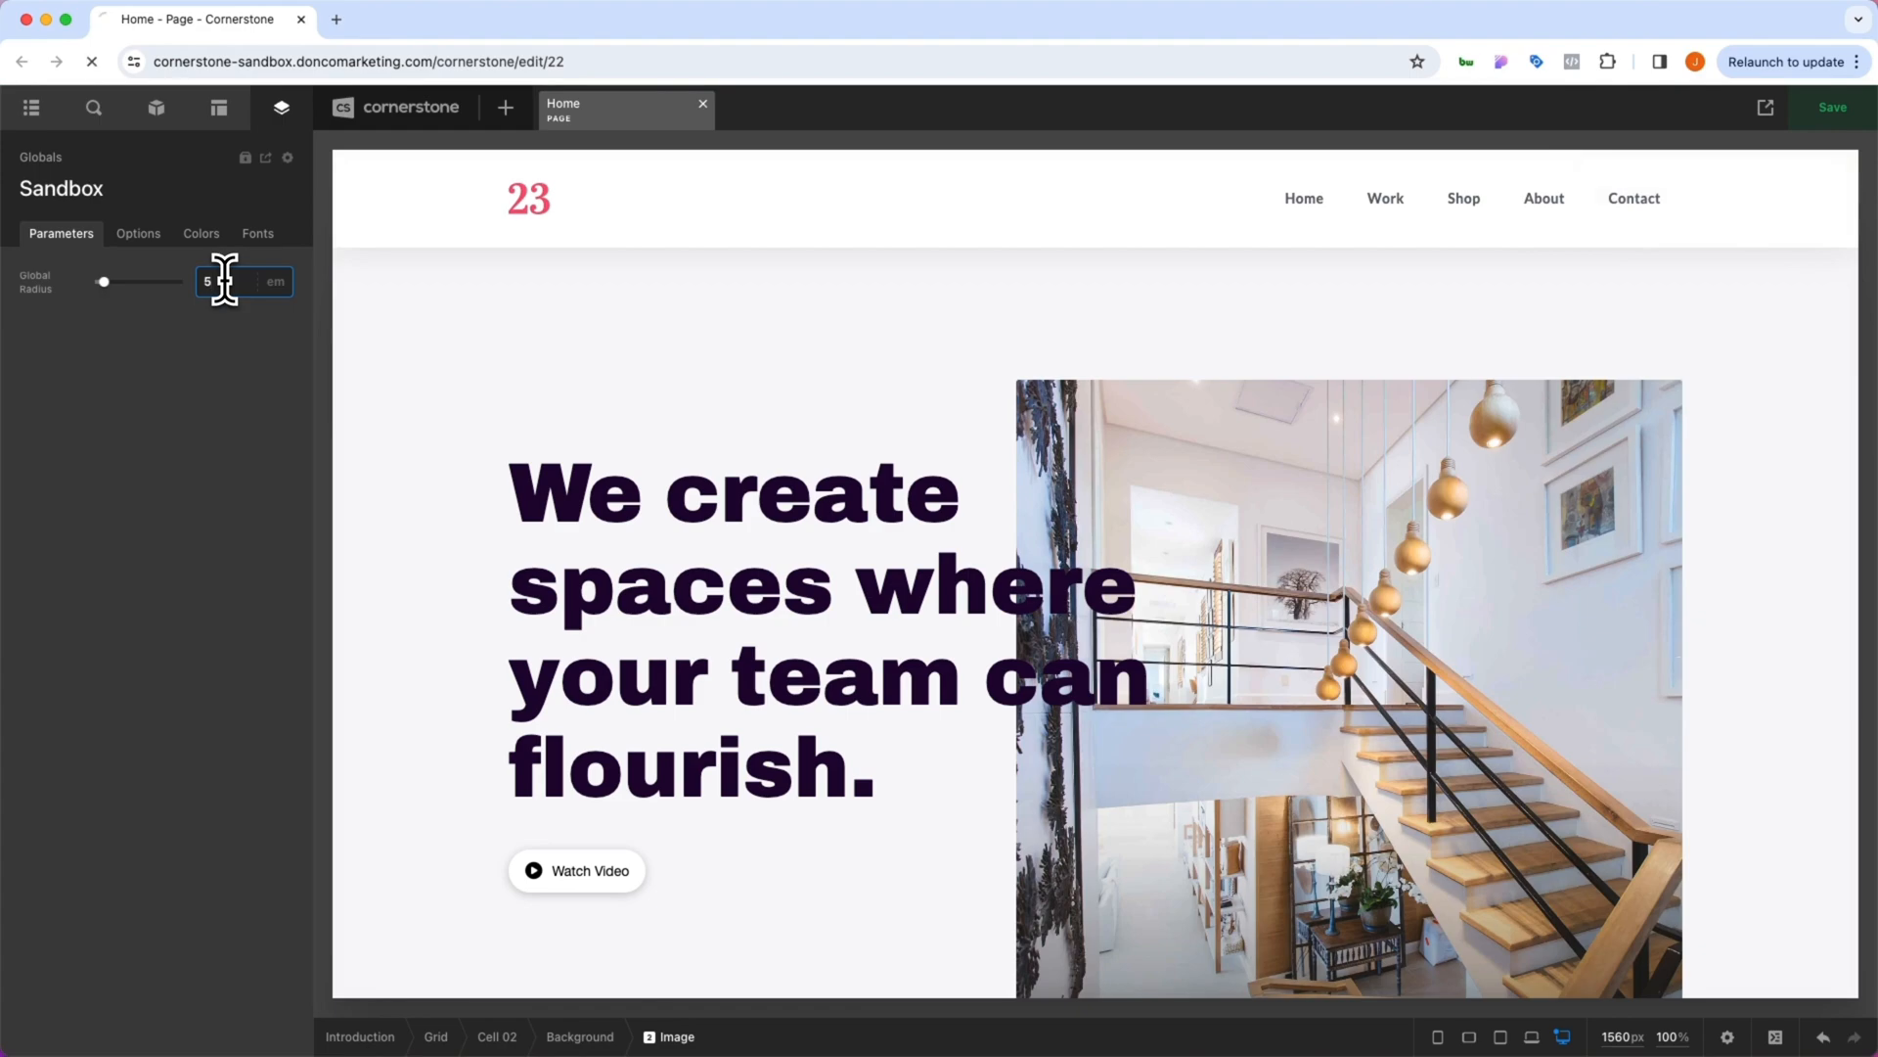
left_click(31, 108)
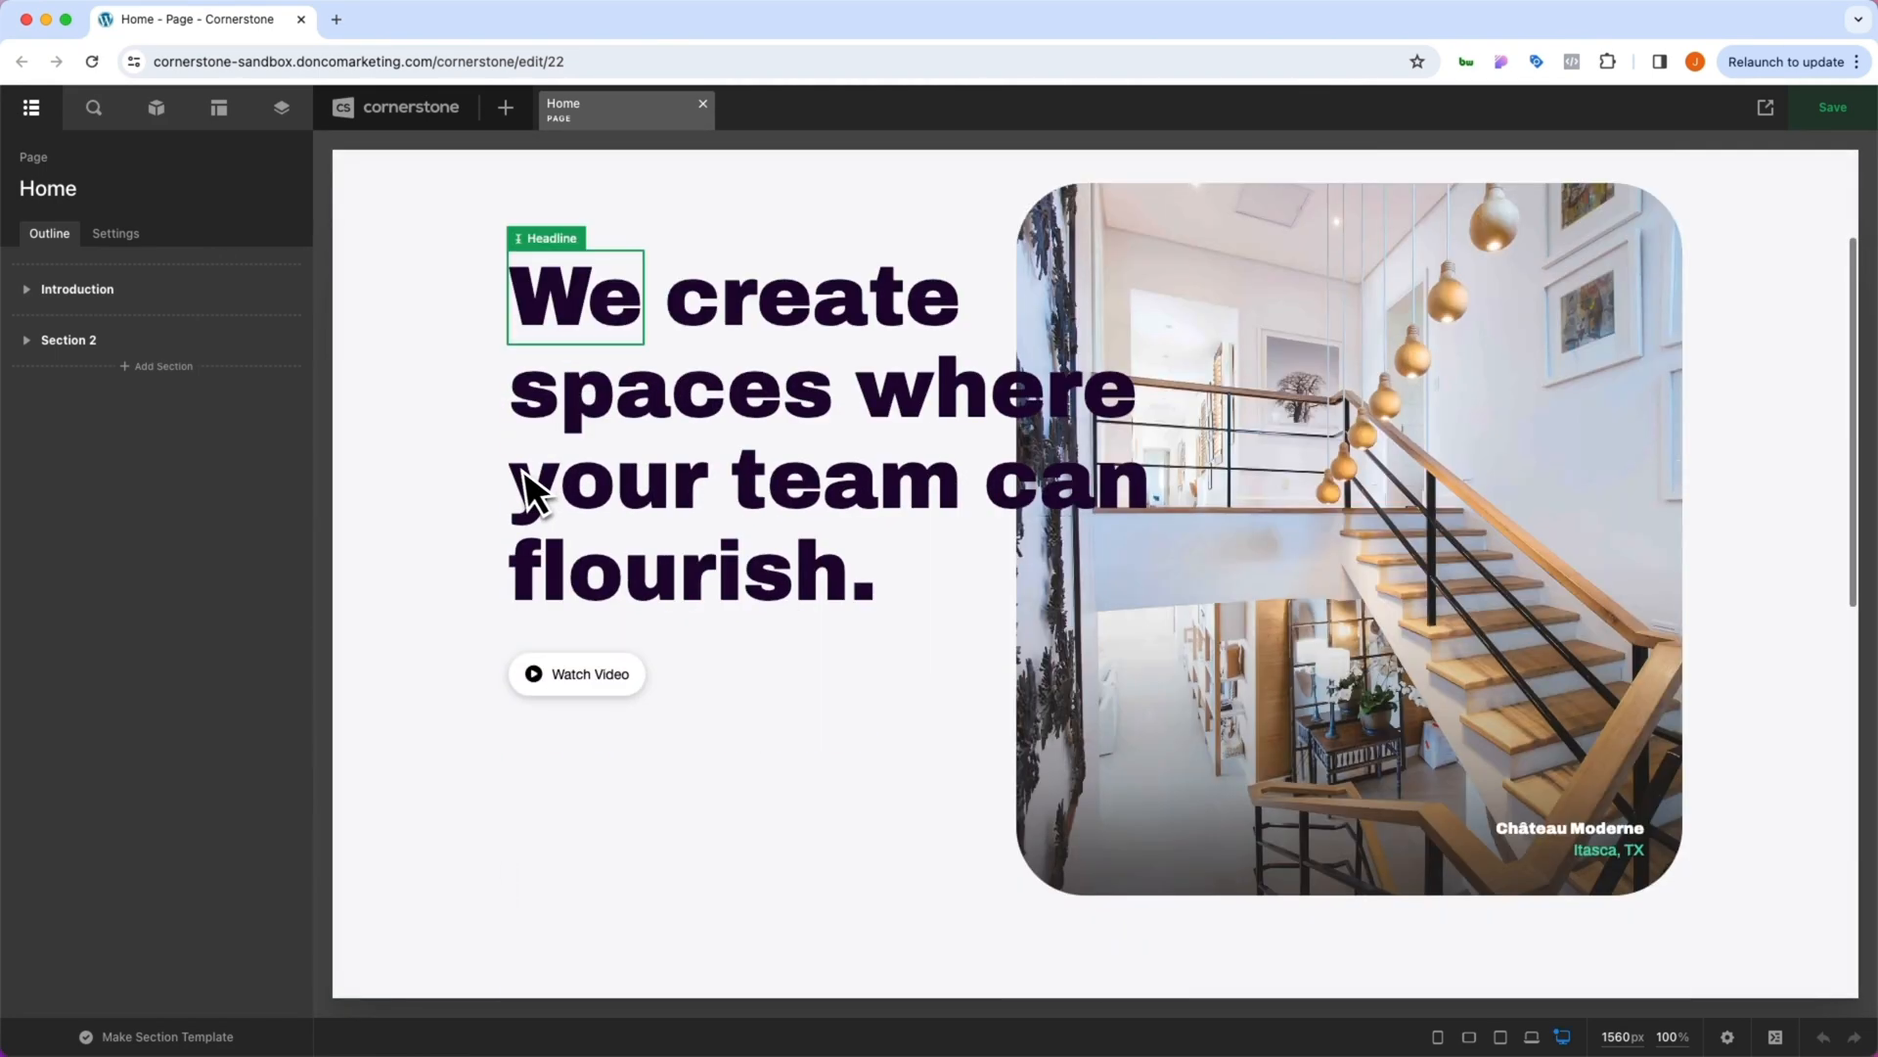
scroll("down", 3)
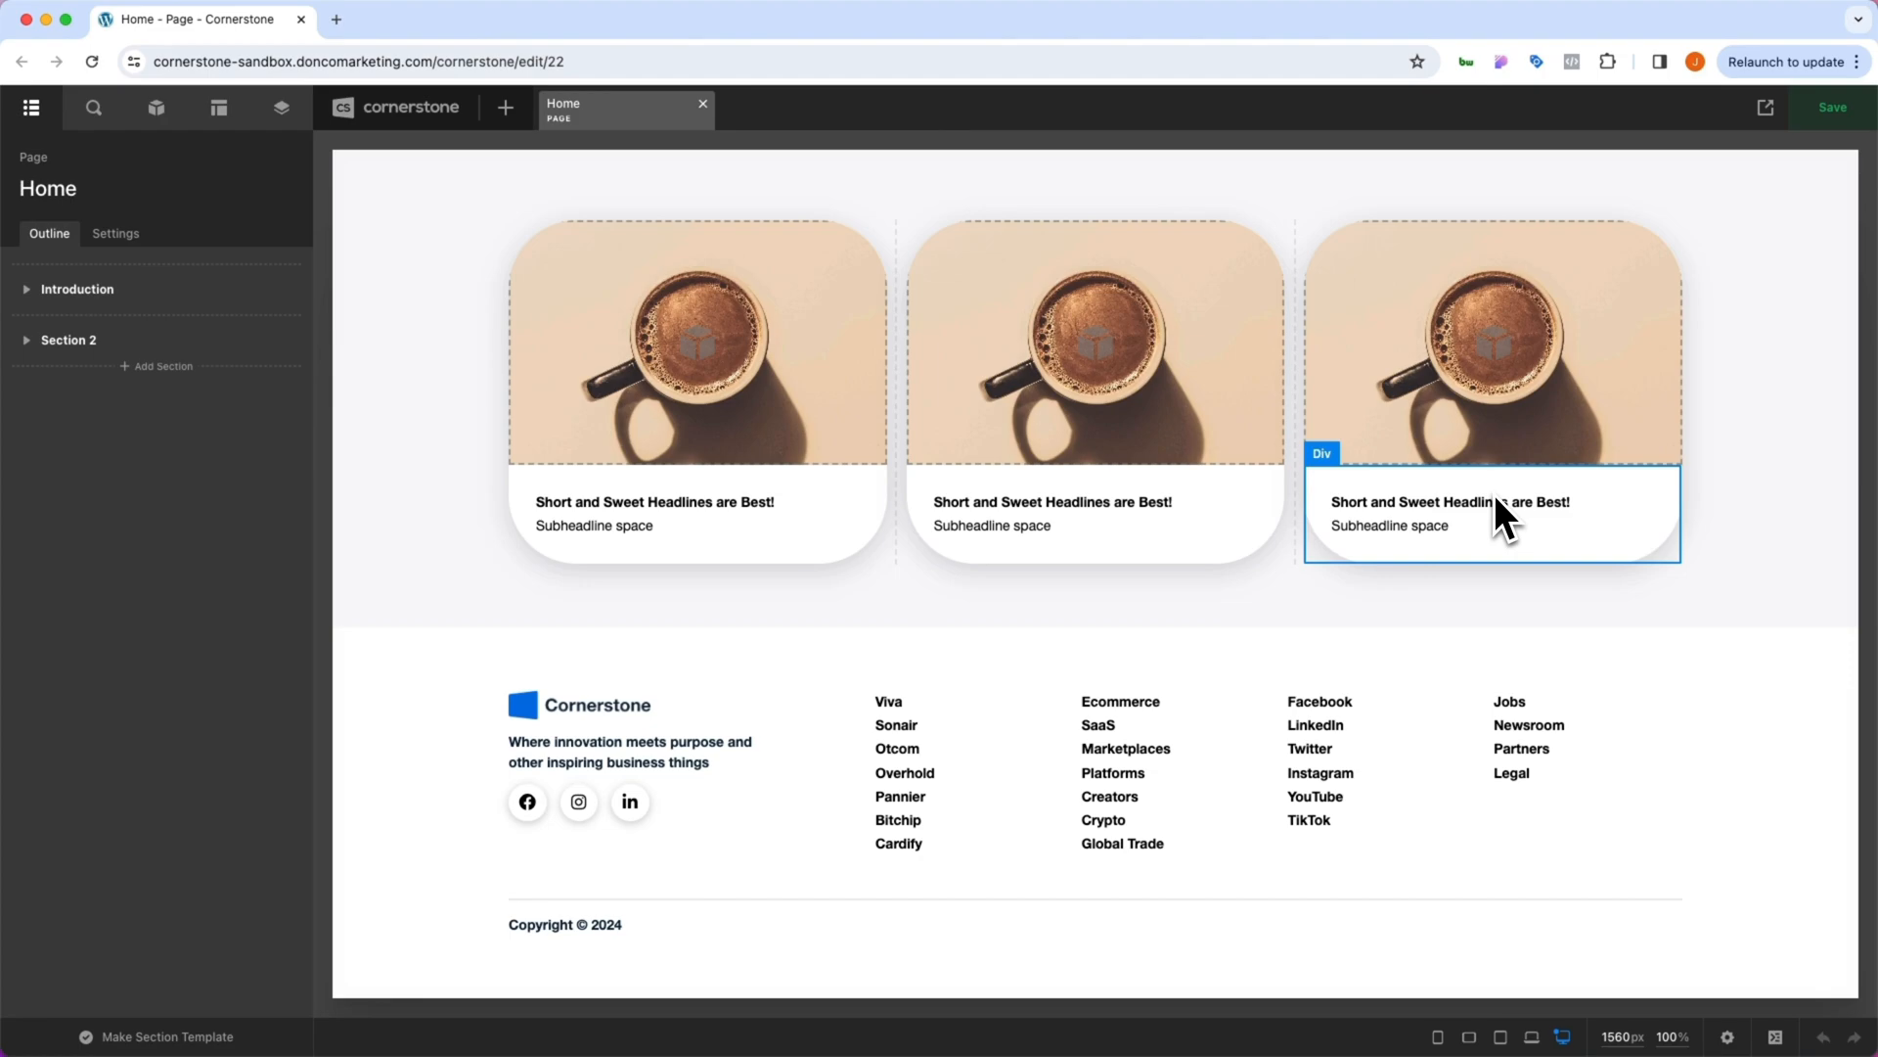
- Lower Global Radius to 1em in the Globals parameters and save the page
left_click(281, 108)
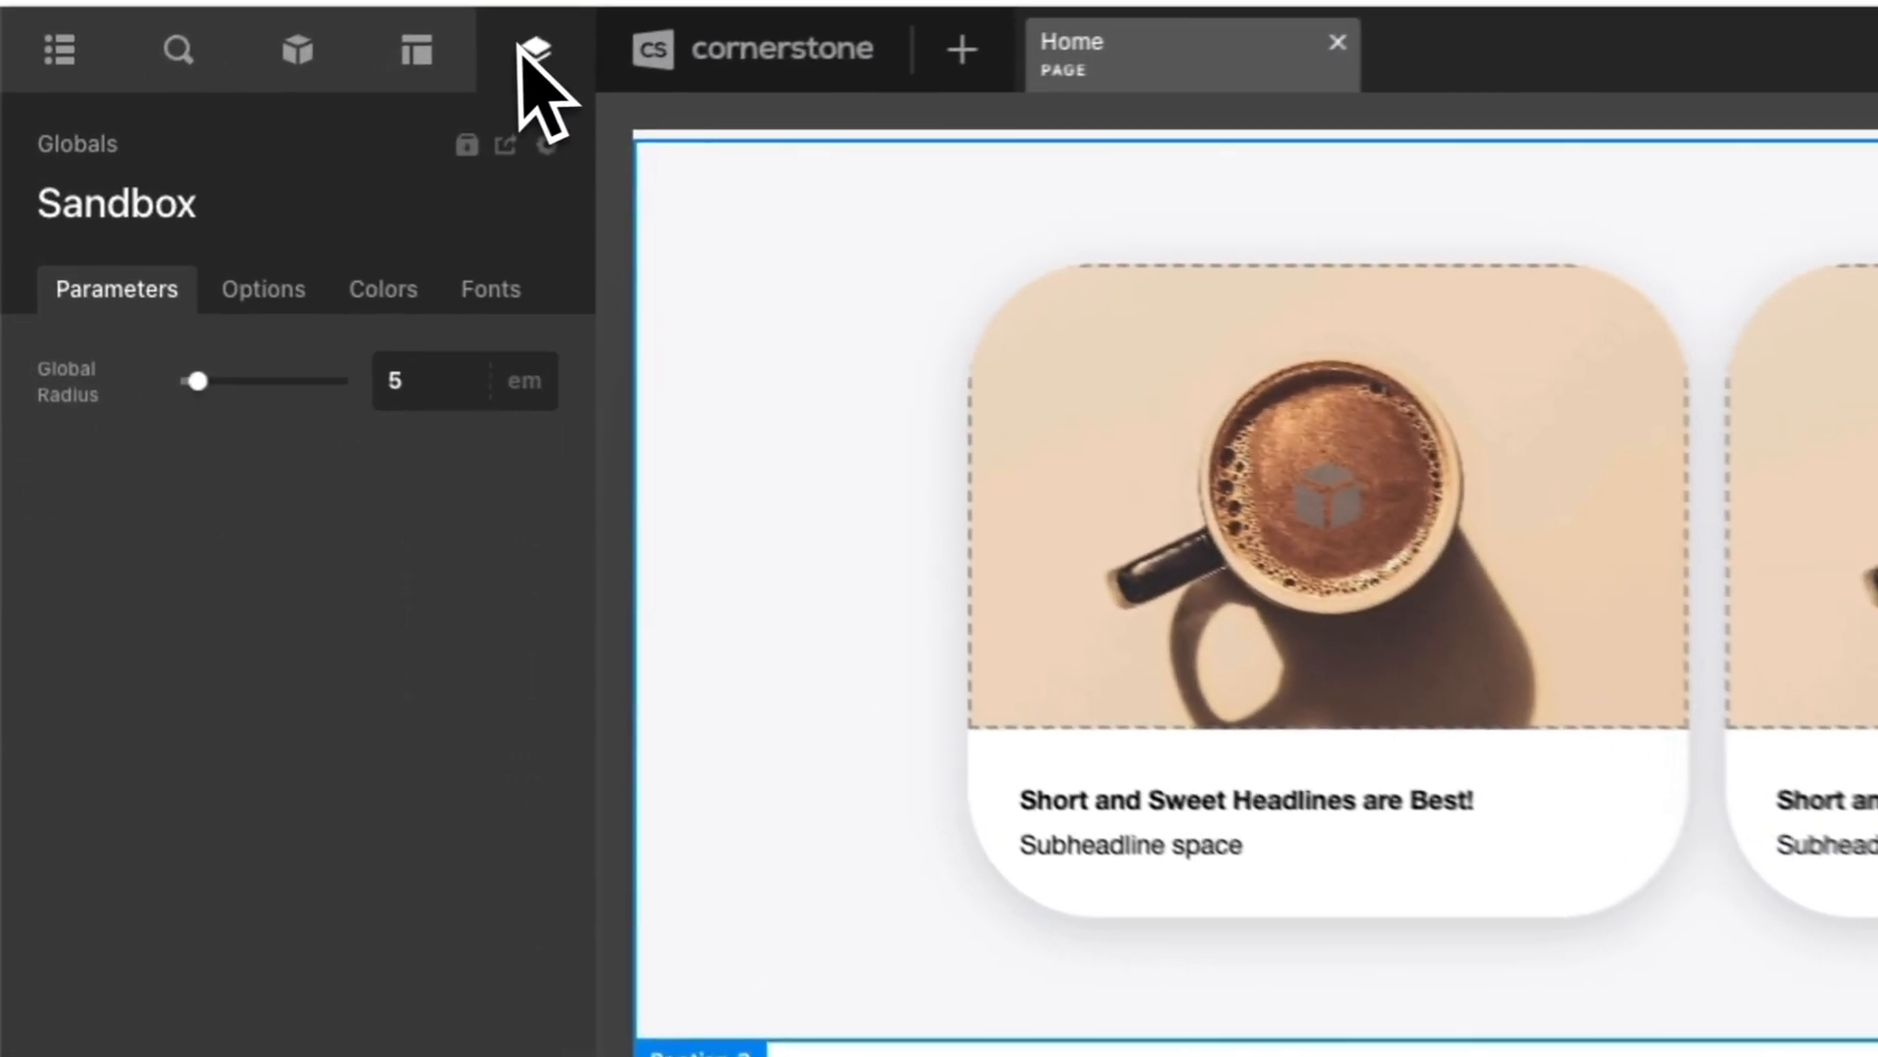
left_click(465, 380)
type("1")
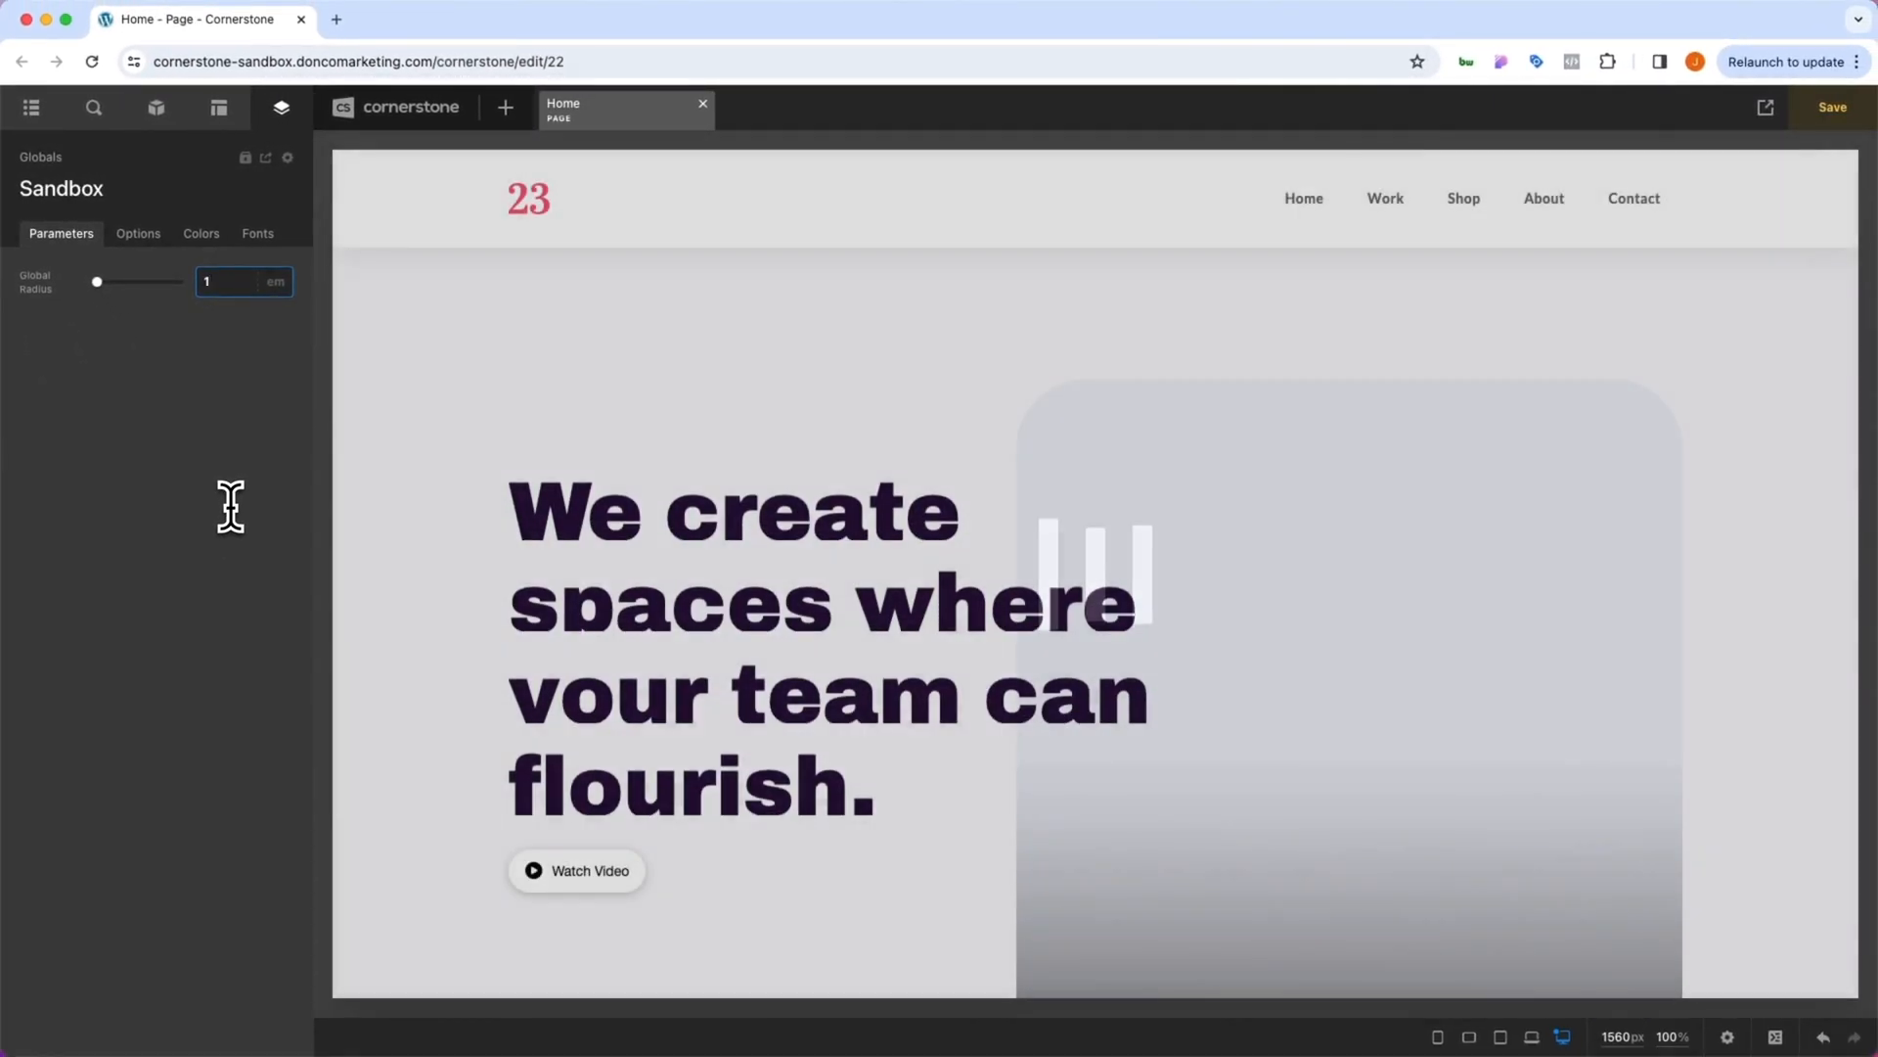
left_click(1832, 107)
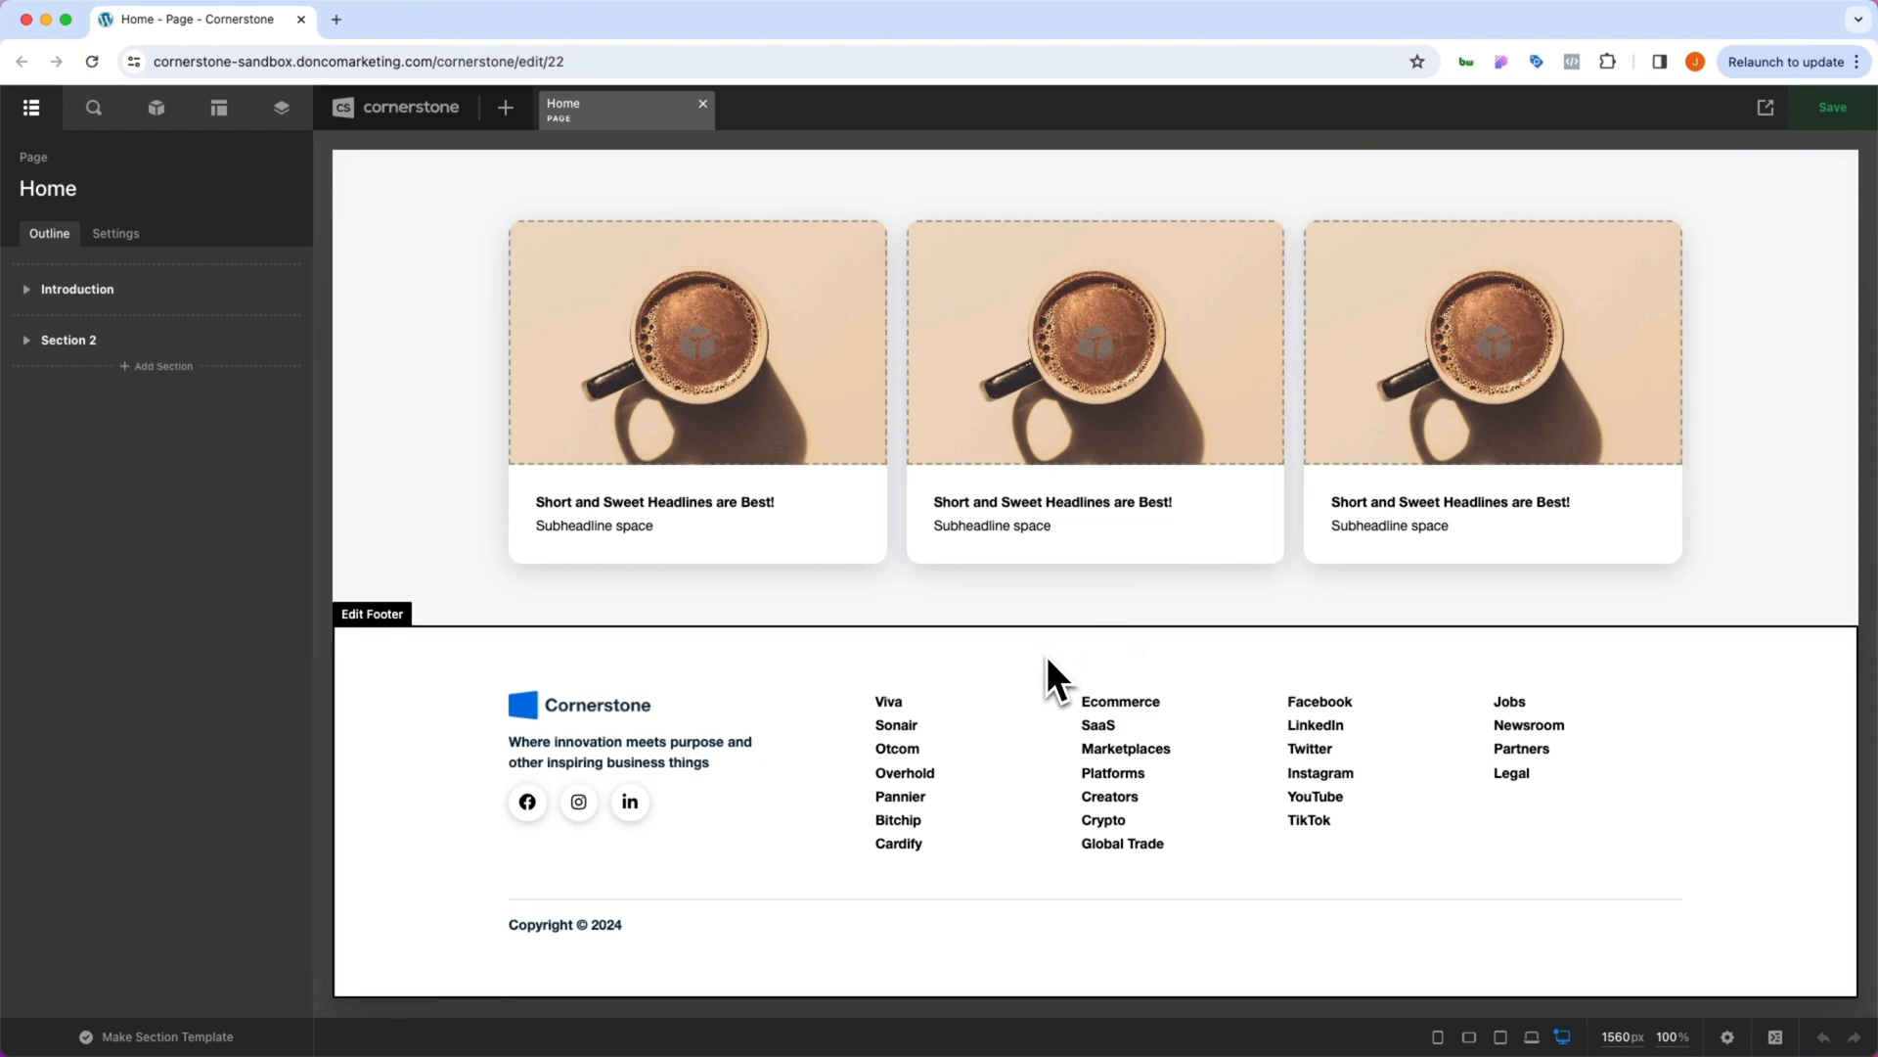
left_click(281, 108)
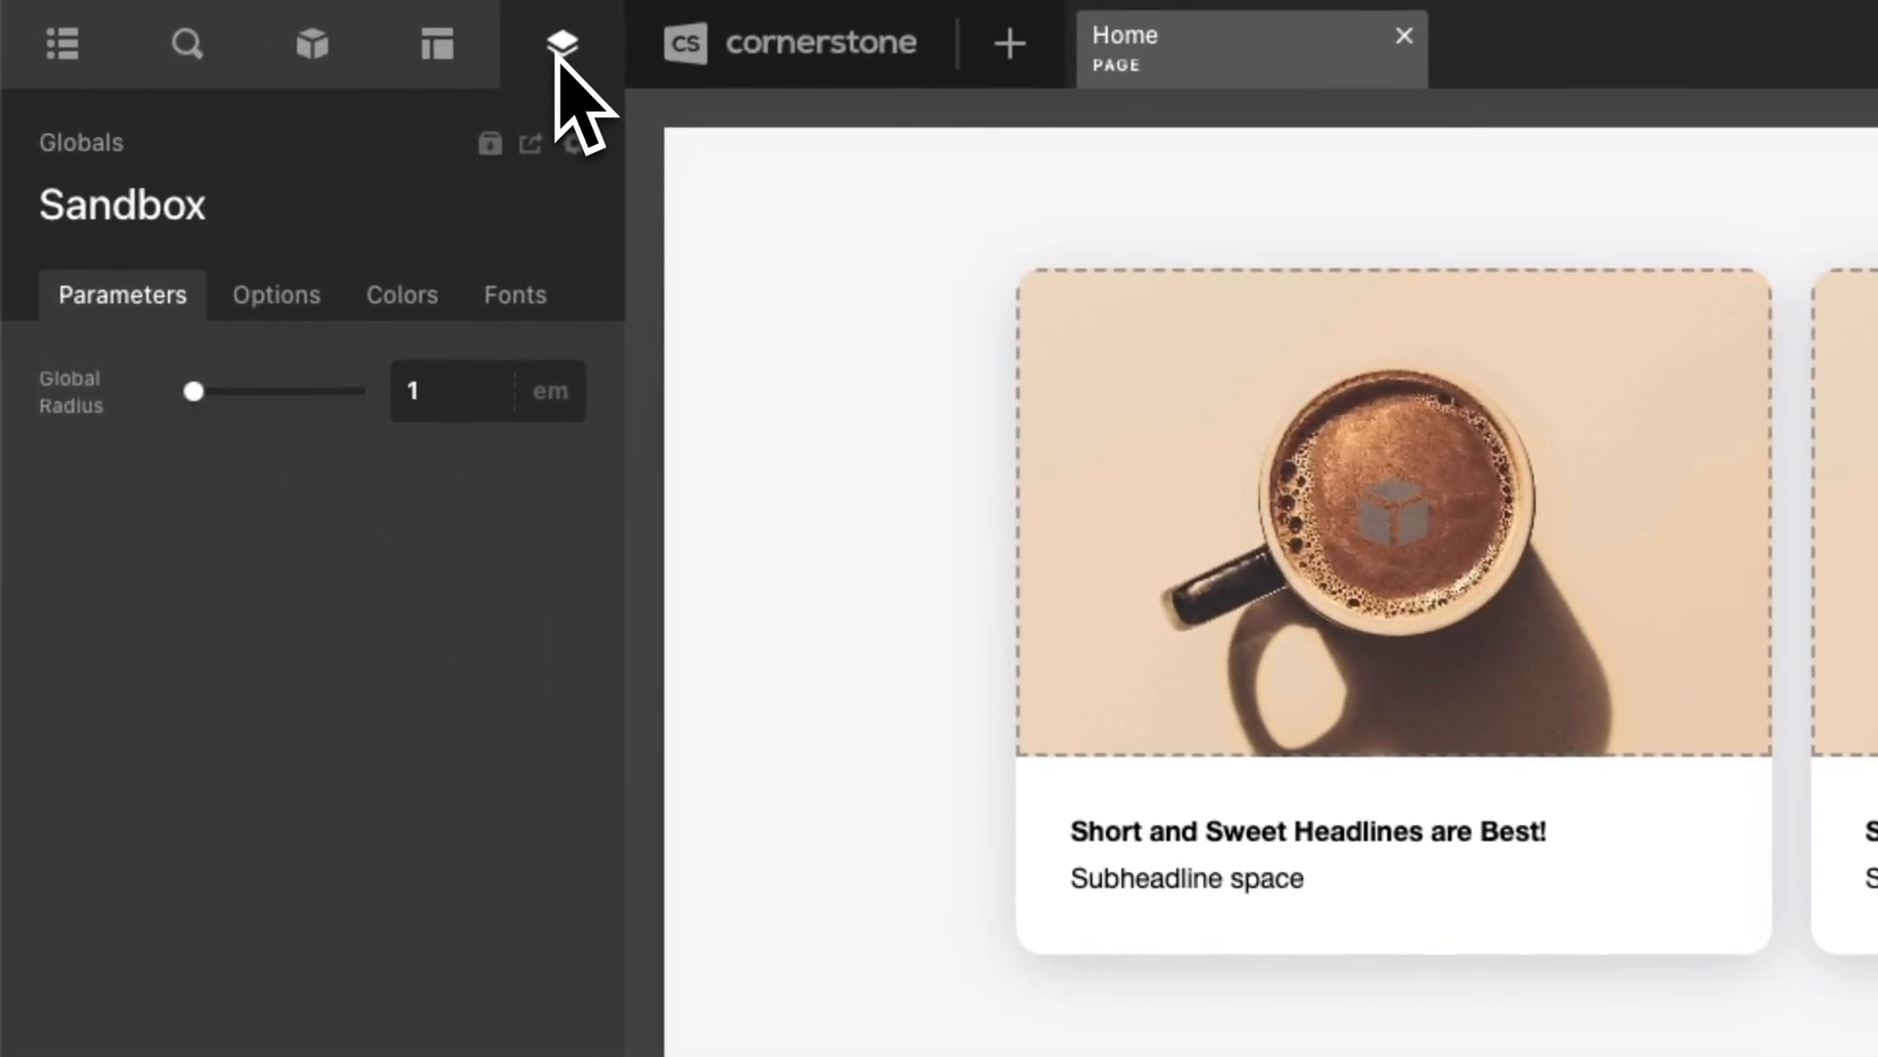